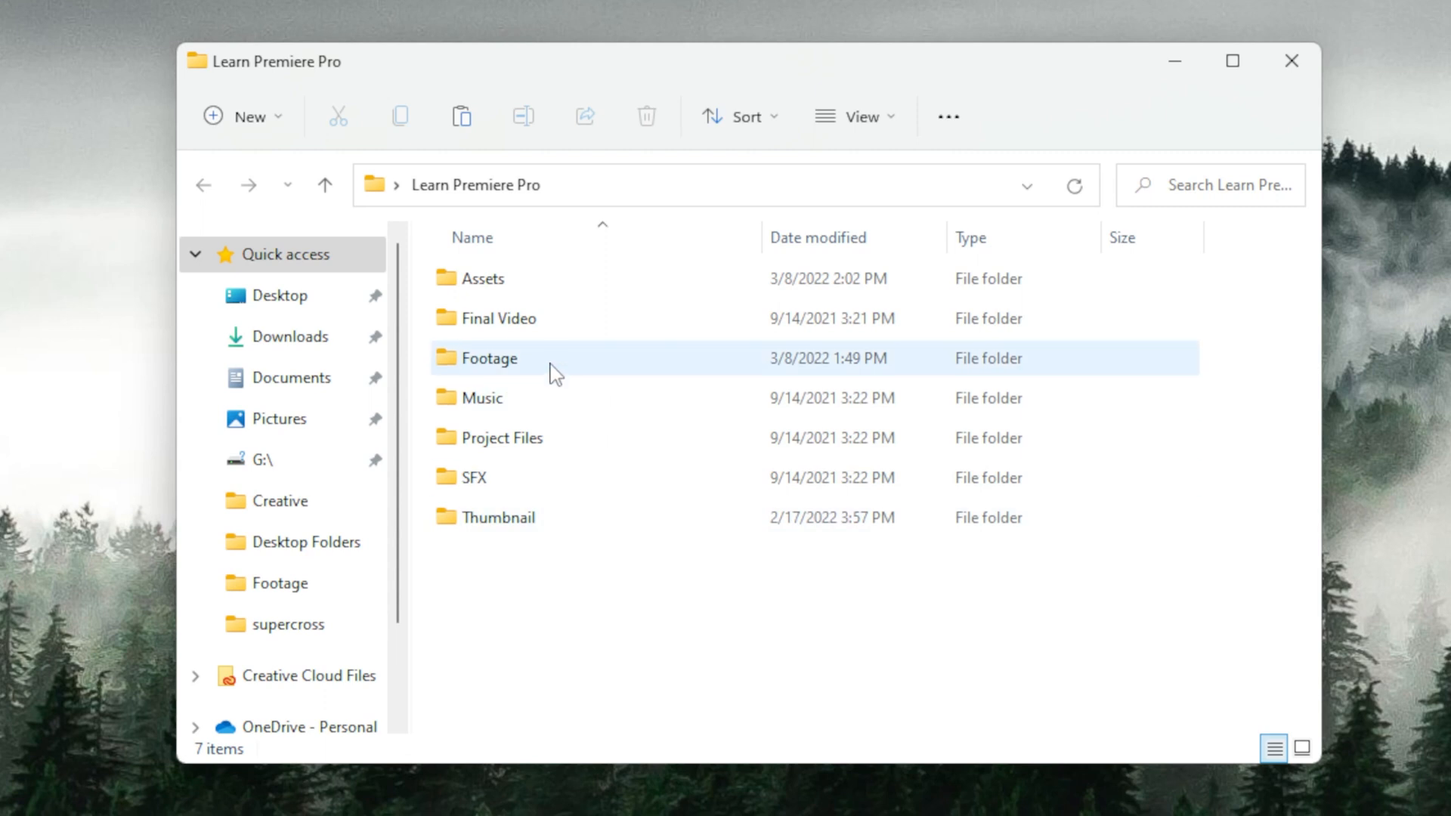
- Look into the Footage folder, then start a New Project from the Home screen
double_click(490, 358)
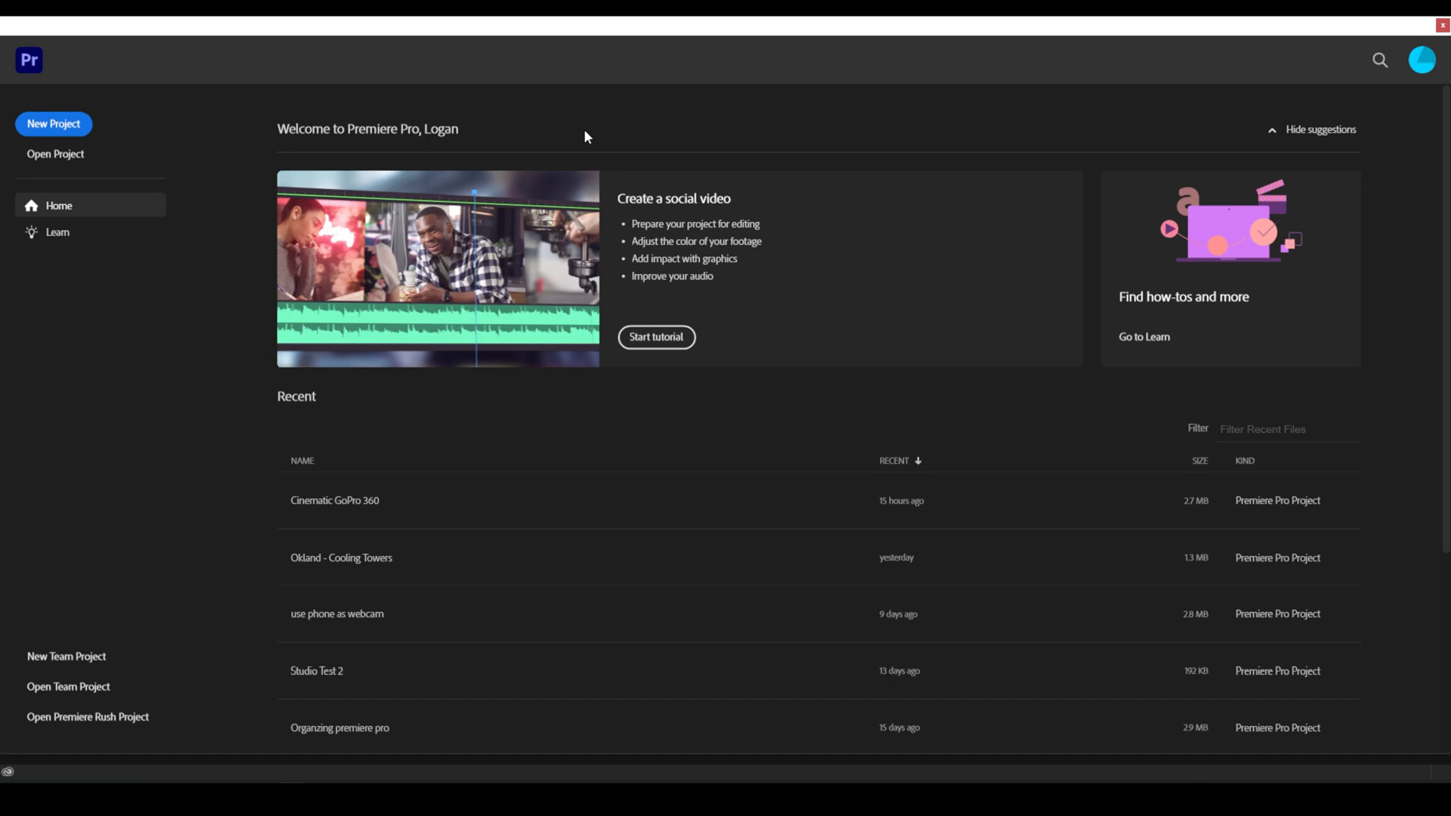
mouse_move(274, 381)
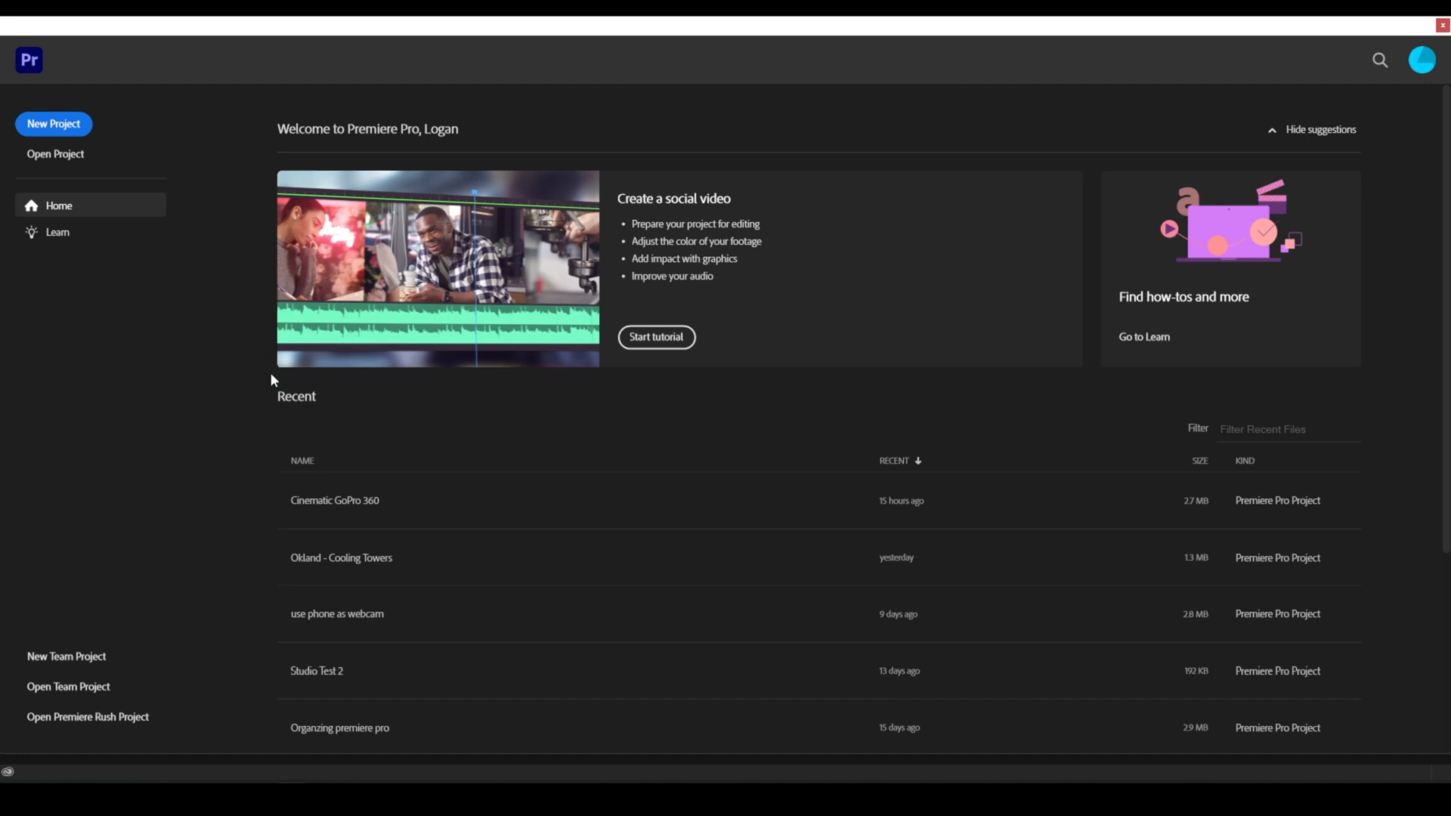
mouse_move(428, 516)
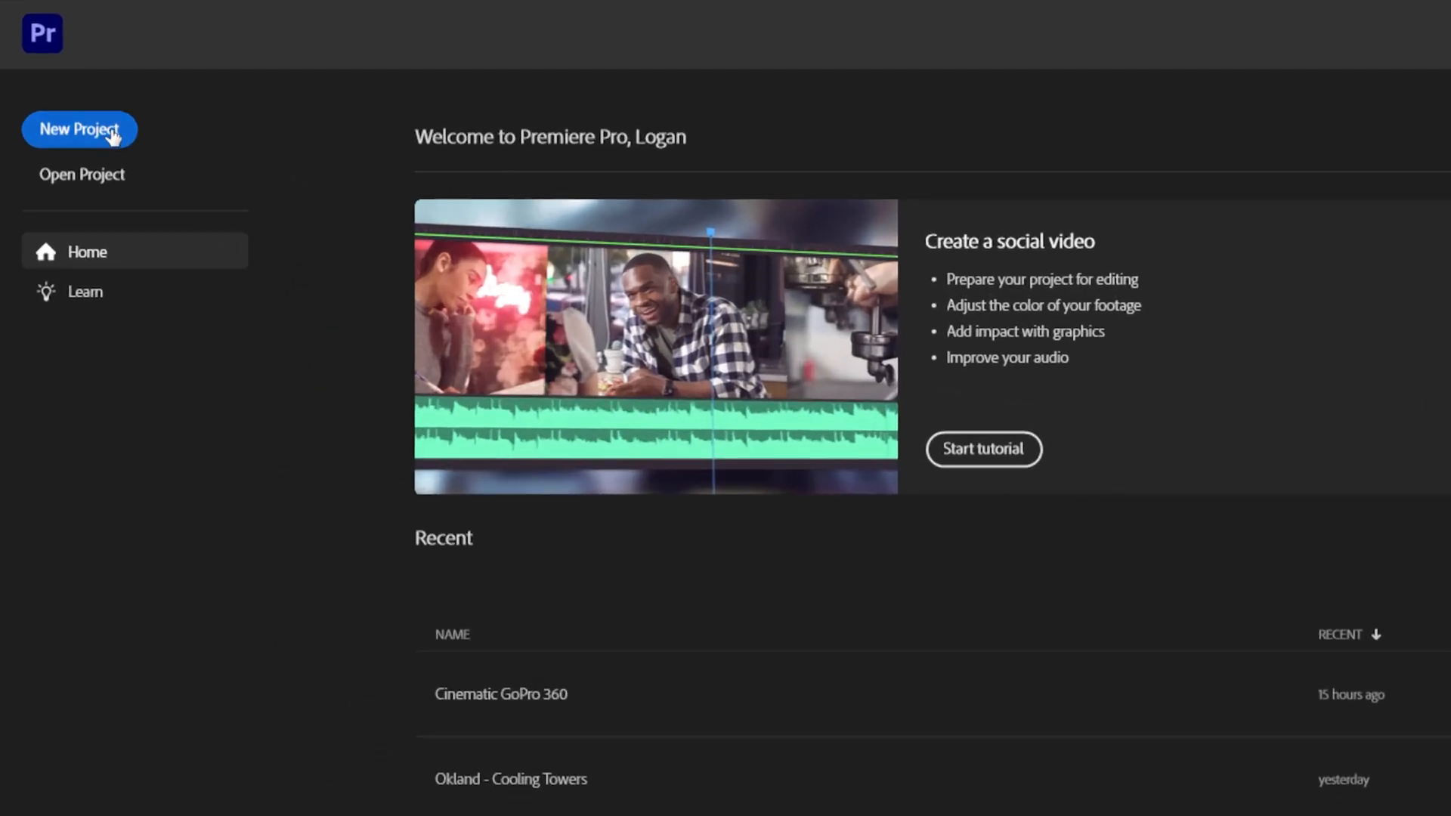
click(78, 129)
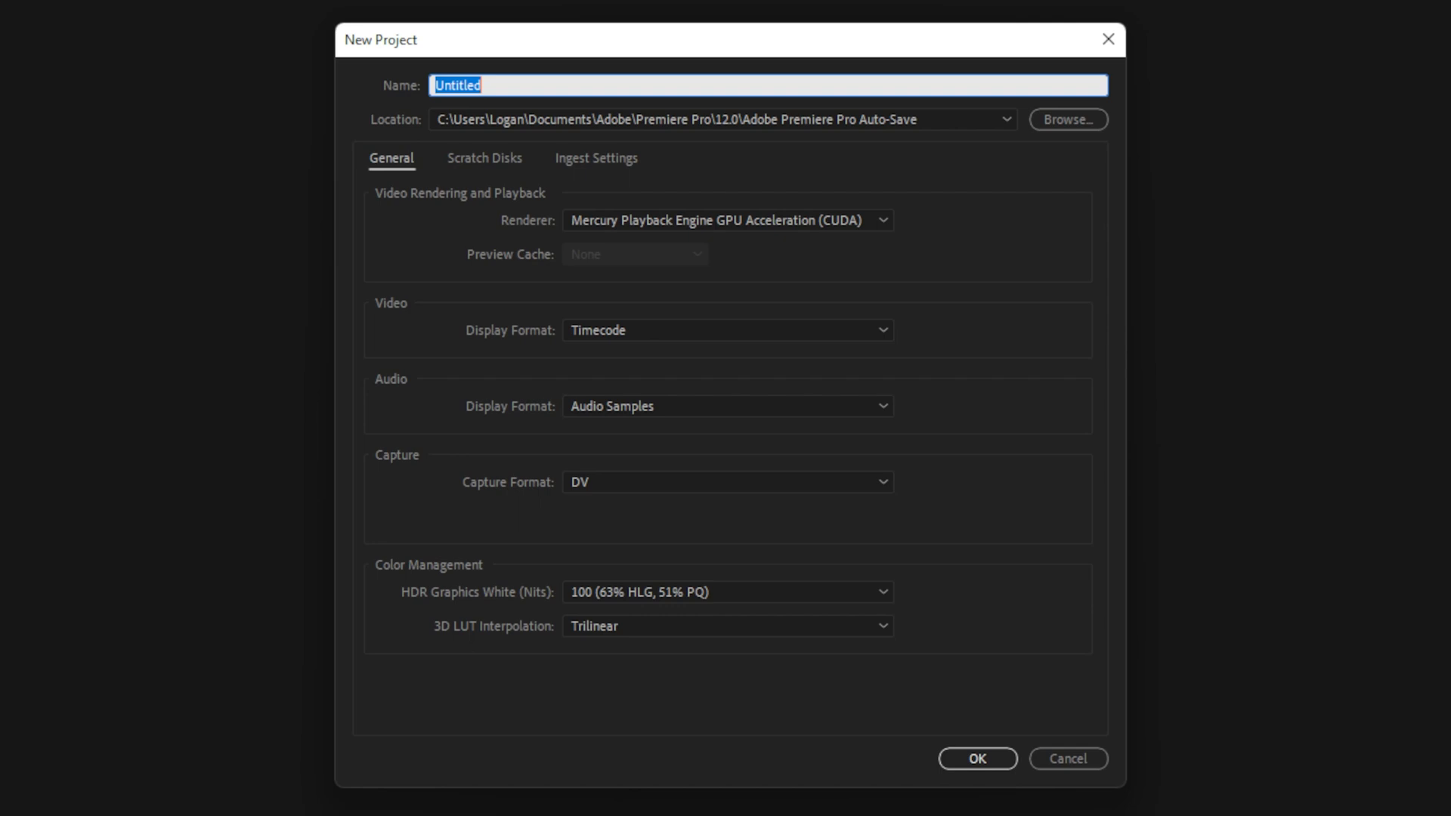
- Name the project 'Learn Premiere Pro In 10' and set Project Files as its save location
text(Learn Premiere Pro In 10)
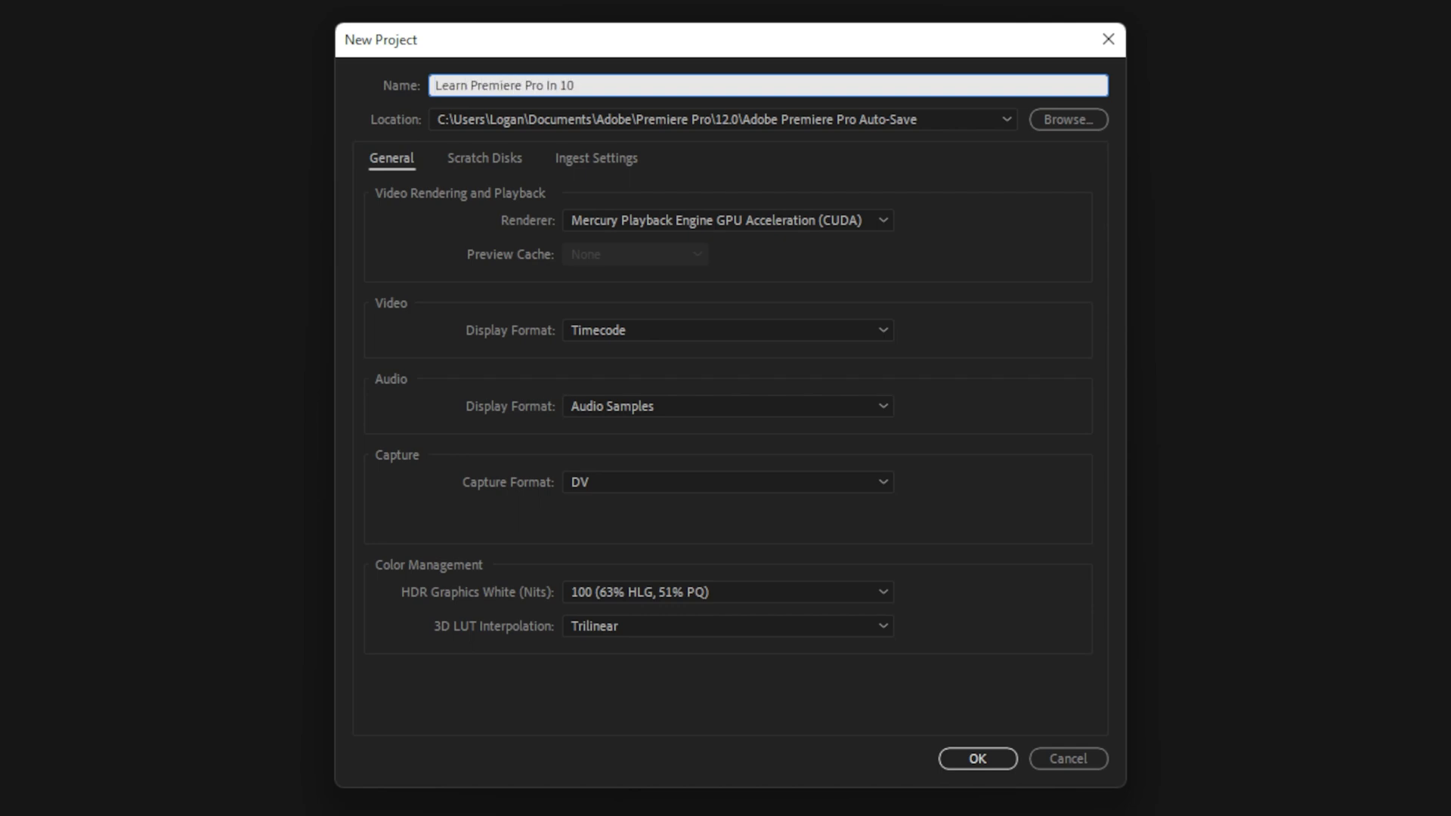
click(1066, 118)
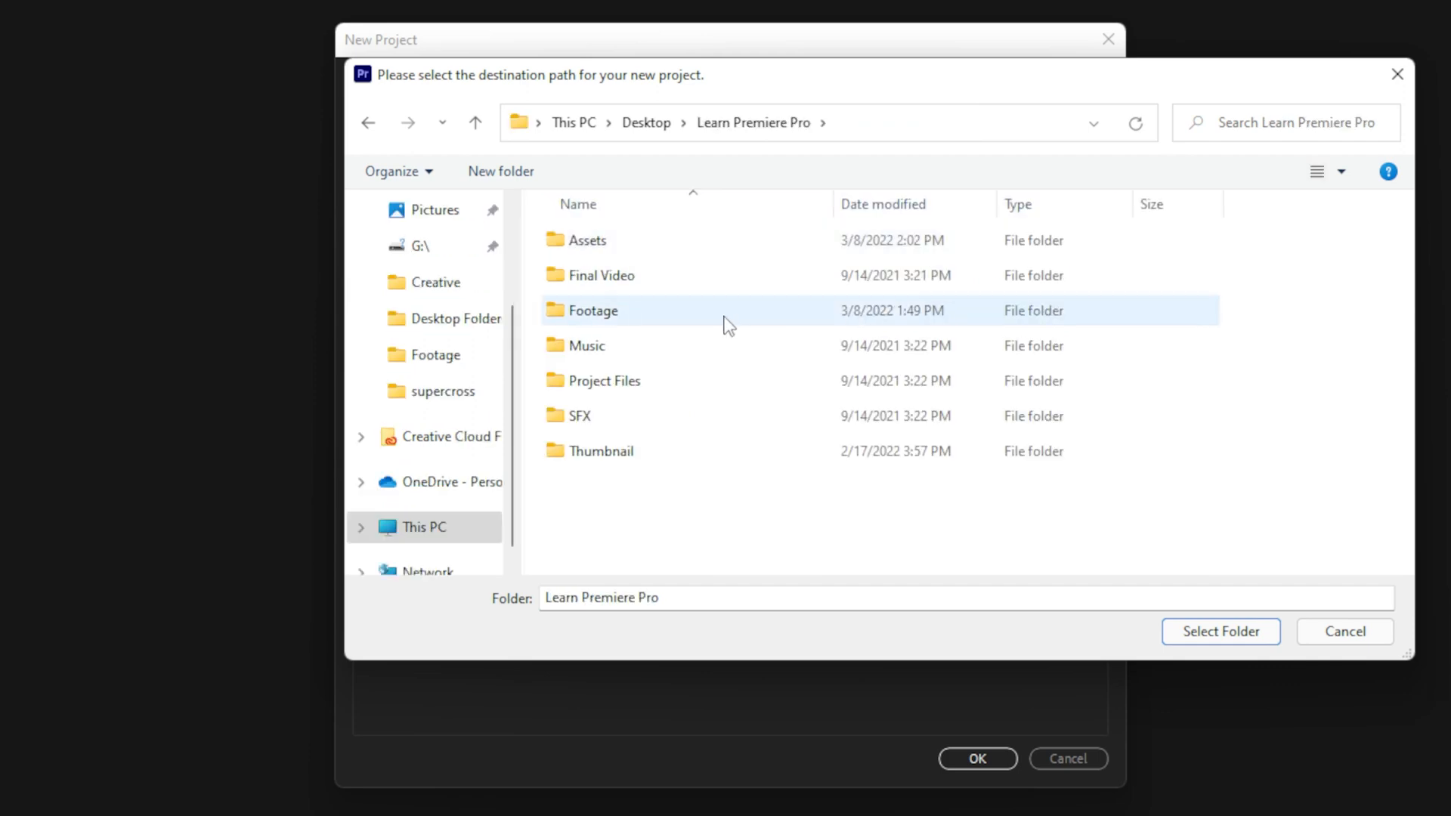
double_click(605, 381)
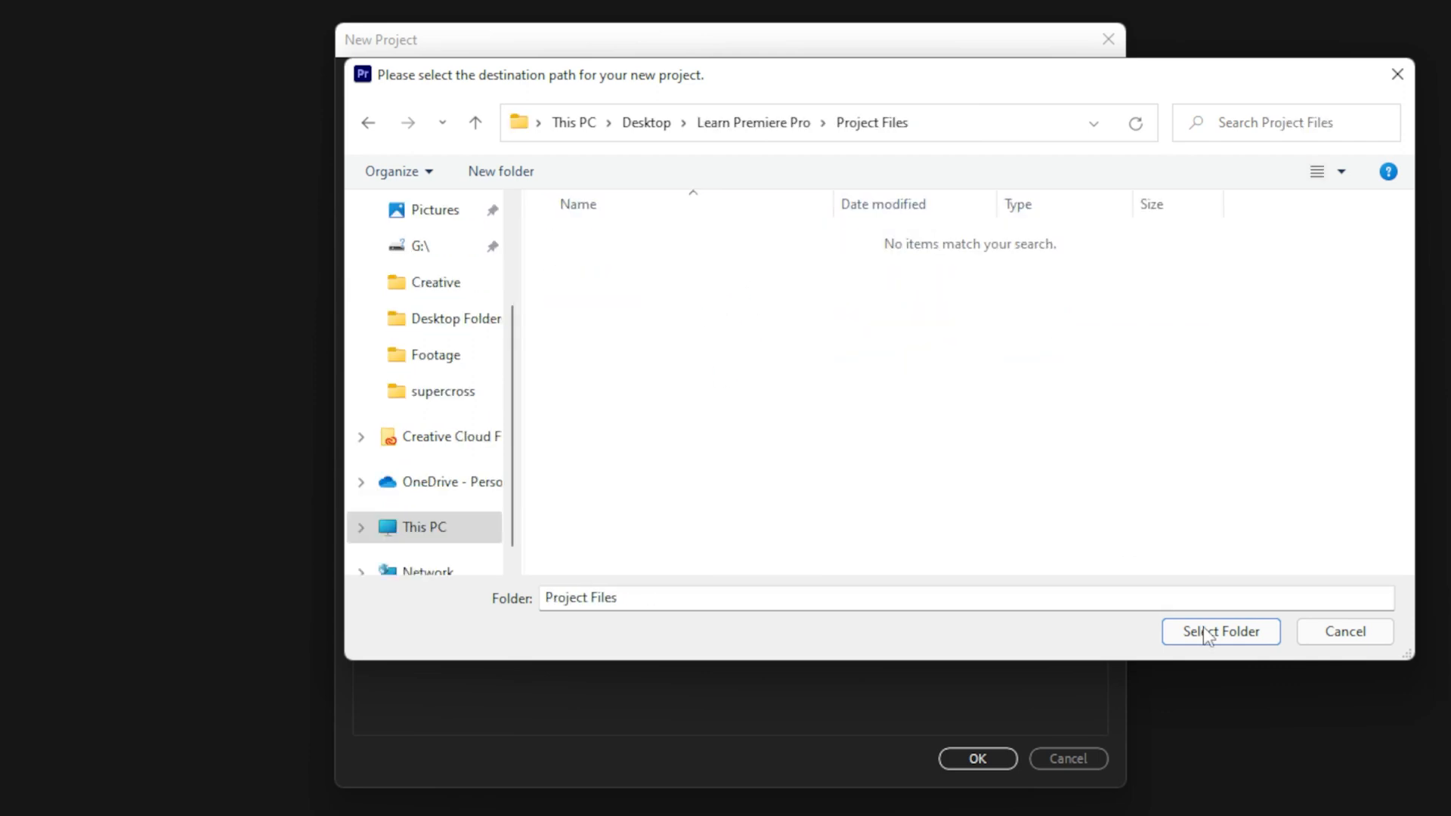
click(1220, 632)
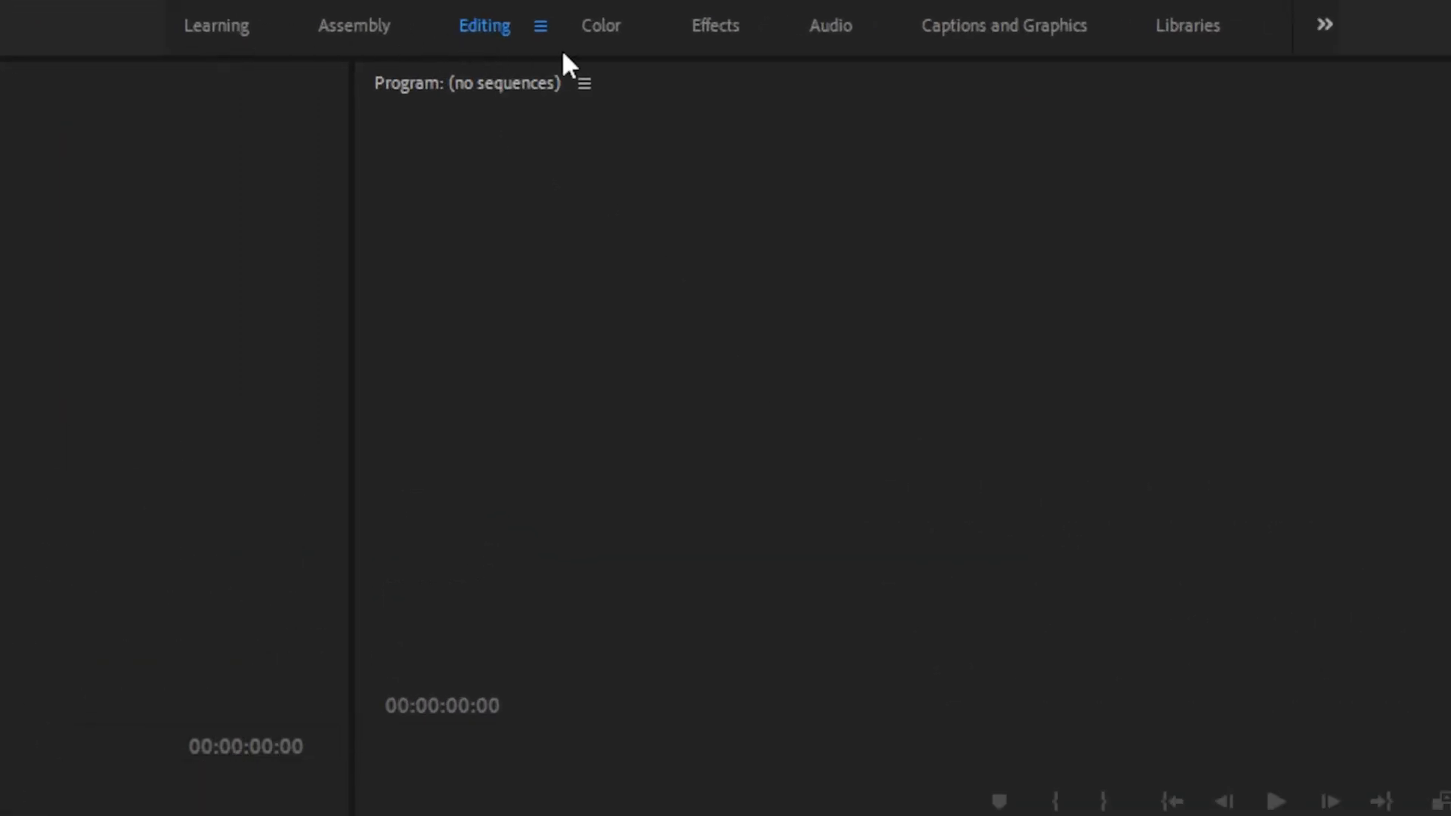
mouse_move(1219, 57)
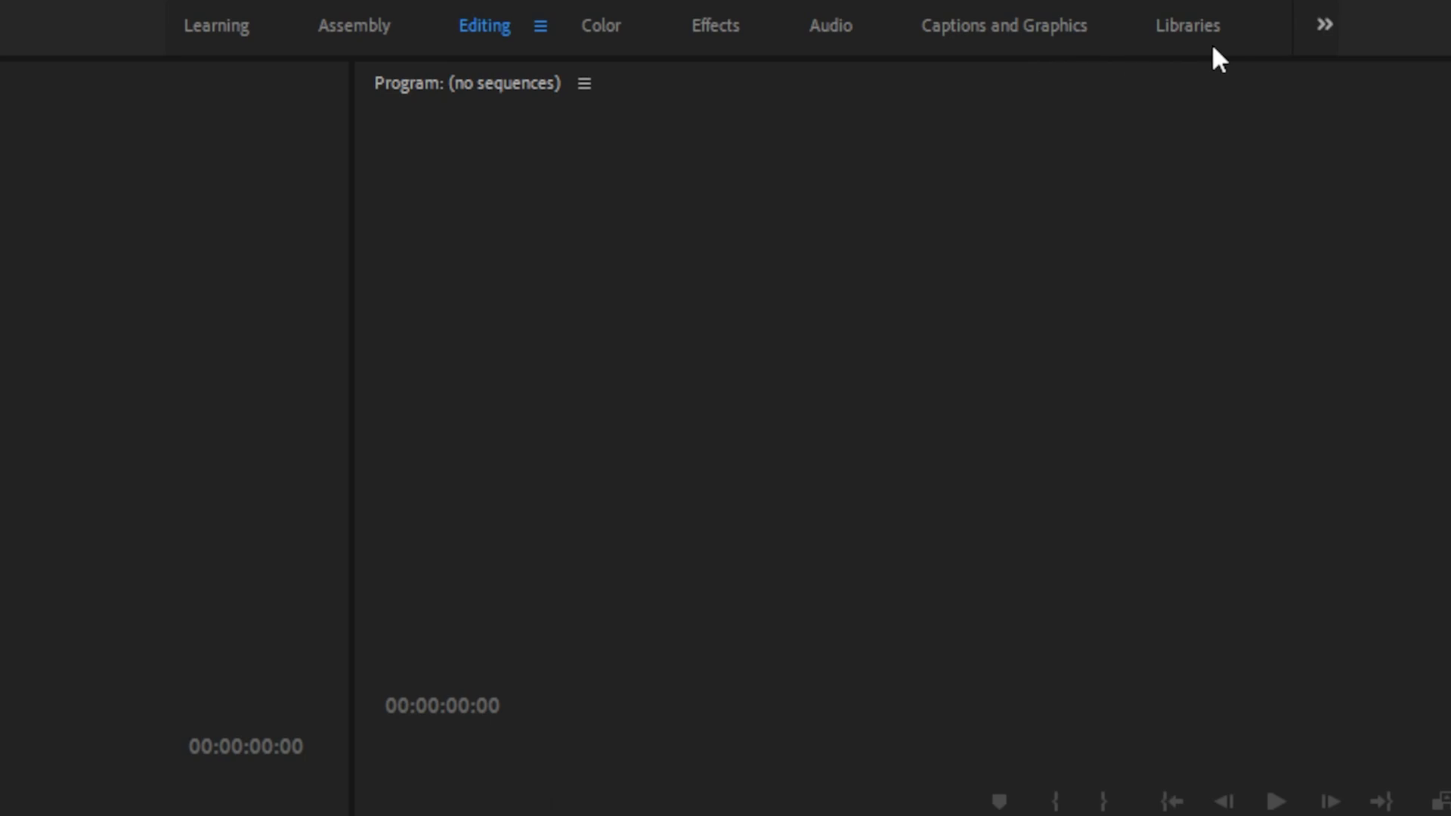
mouse_move(544, 47)
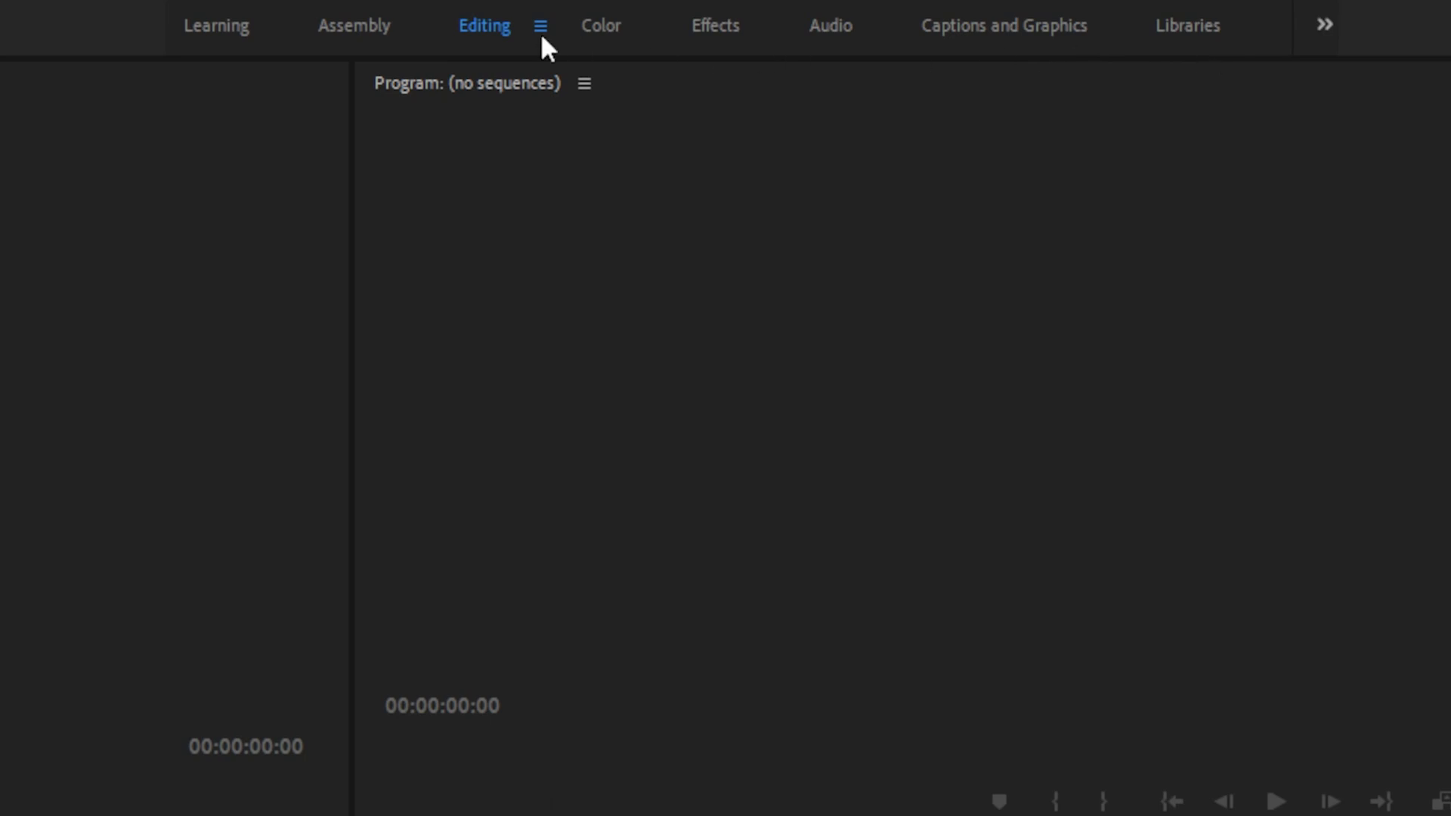
mouse_move(497, 44)
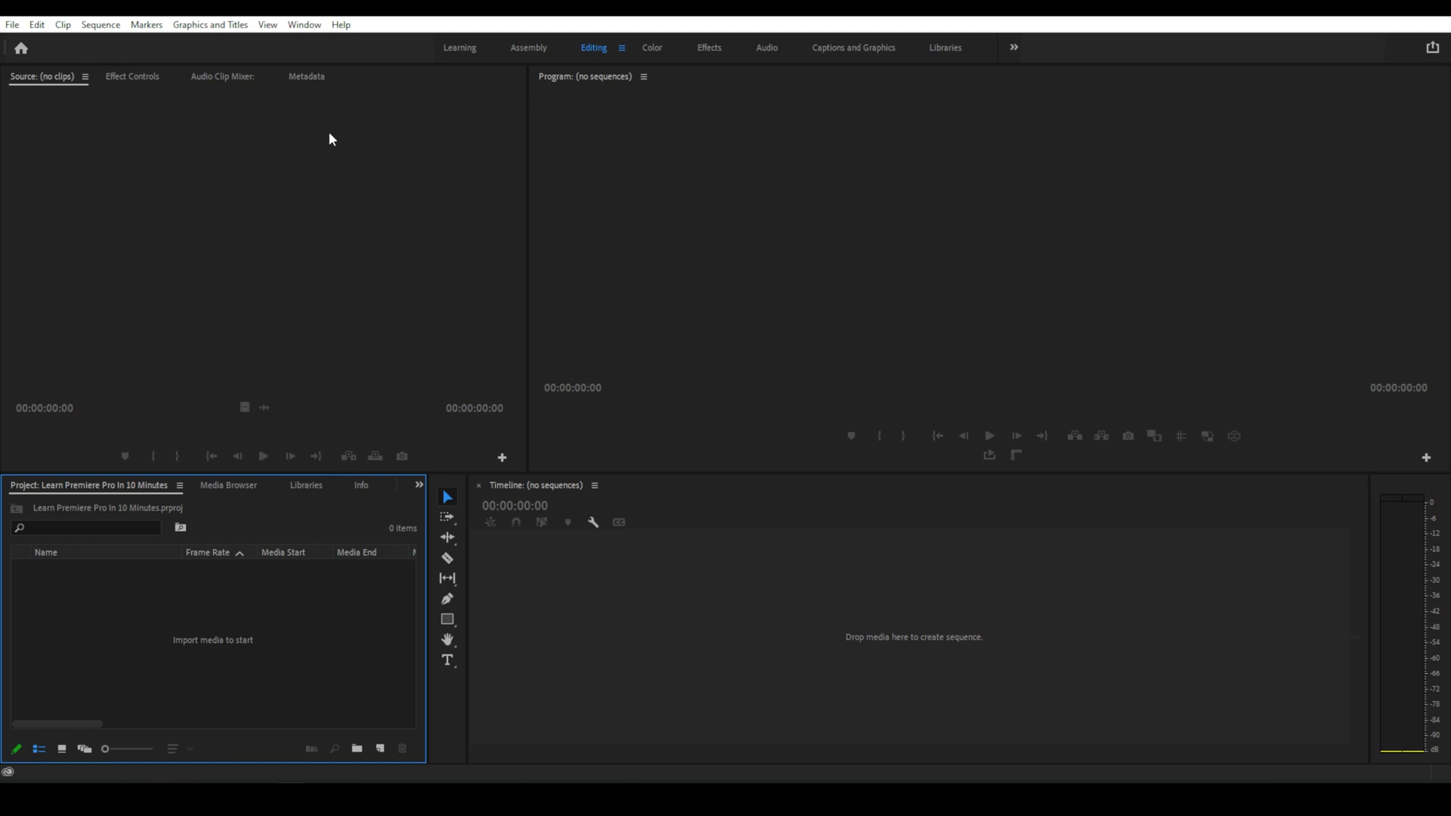
mouse_move(731, 566)
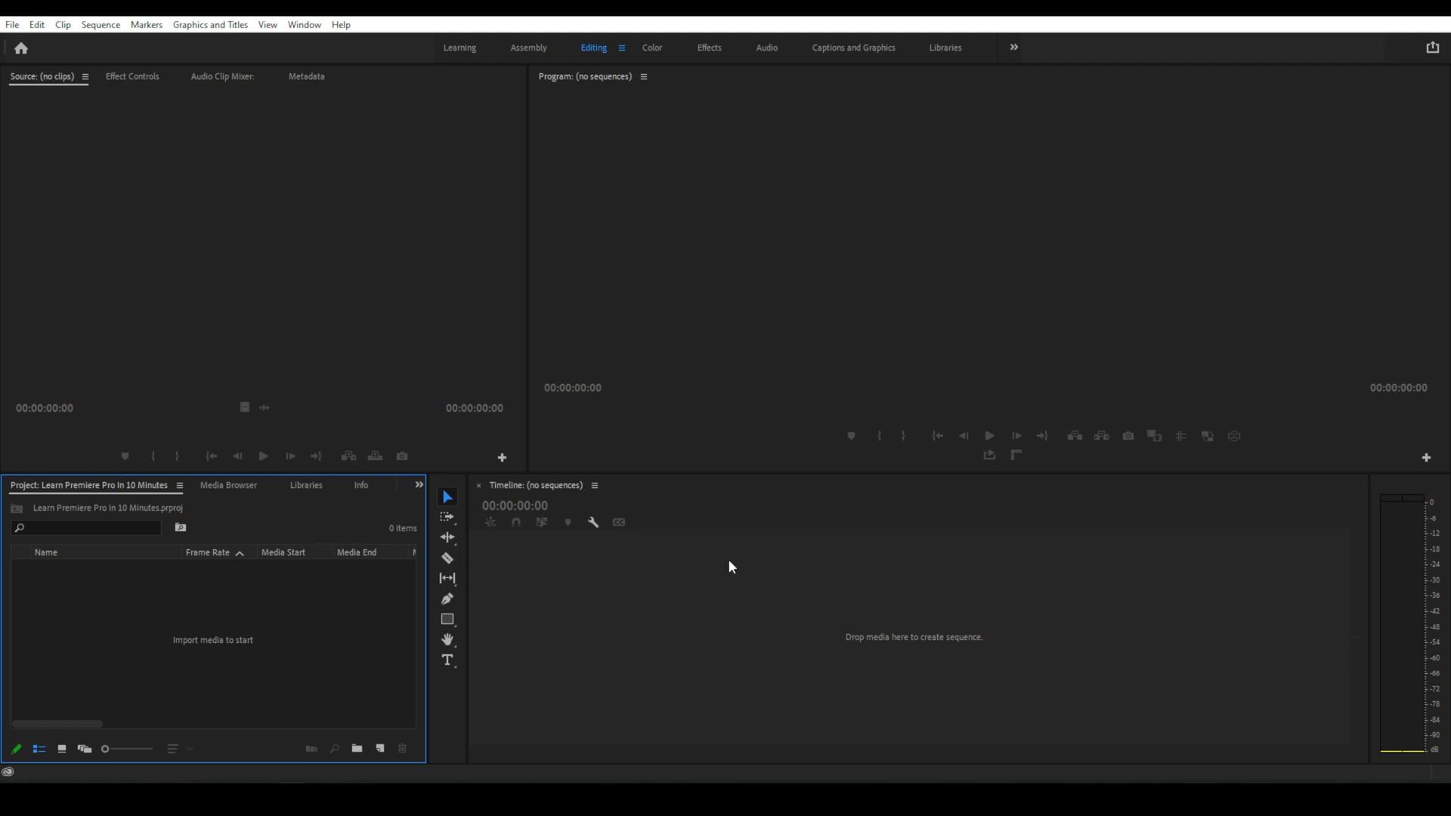
mouse_move(274, 617)
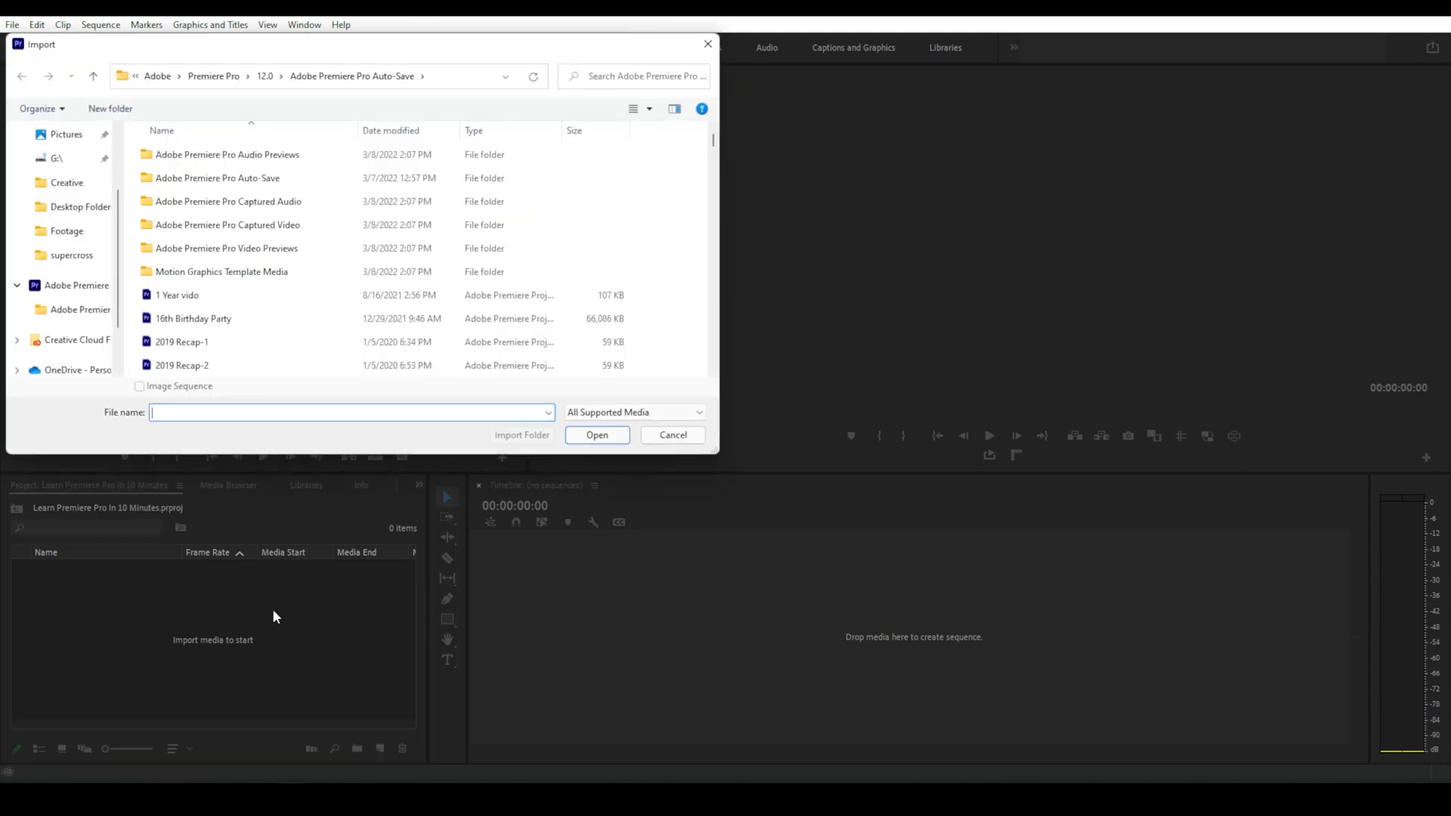
- Import C0009.MP4, C0016.MP4 and C0018.MP4 from the desktop footage folder via Ctrl+I
click(673, 435)
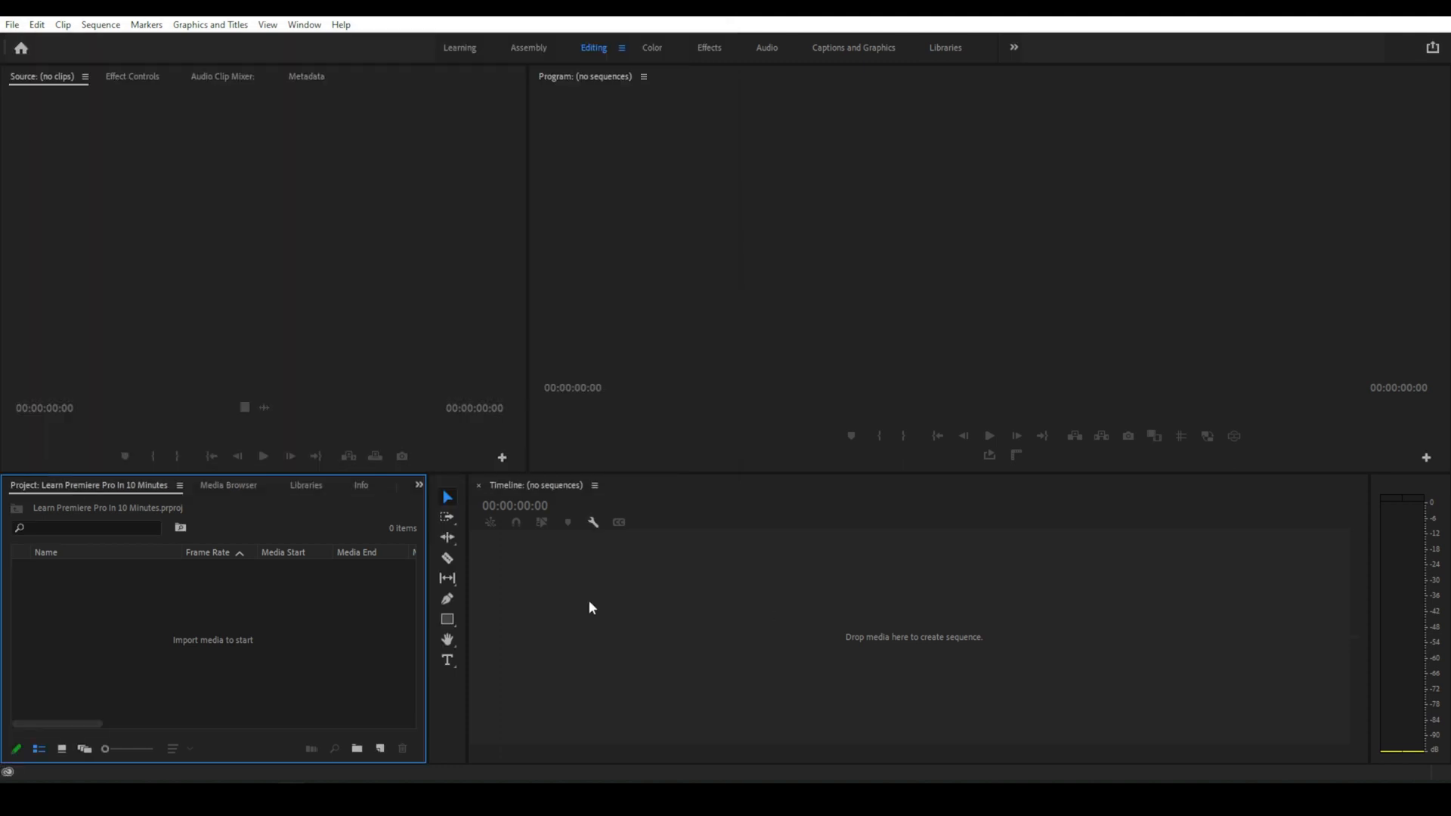
key(ctrl+i)
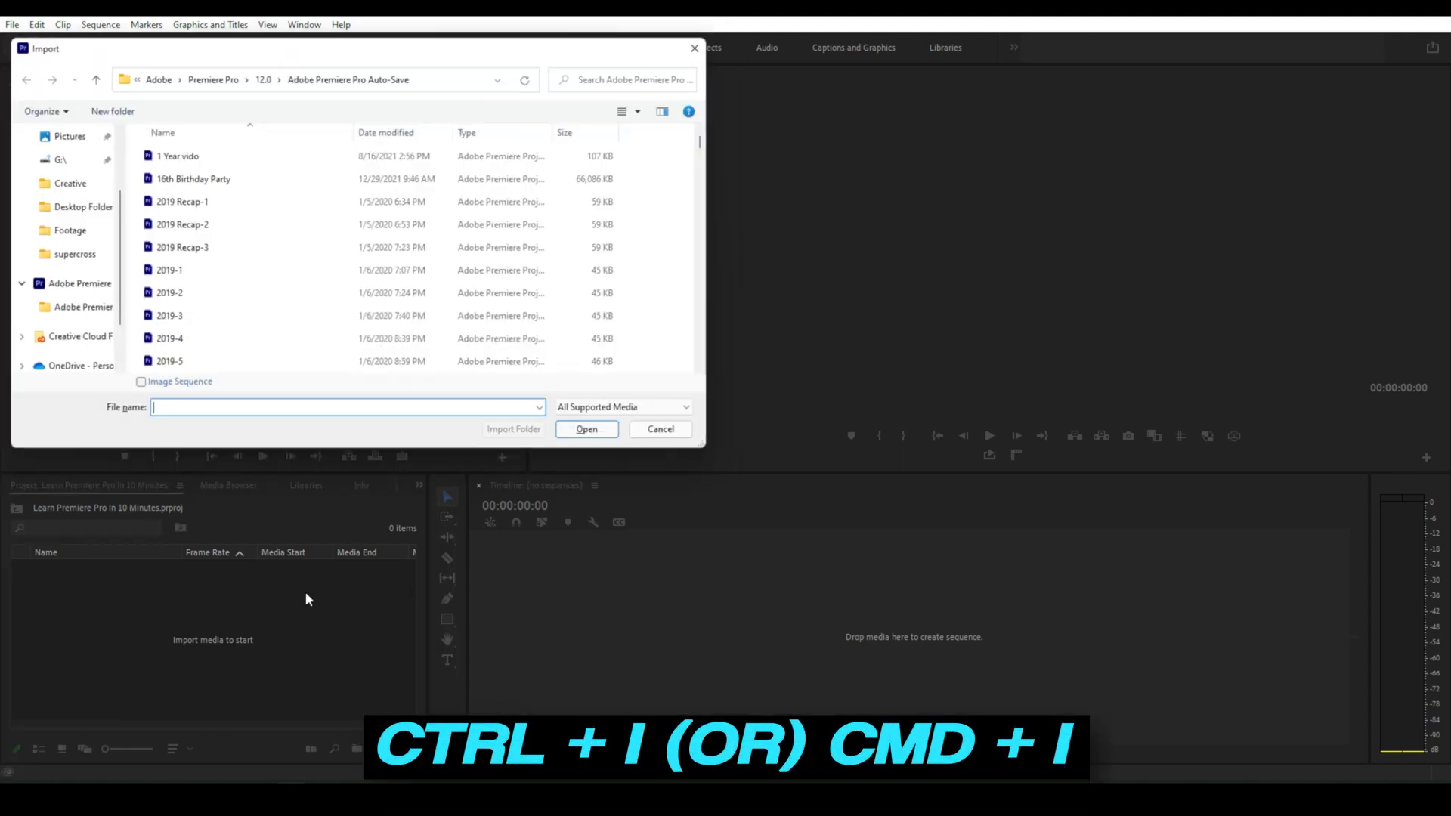
click(65, 163)
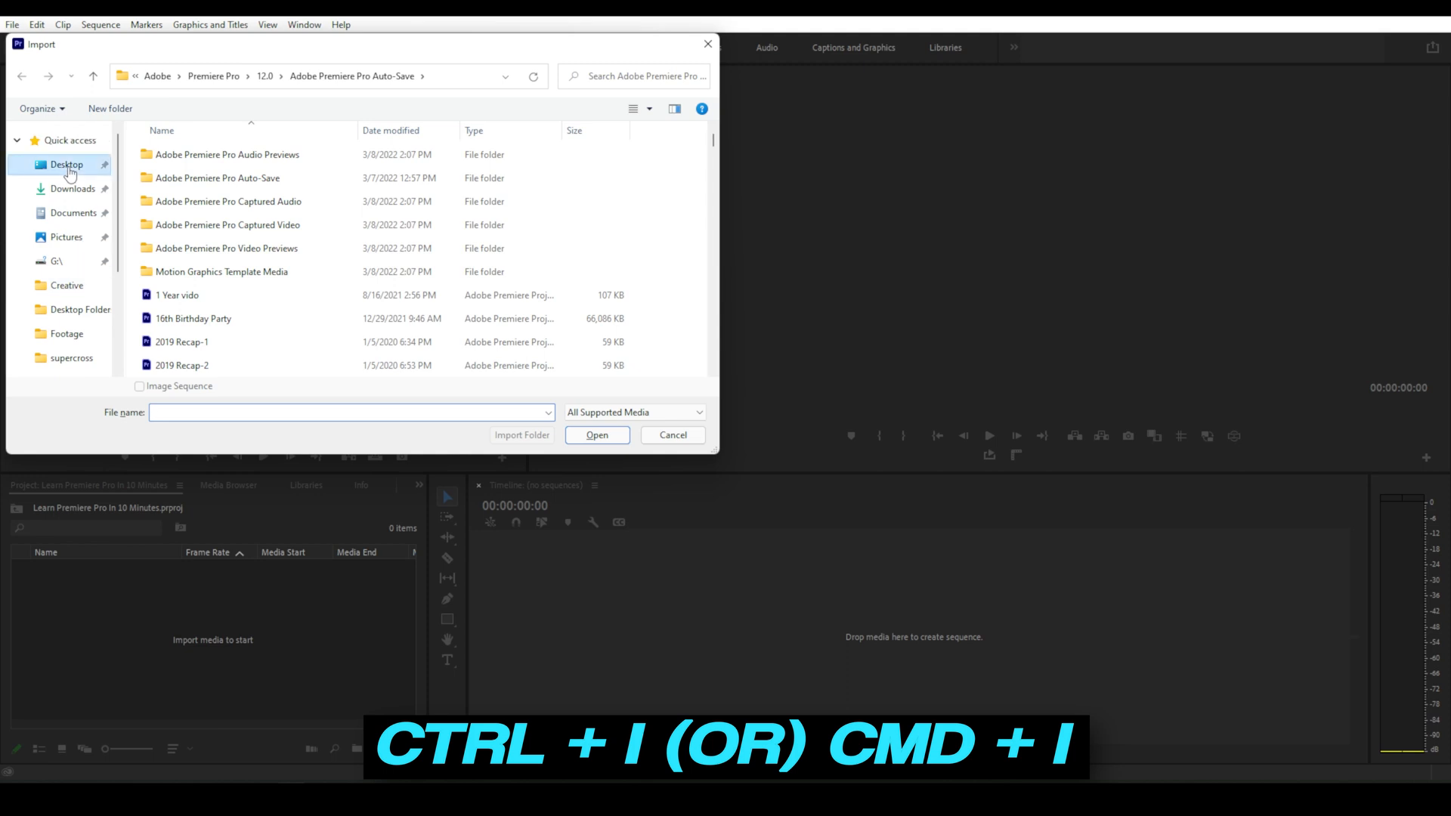
double_click(65, 183)
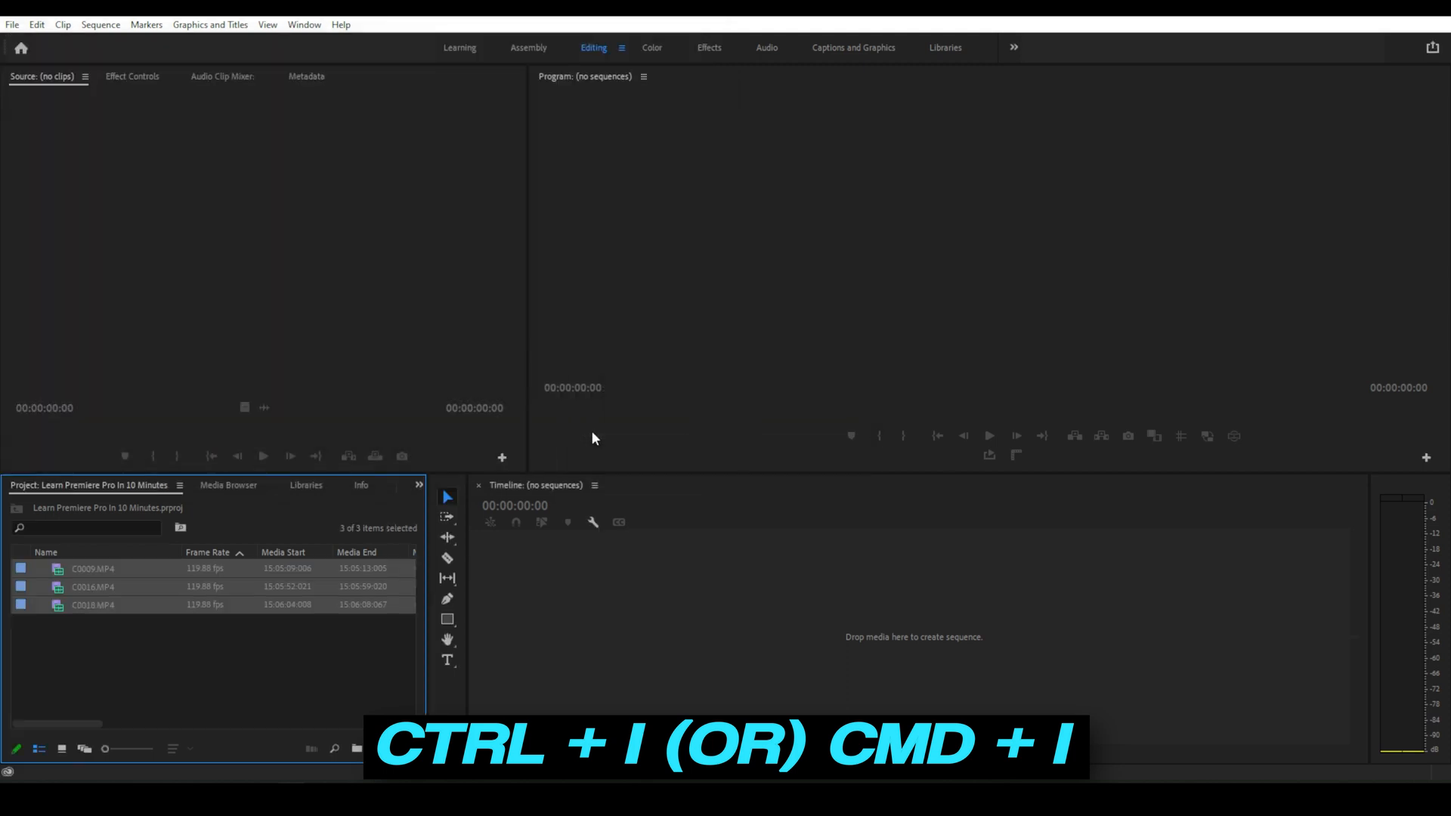
key(ctrl+i)
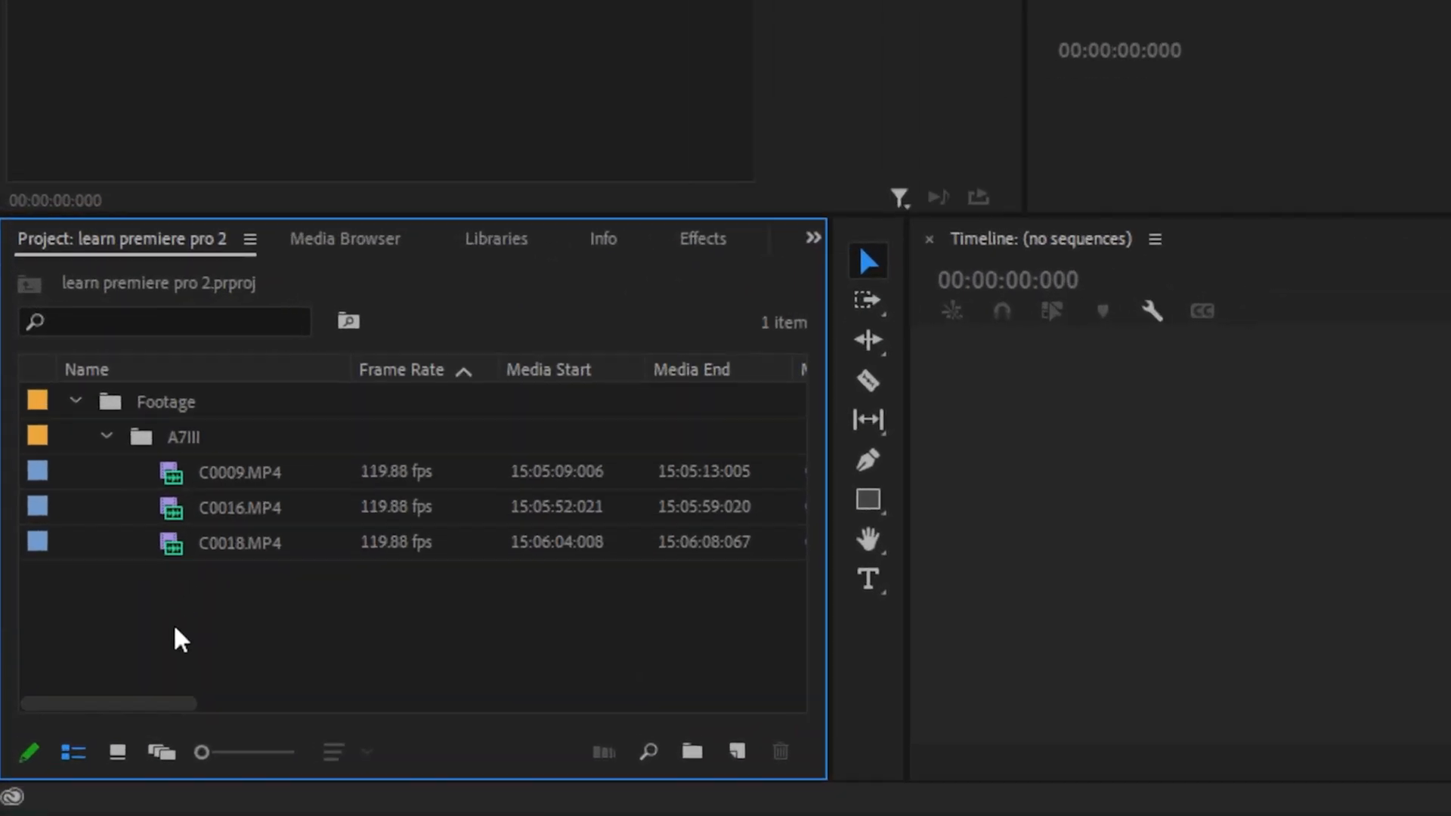
click(120, 751)
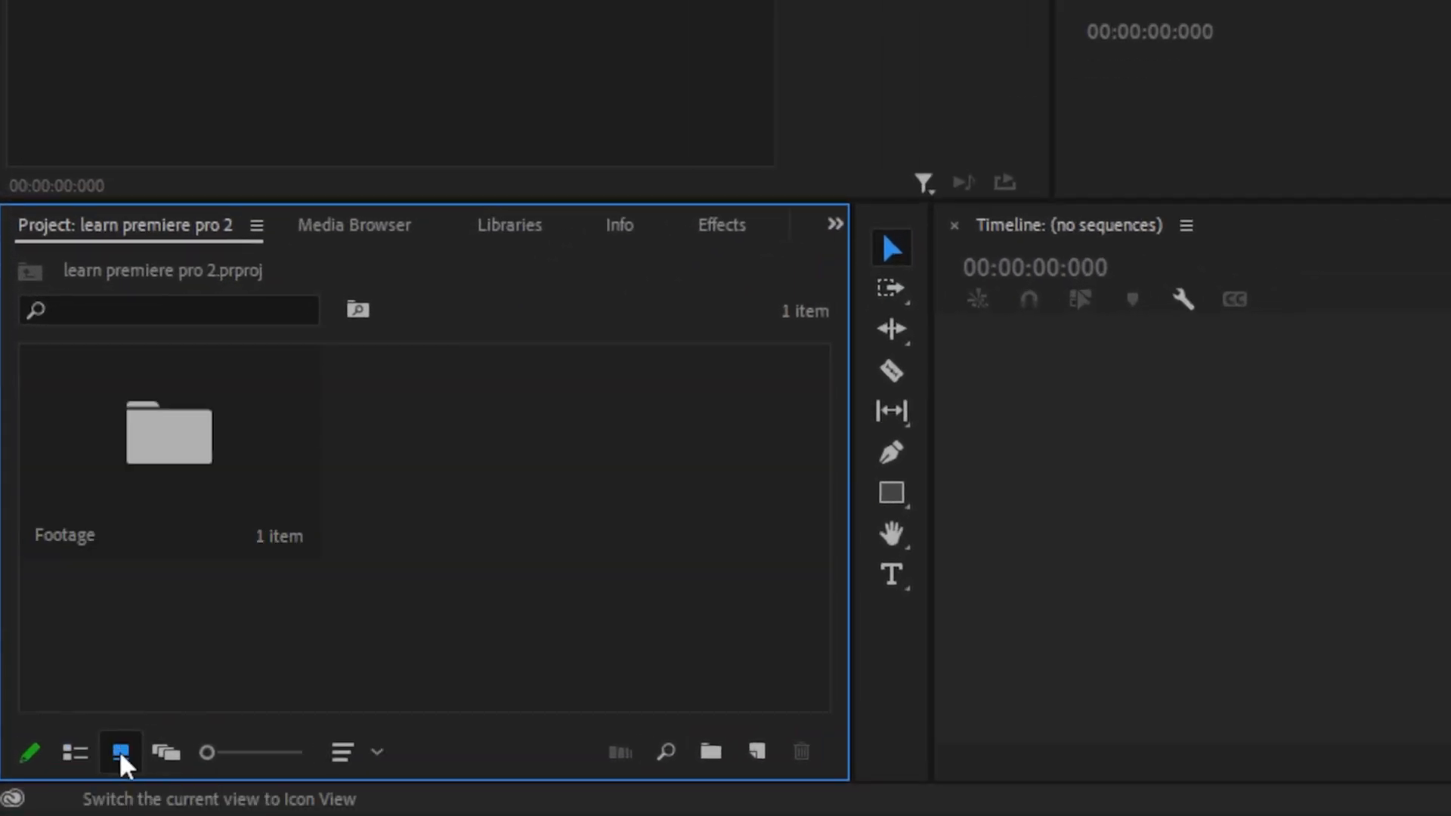
click(74, 752)
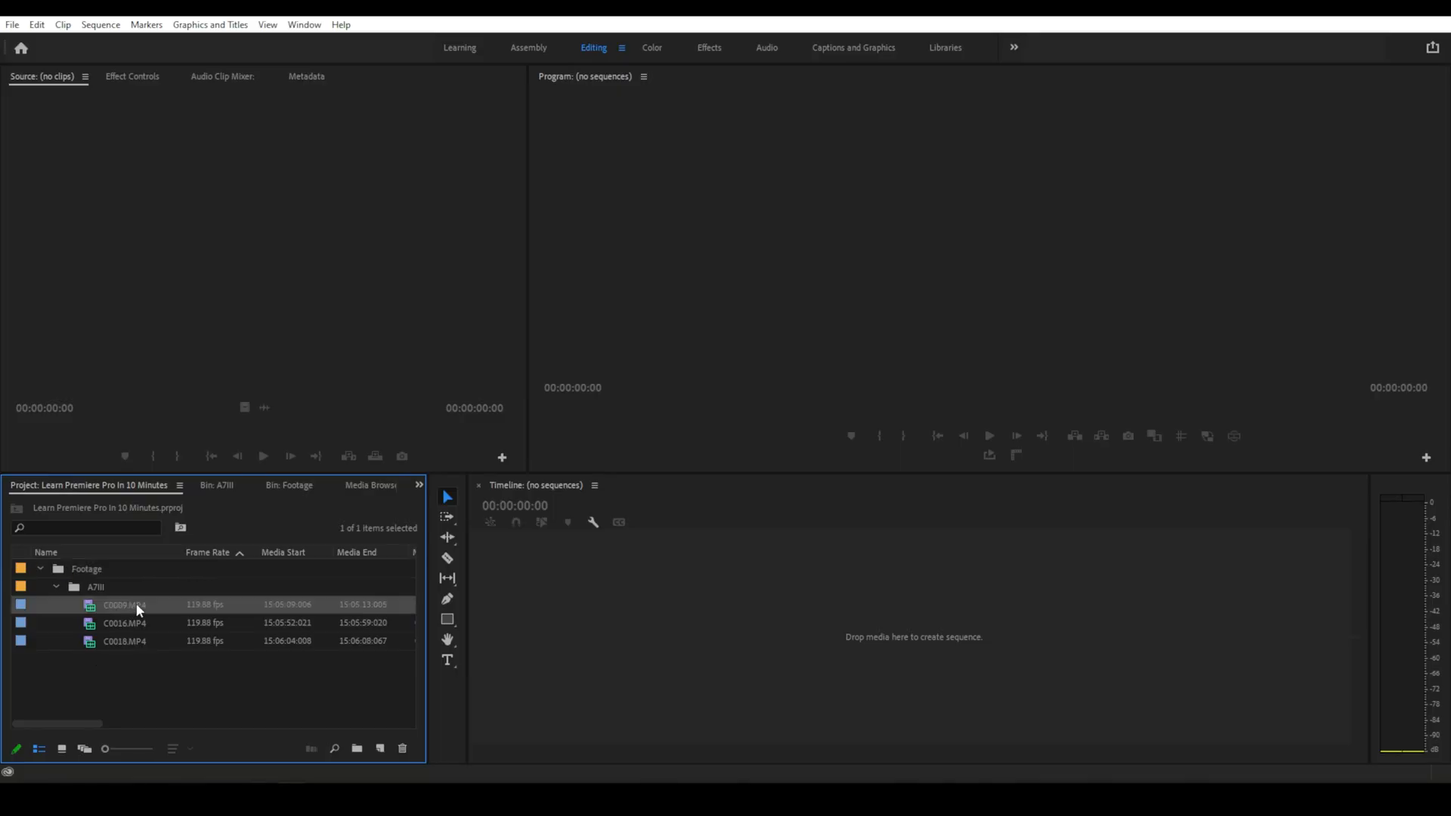
mouse_move(670, 632)
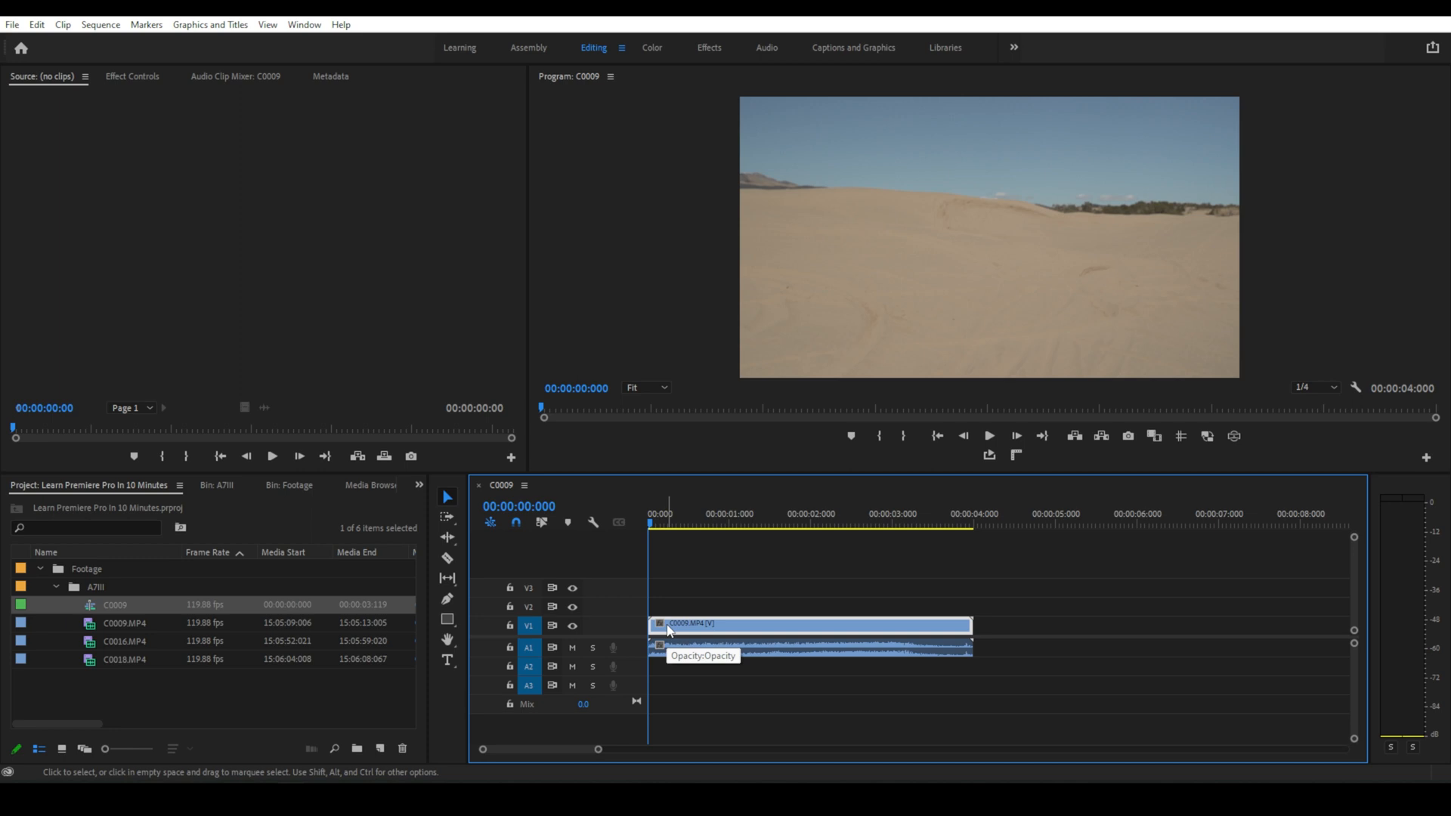
mouse_move(683, 625)
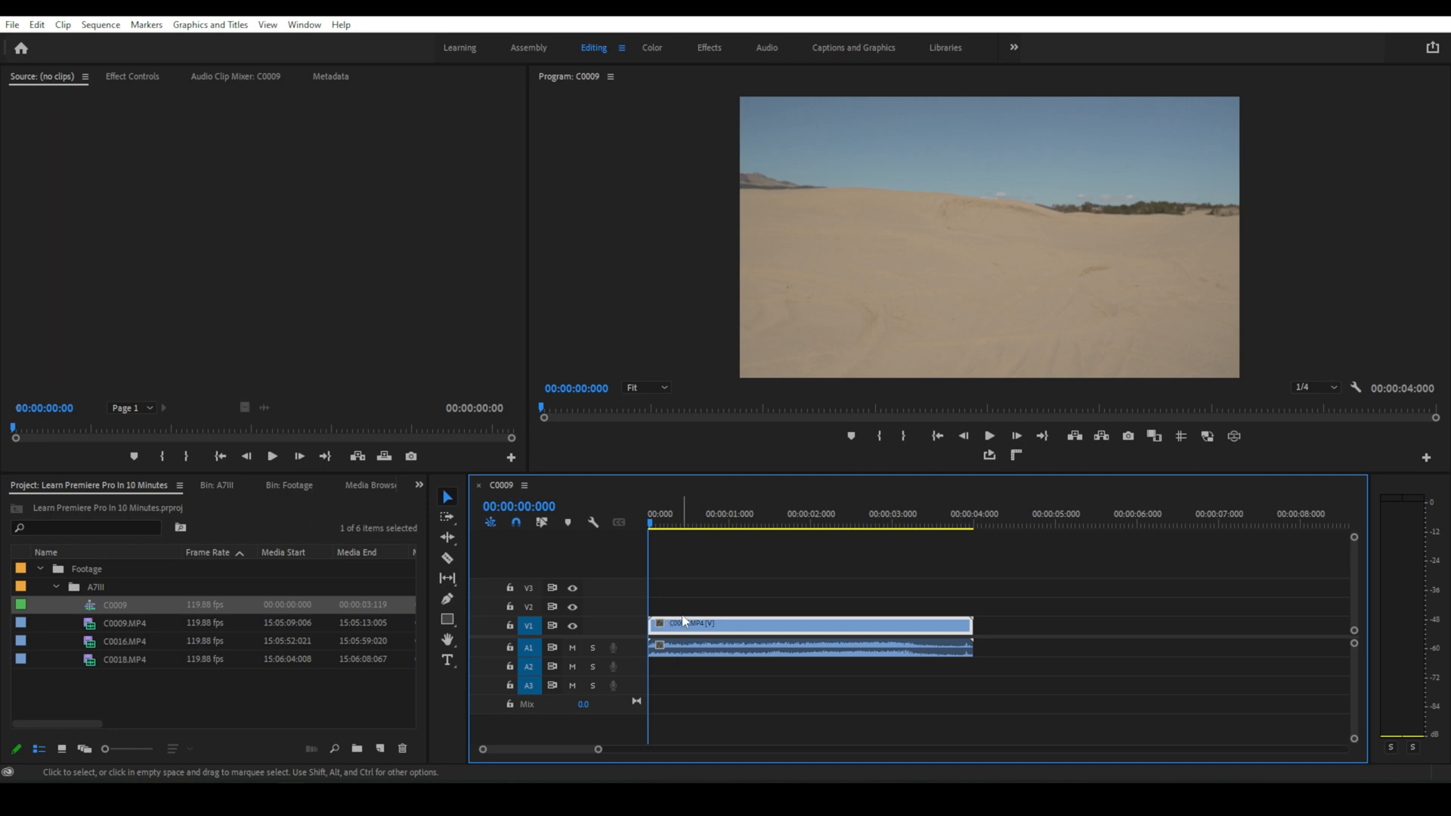
mouse_move(154, 602)
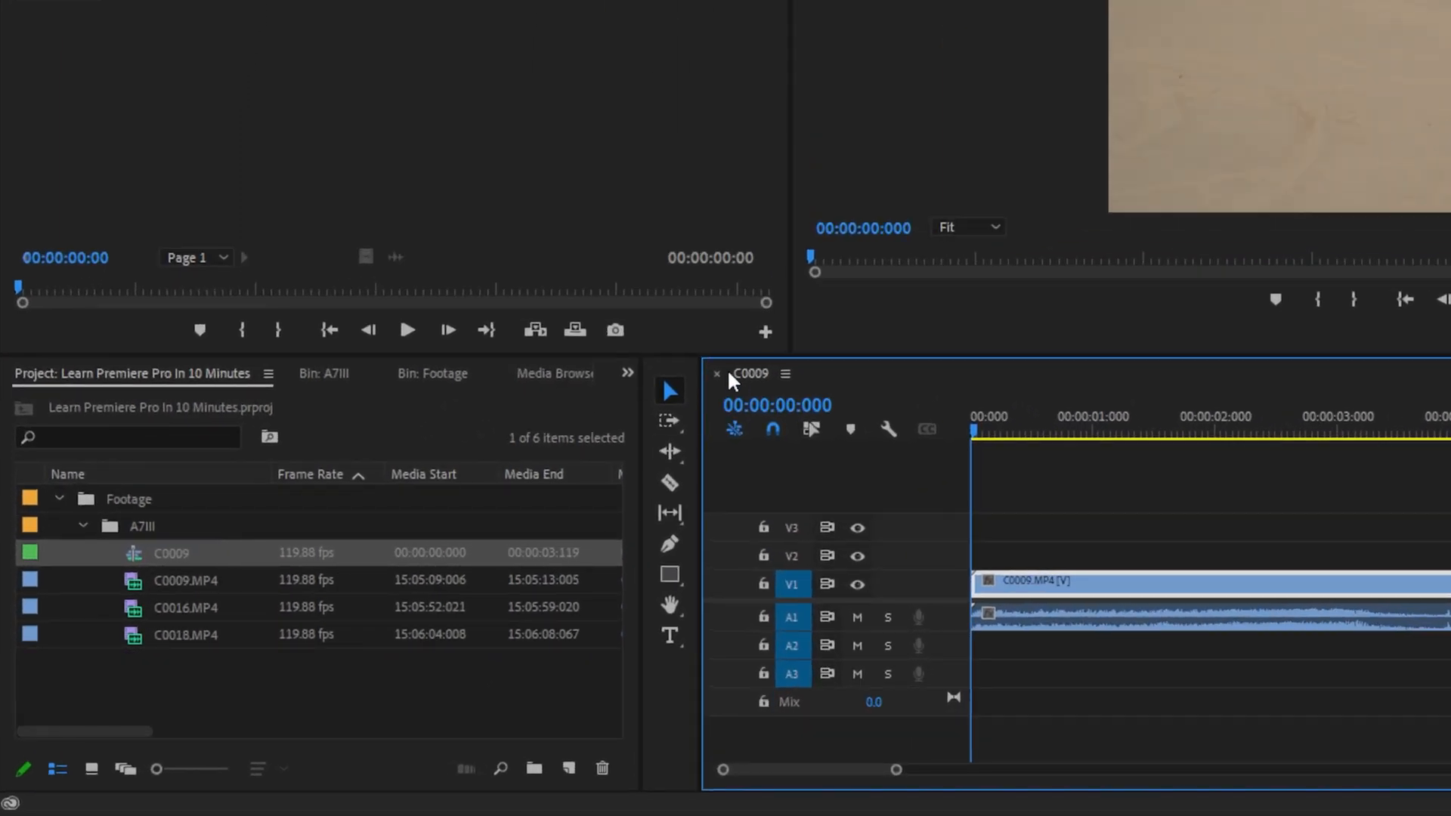
- Create a sequence from C0009.MP4 on the empty timeline and rename it Main Sequence
click(717, 373)
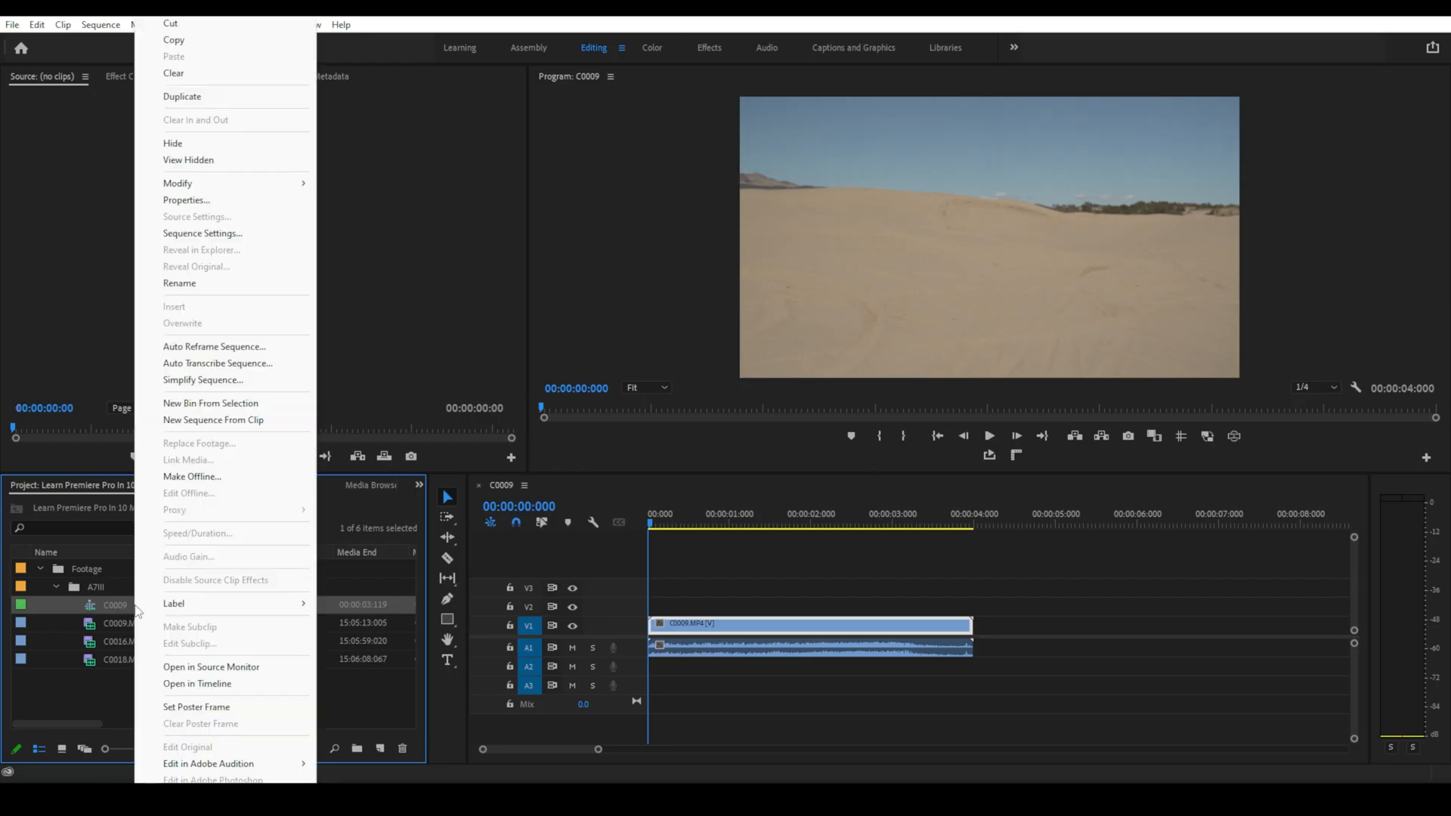
click(180, 283)
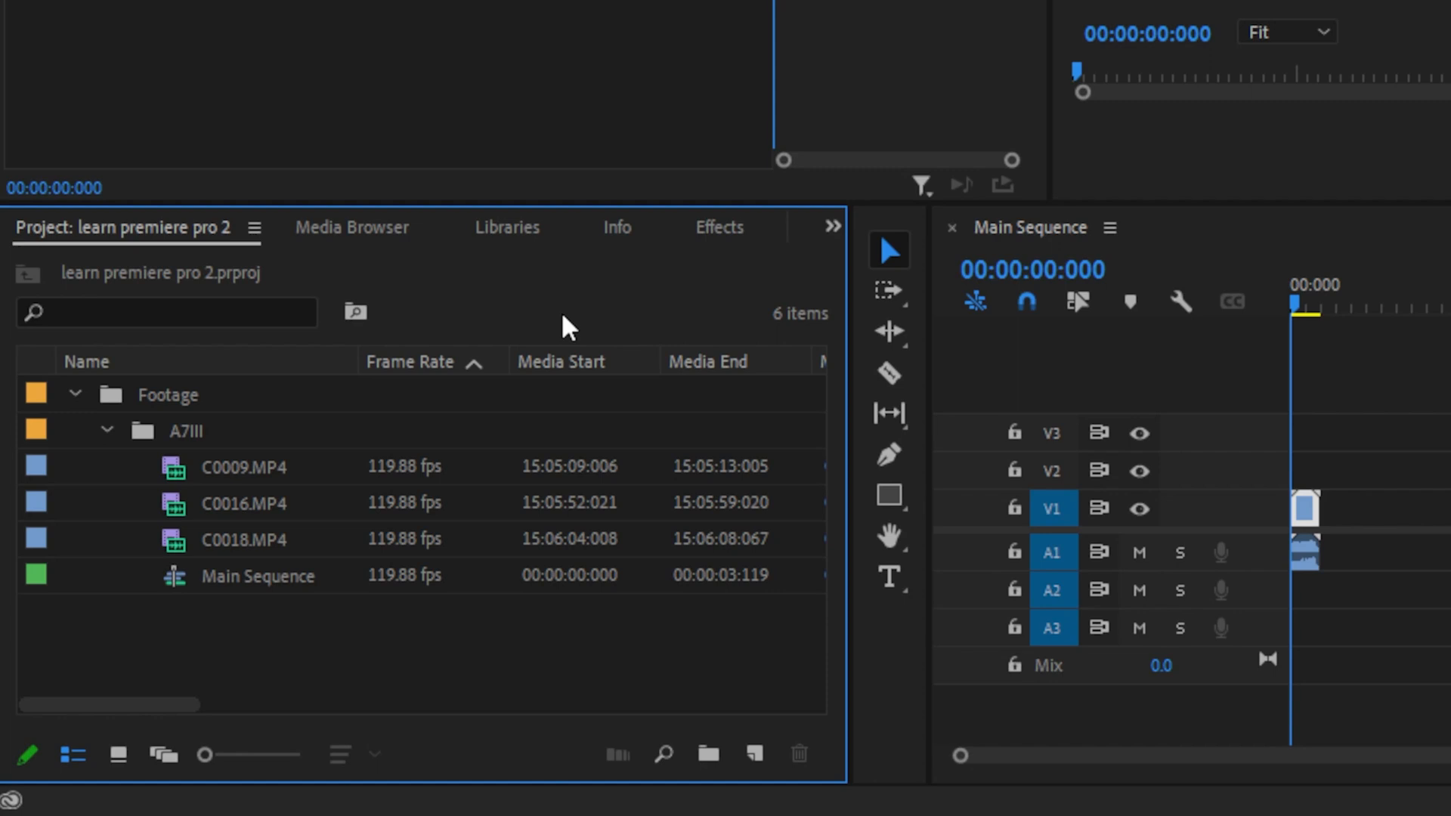
- Create a new bin in the Project panel and name it Assets
click(706, 754)
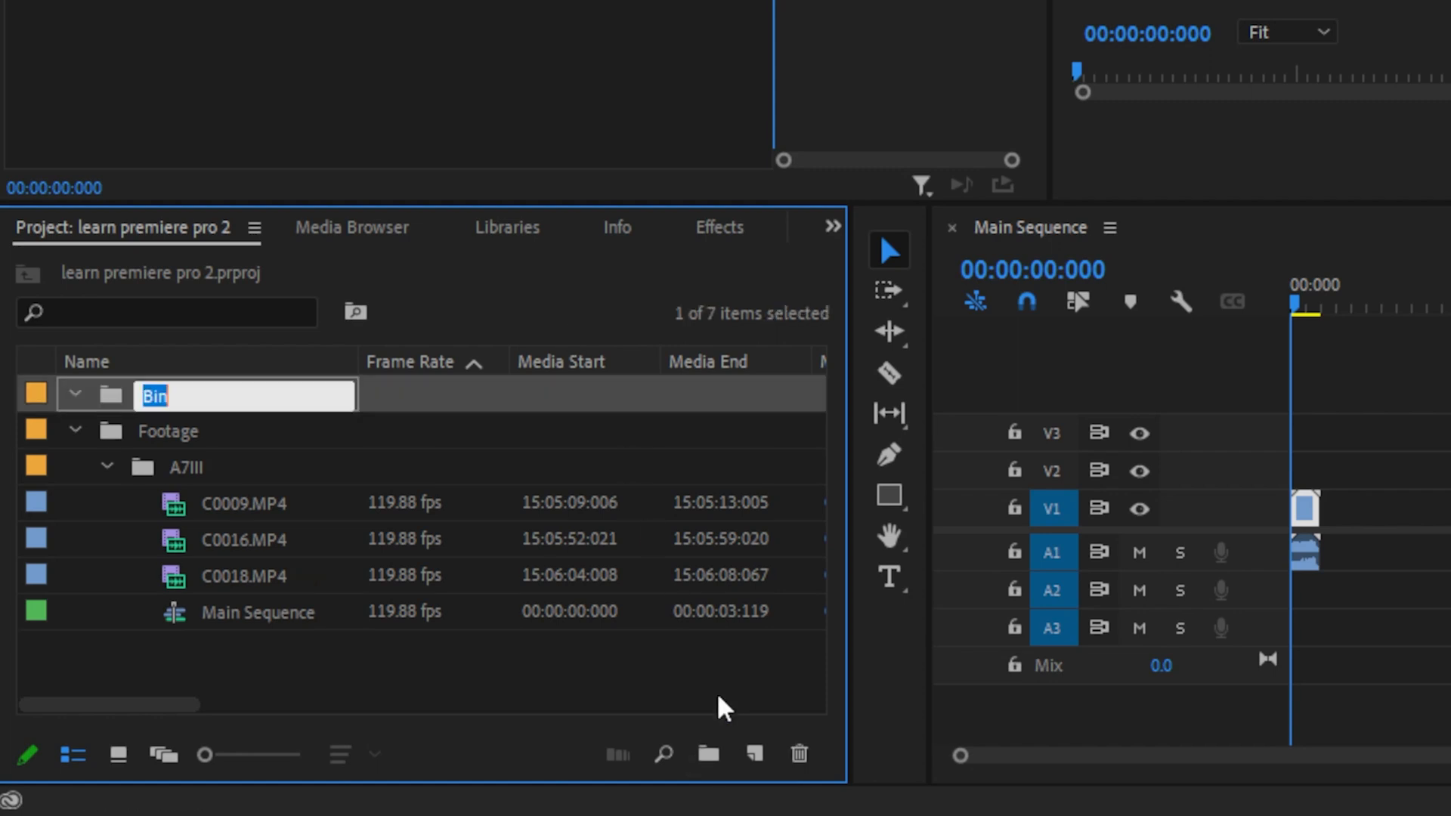
text(Assets)
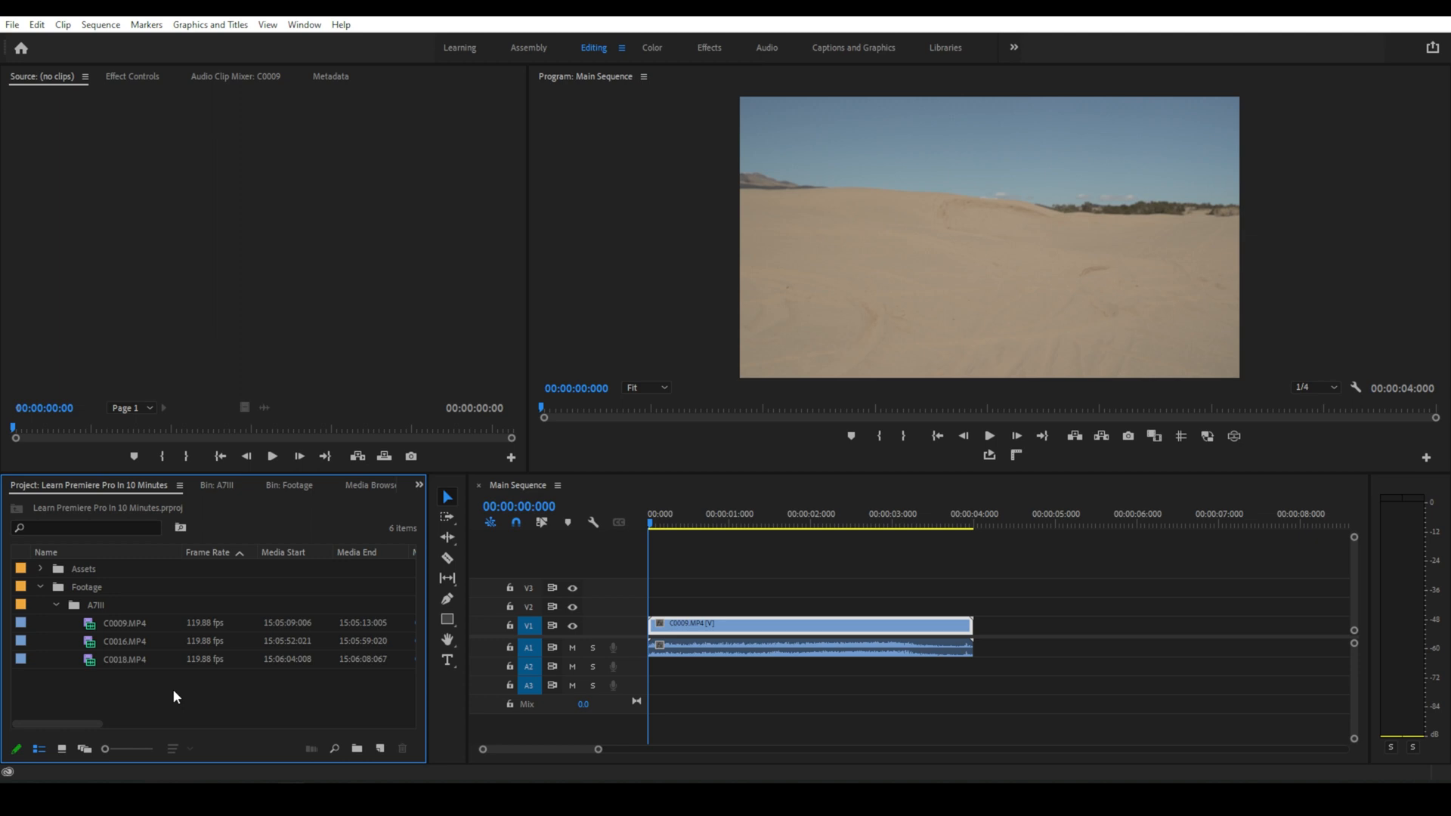
click(124, 641)
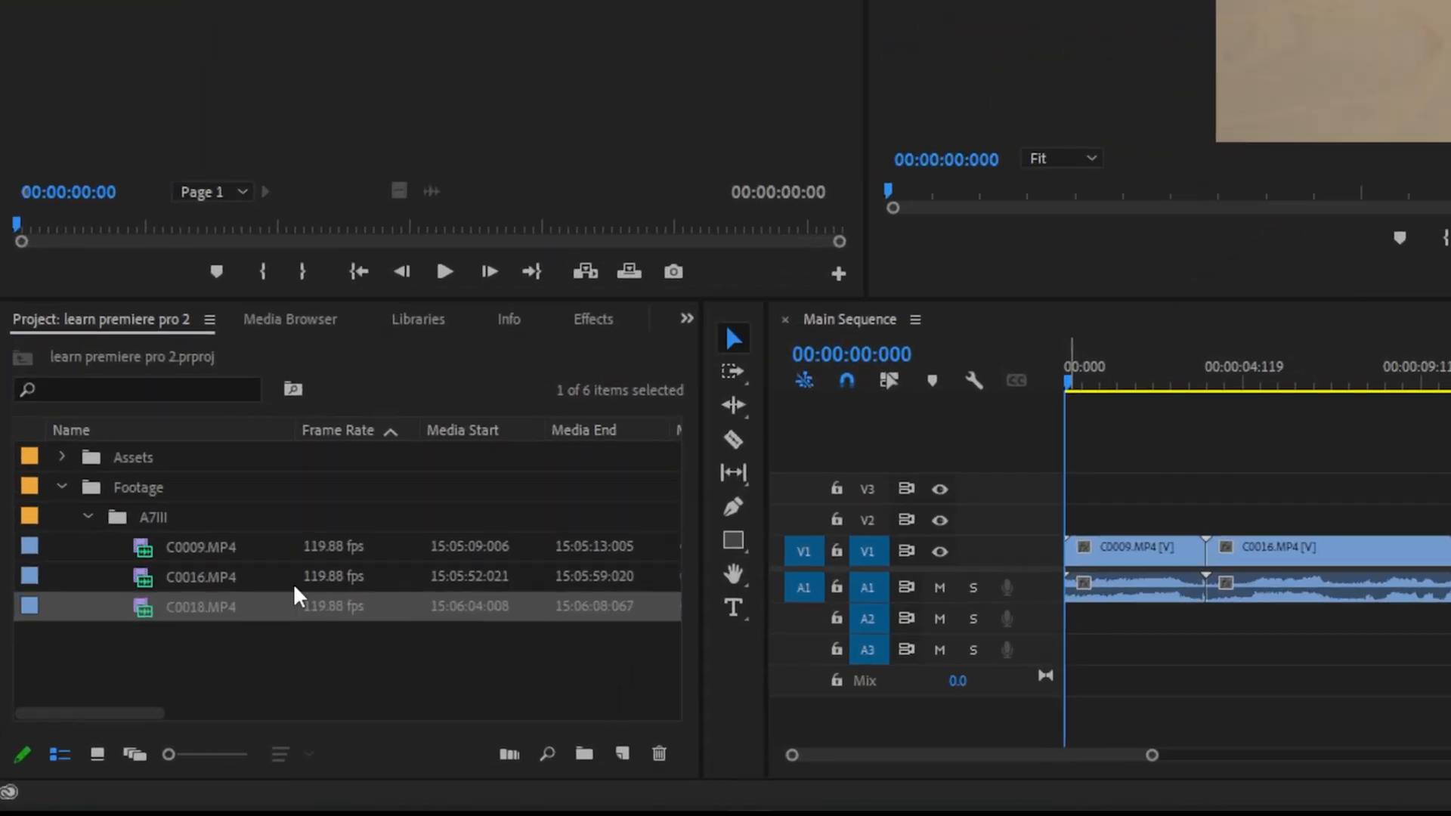
- Preview clips in the Source Monitor, loading C0009.MP4 before adding C0018.MP4 to the timeline
double_click(200, 546)
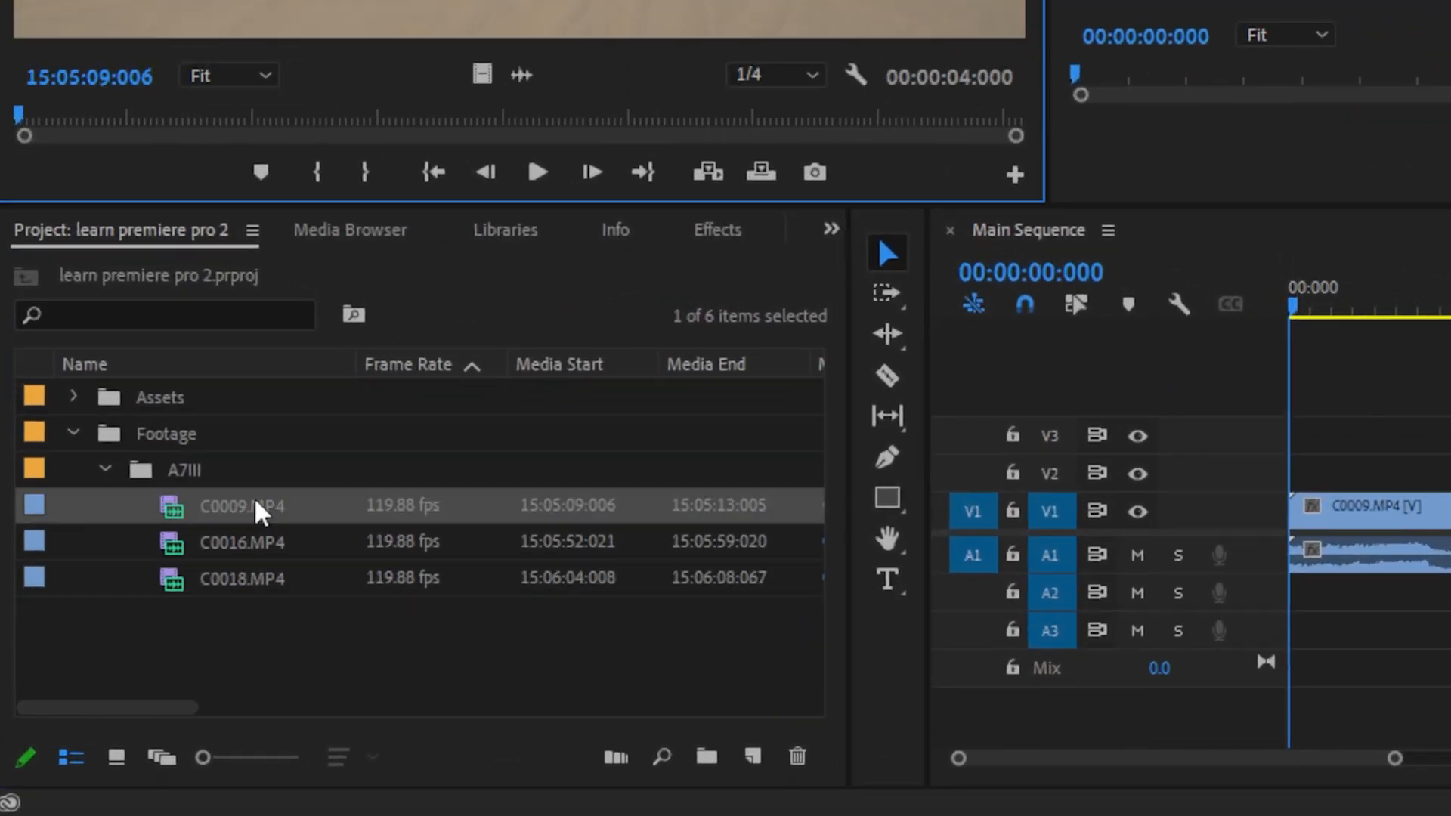
double_click(242, 506)
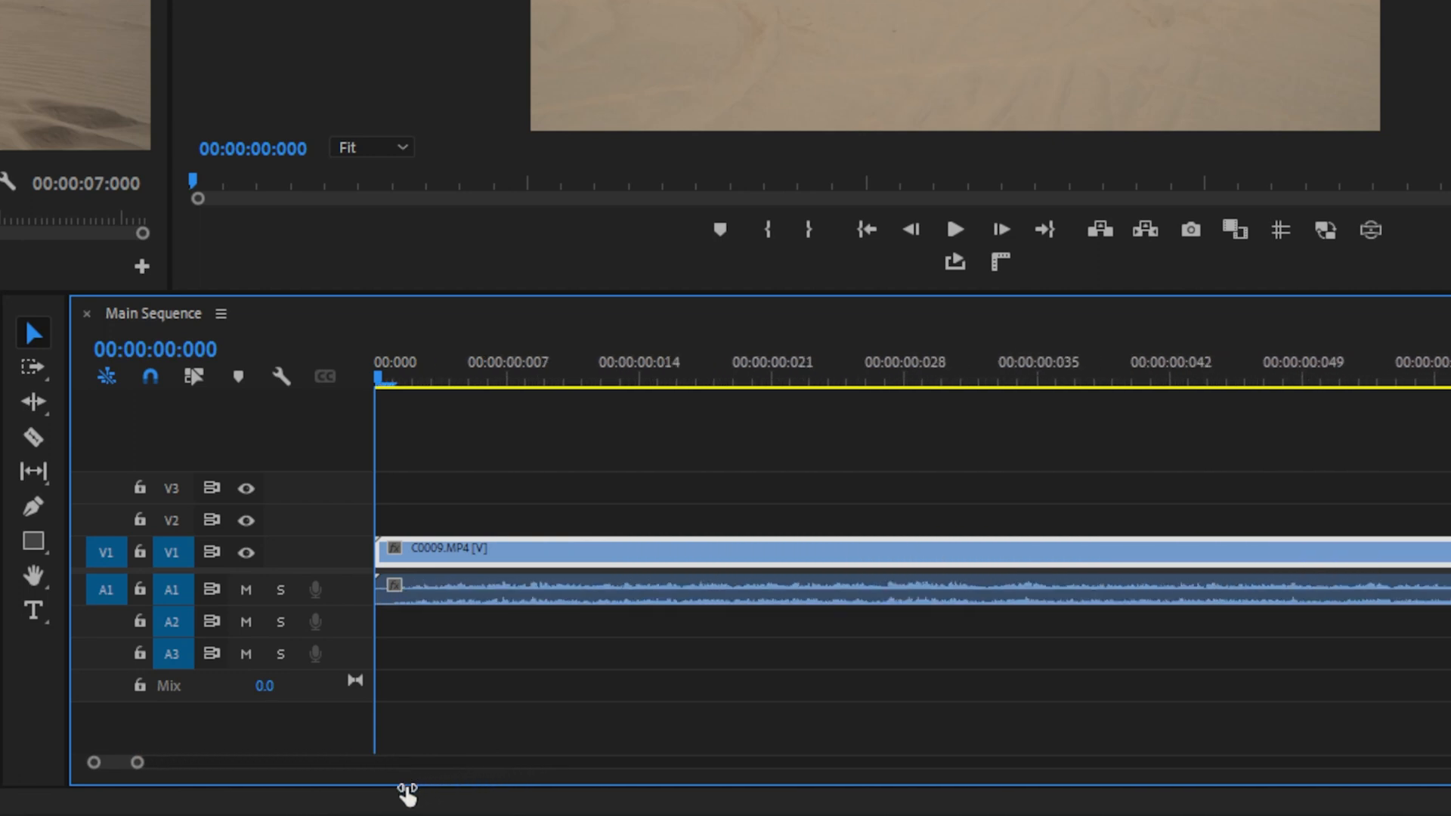
click(506, 376)
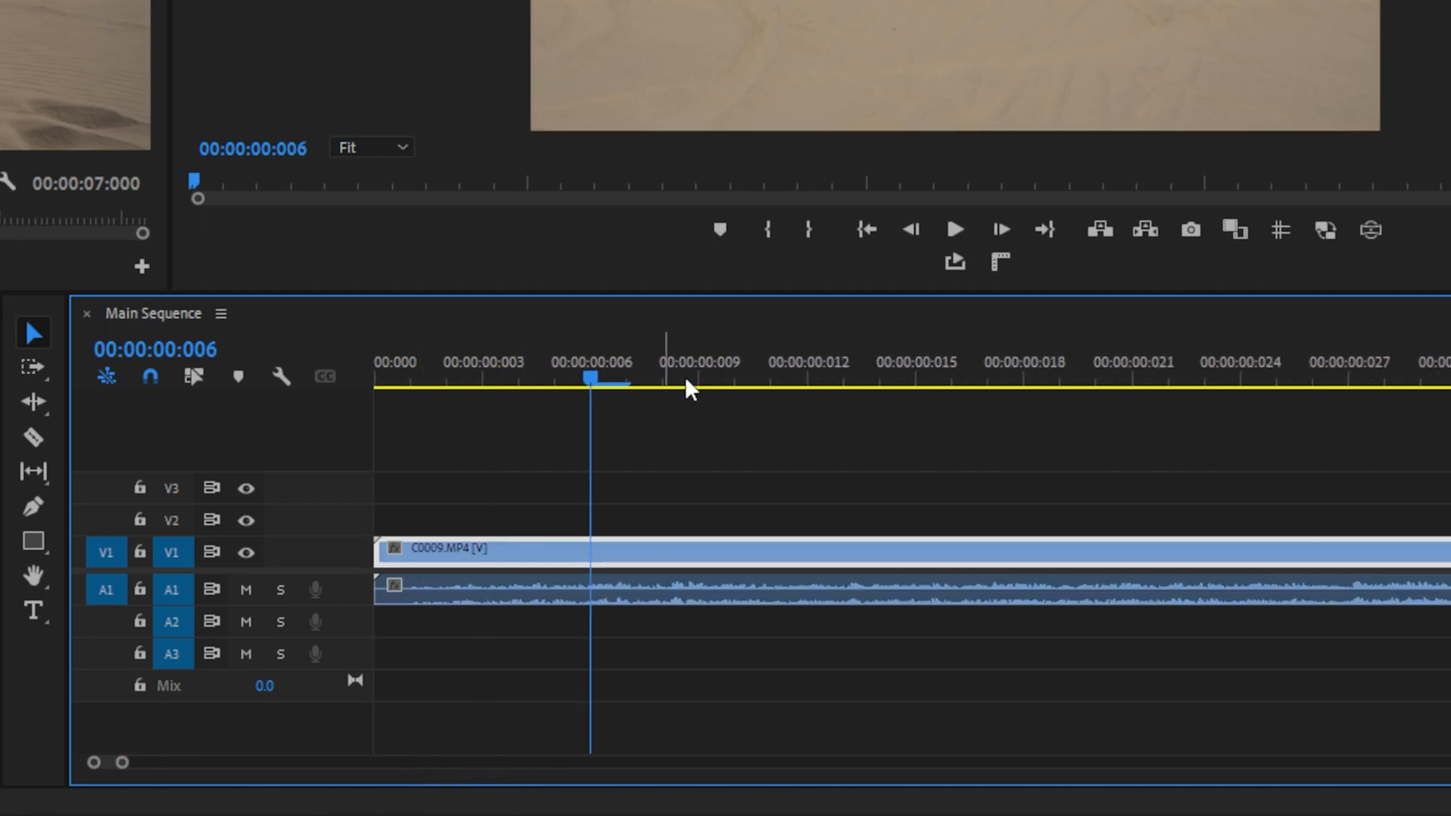
click(842, 381)
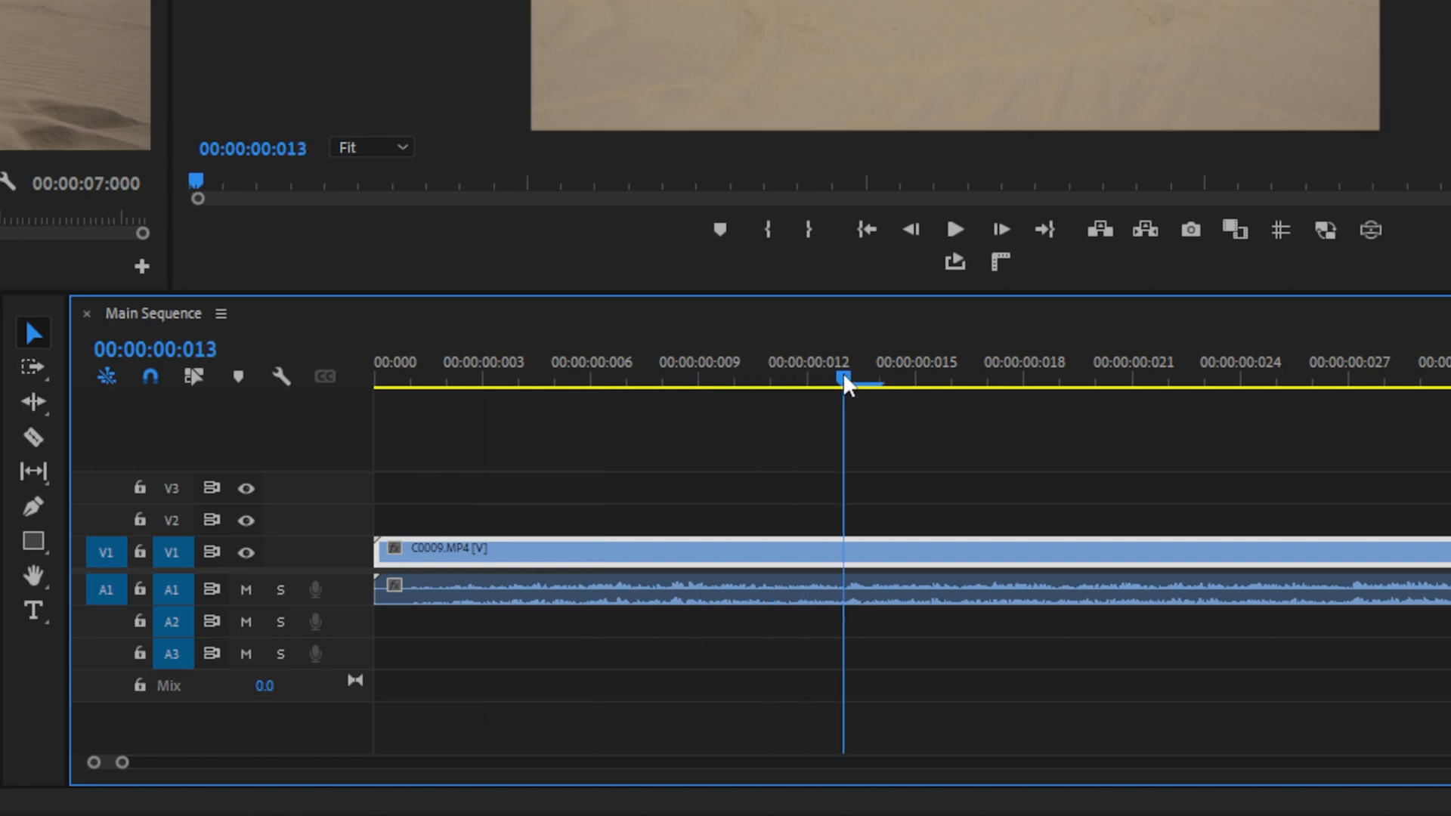
click(661, 380)
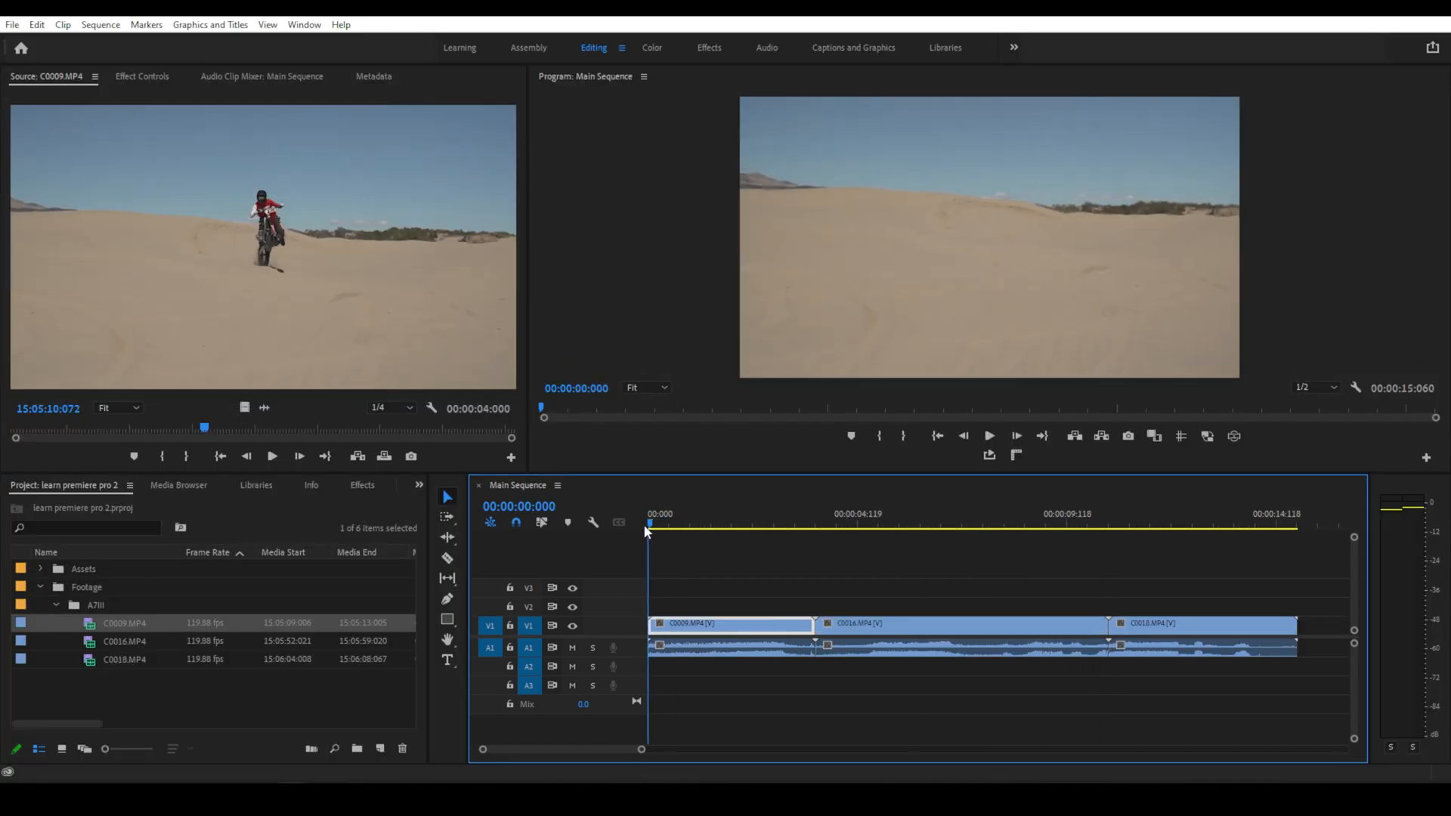
- Trim the first second off C0009.MP4 and razor-split the clip into several pieces
click(701, 523)
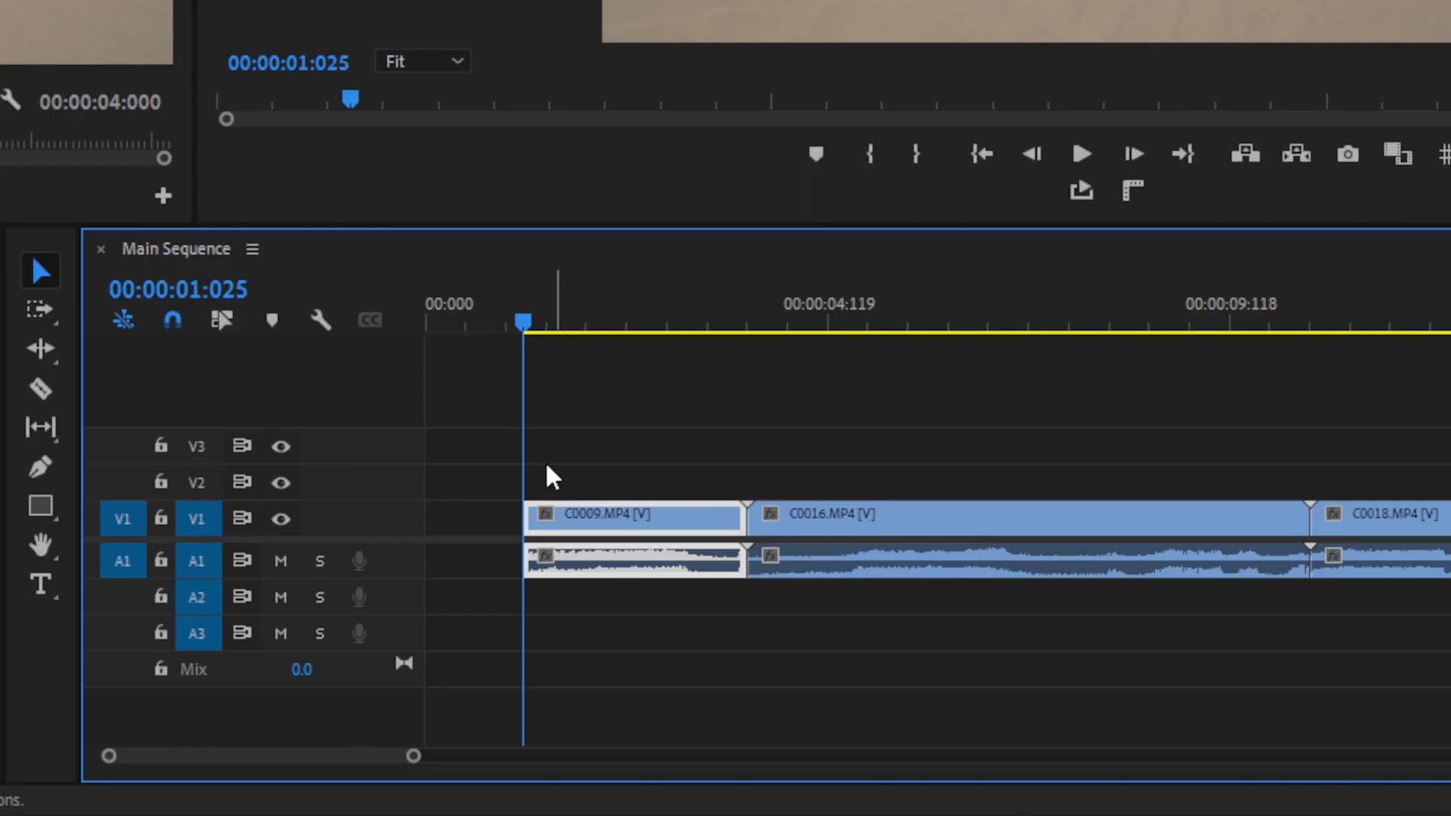
mouse_move(4, 501)
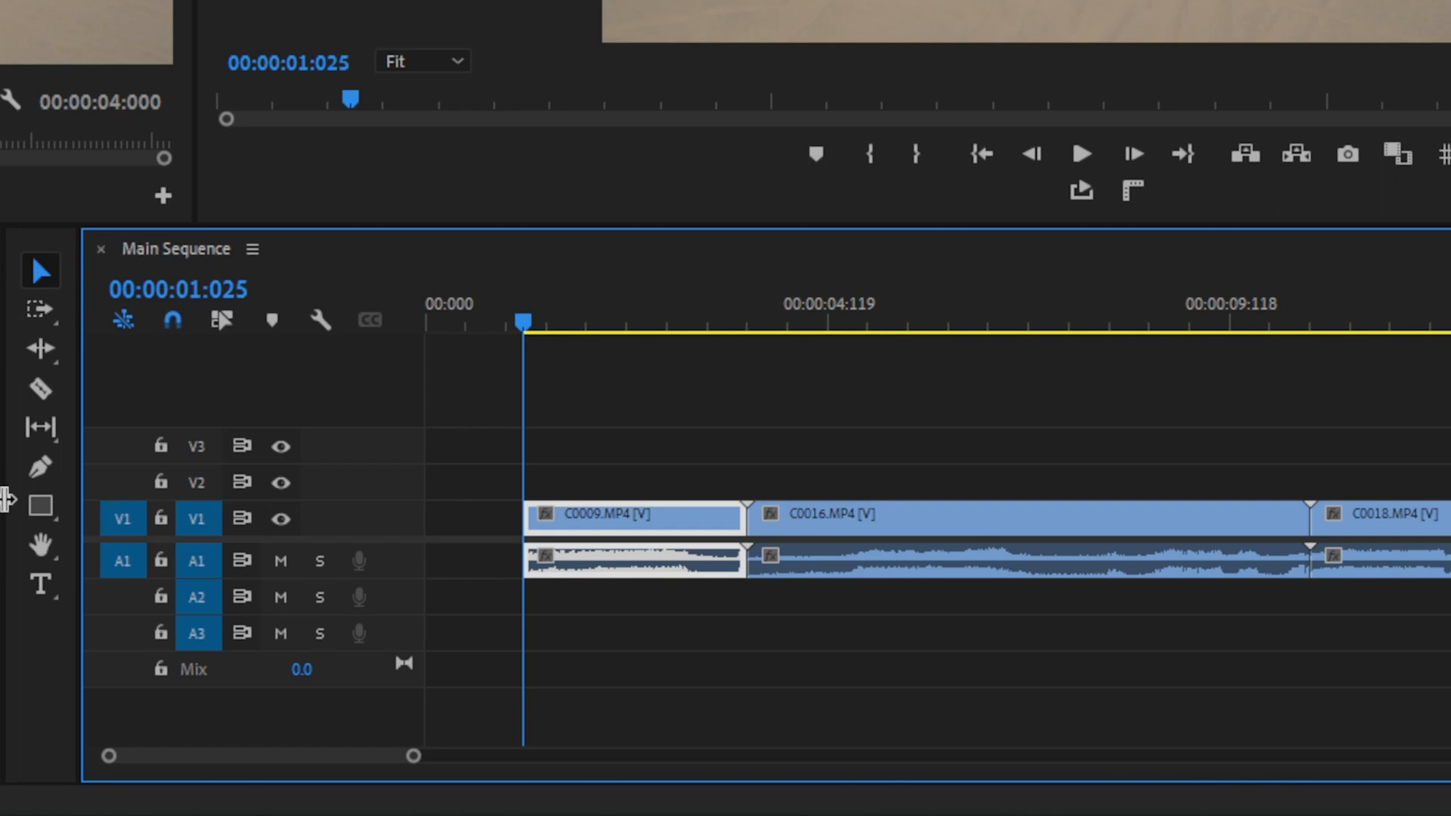
mouse_move(13, 333)
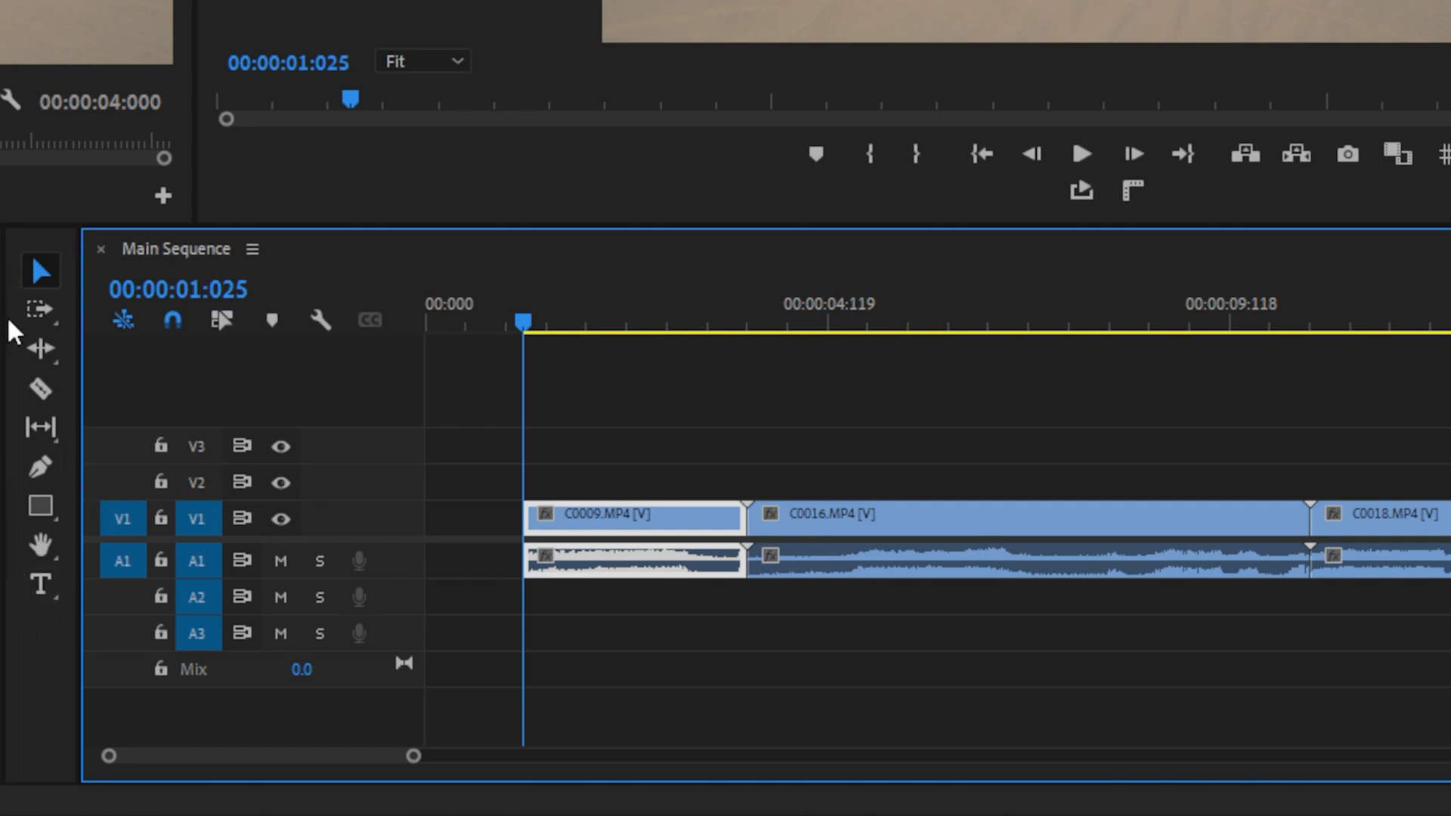
mouse_move(39, 269)
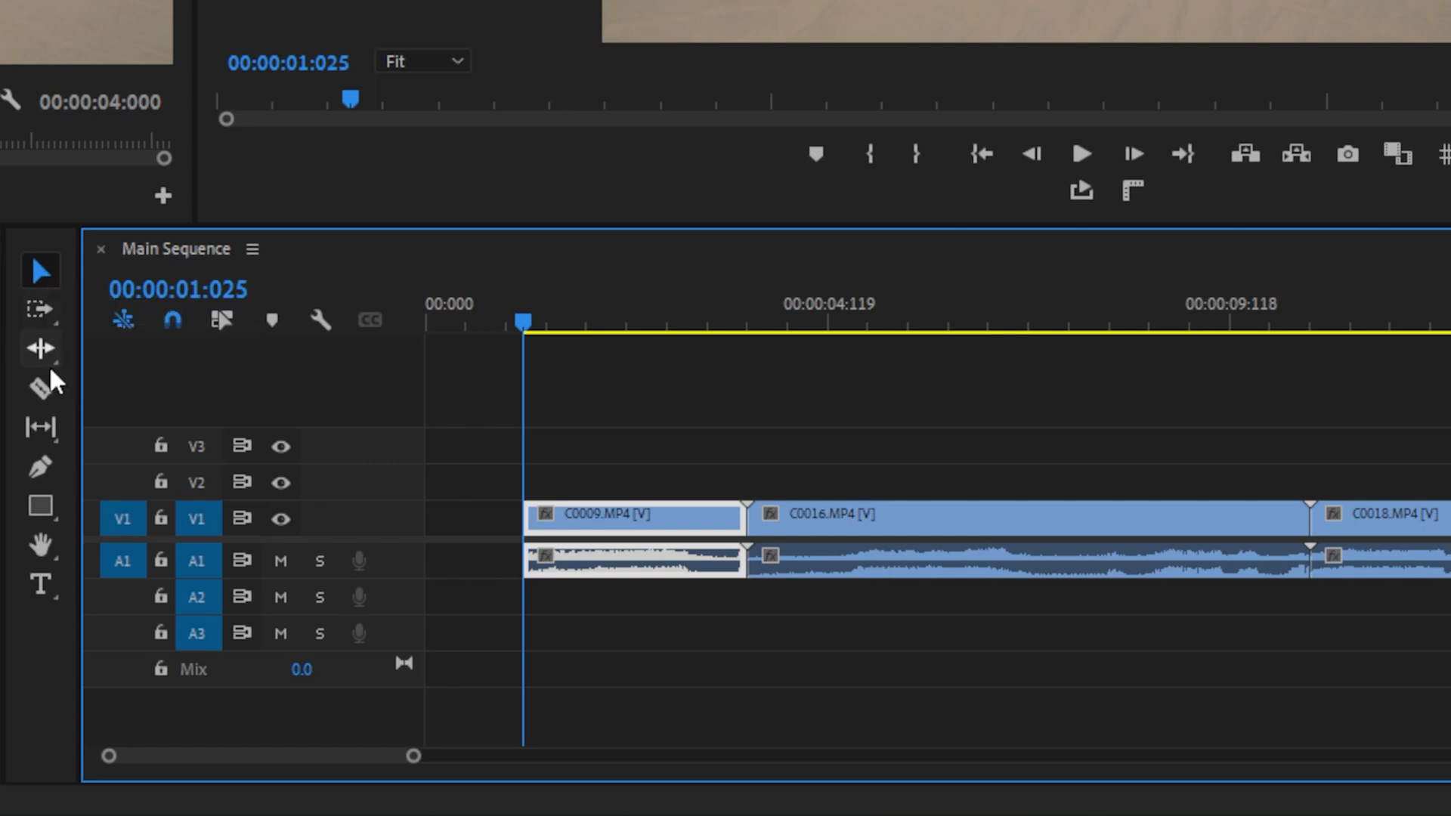
mouse_move(39, 387)
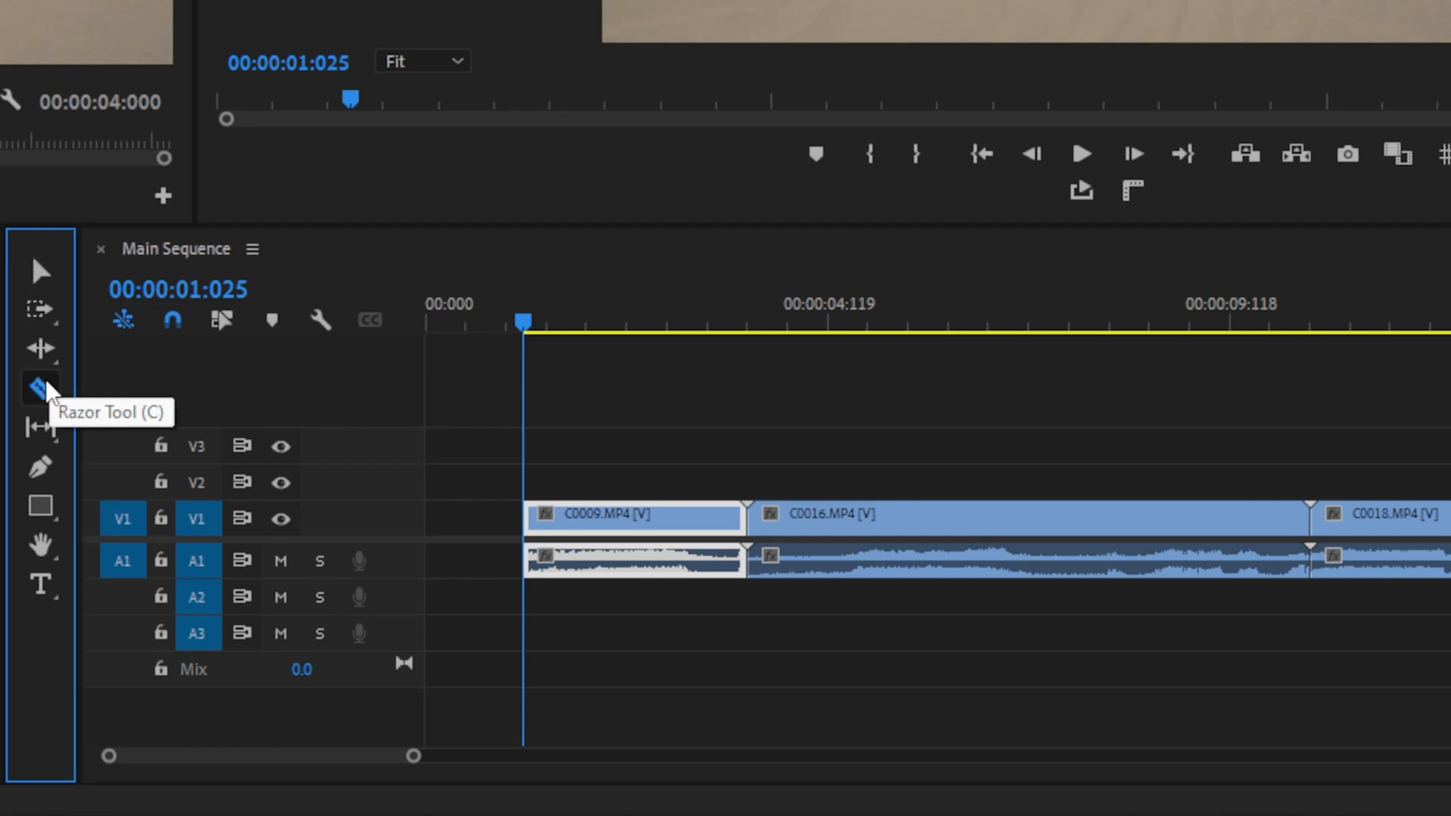
mouse_move(39, 388)
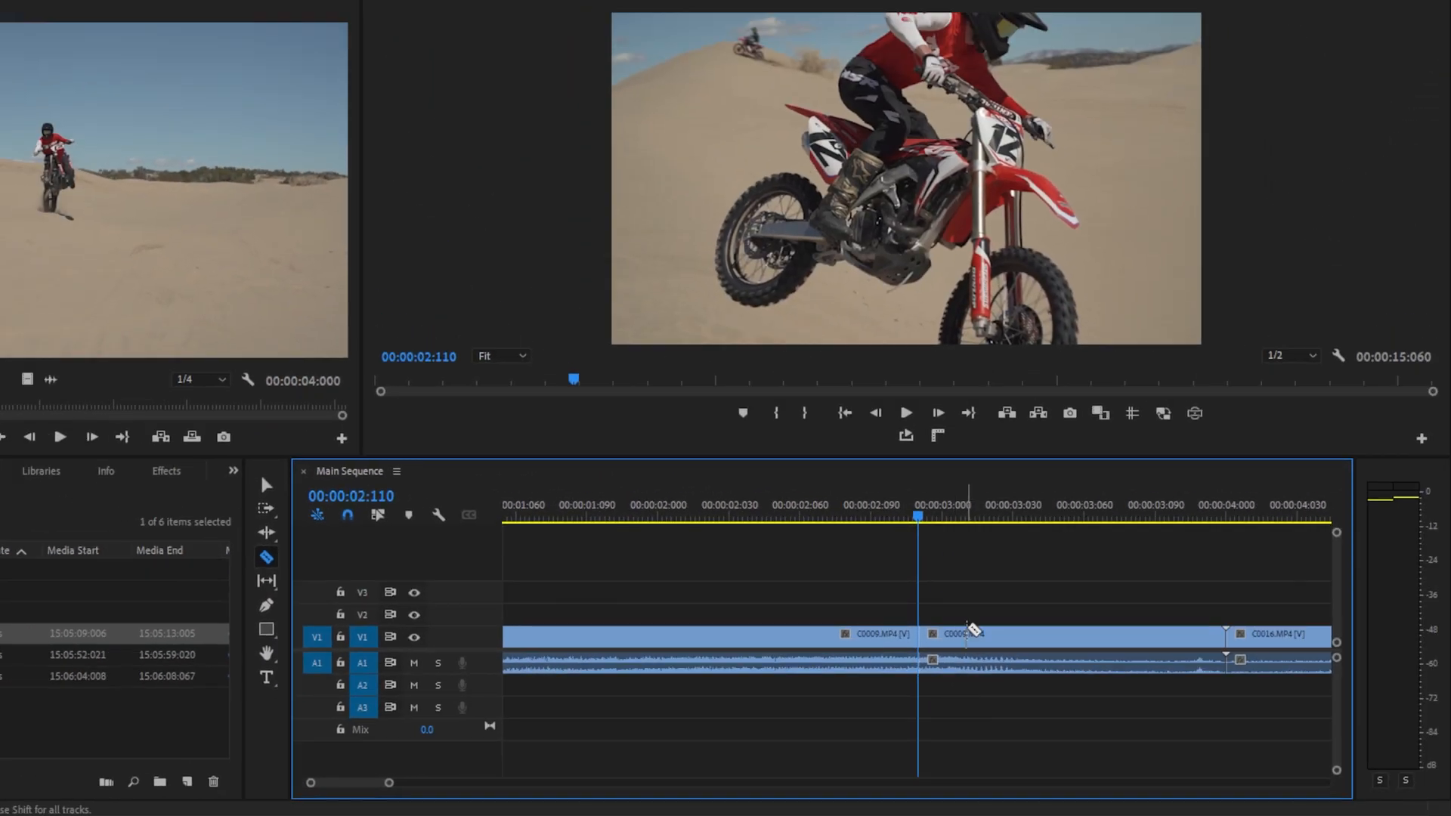
click(1012, 517)
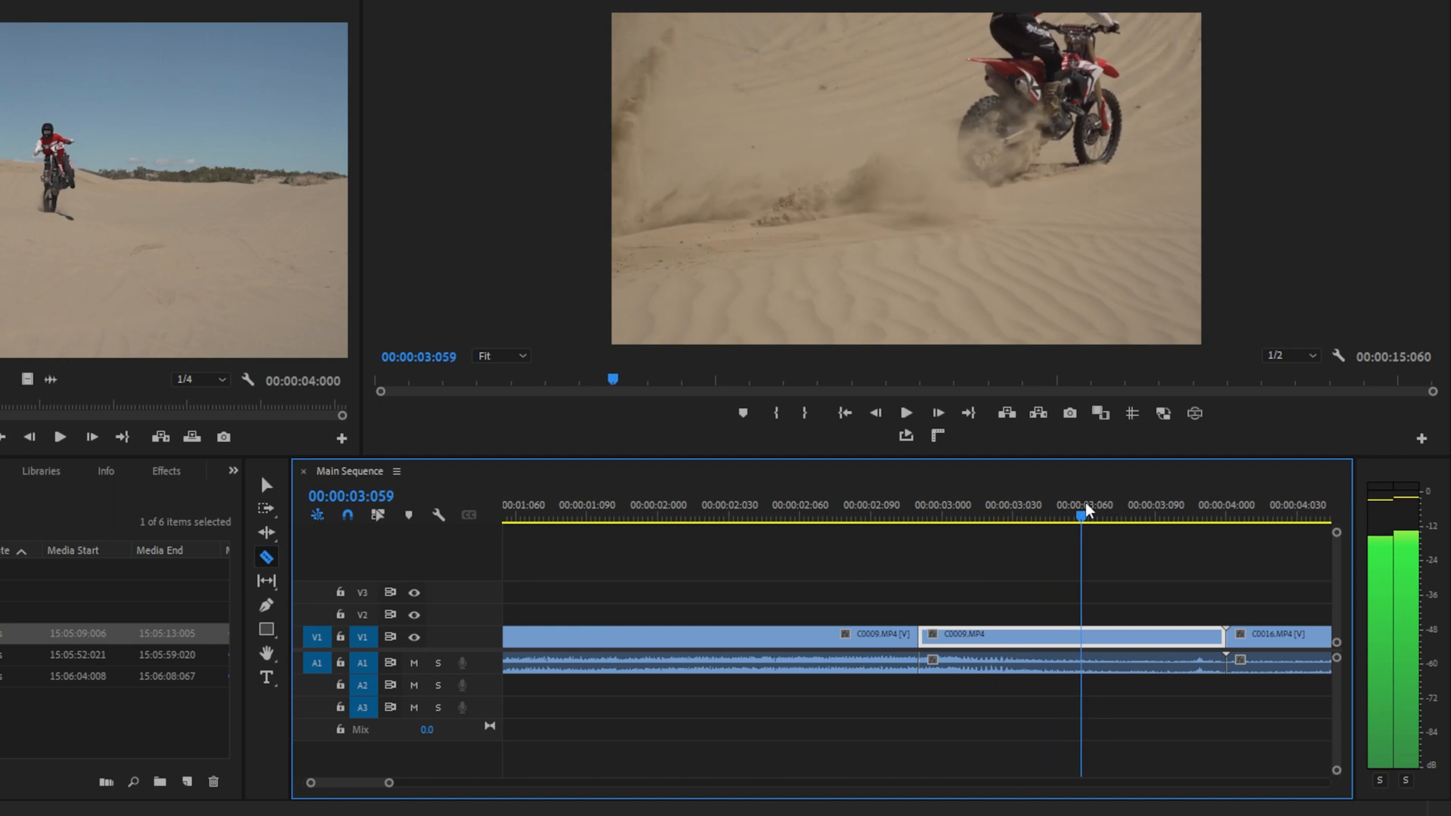
click(785, 515)
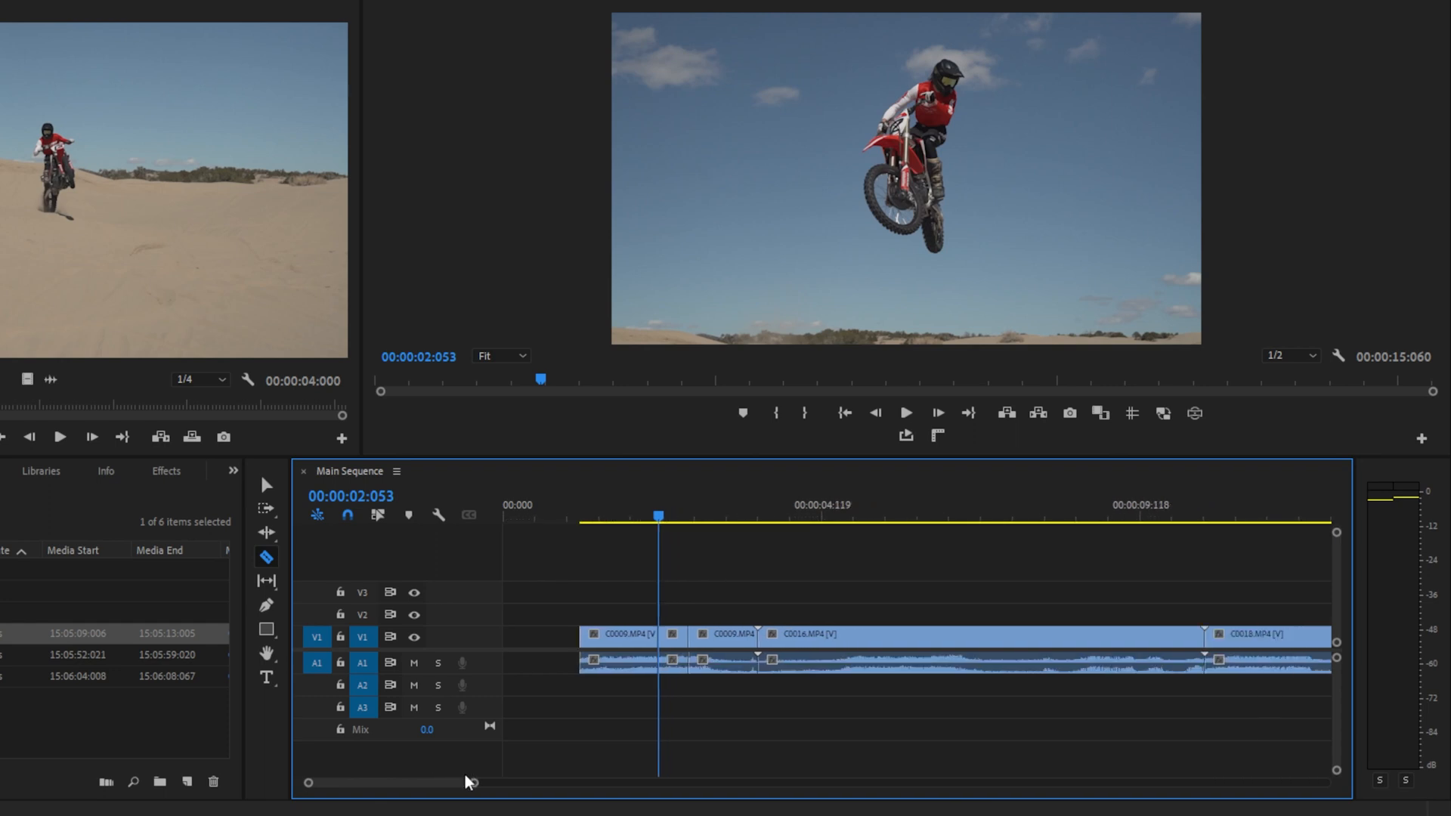
mouse_move(688, 692)
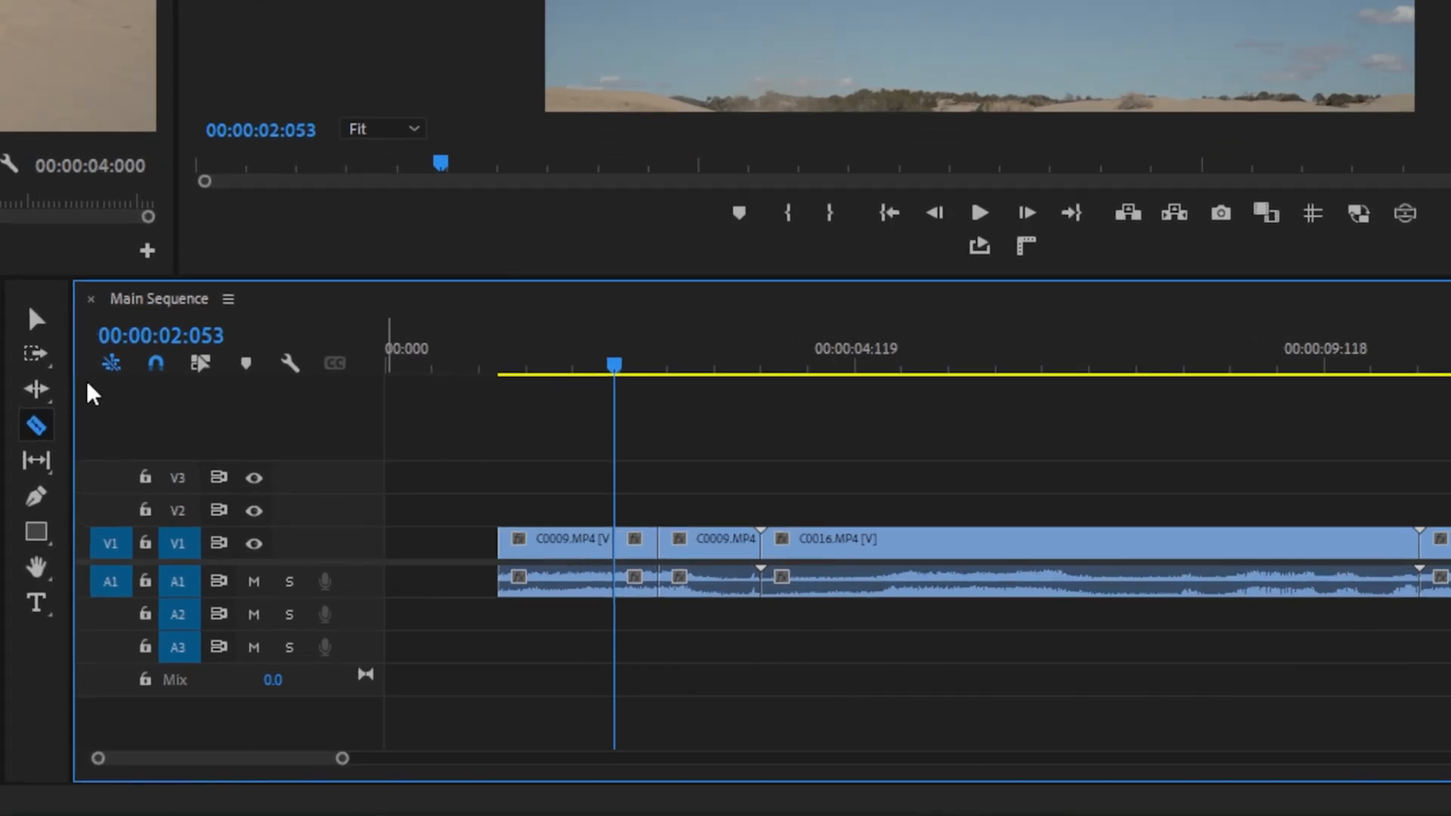
mouse_move(37, 319)
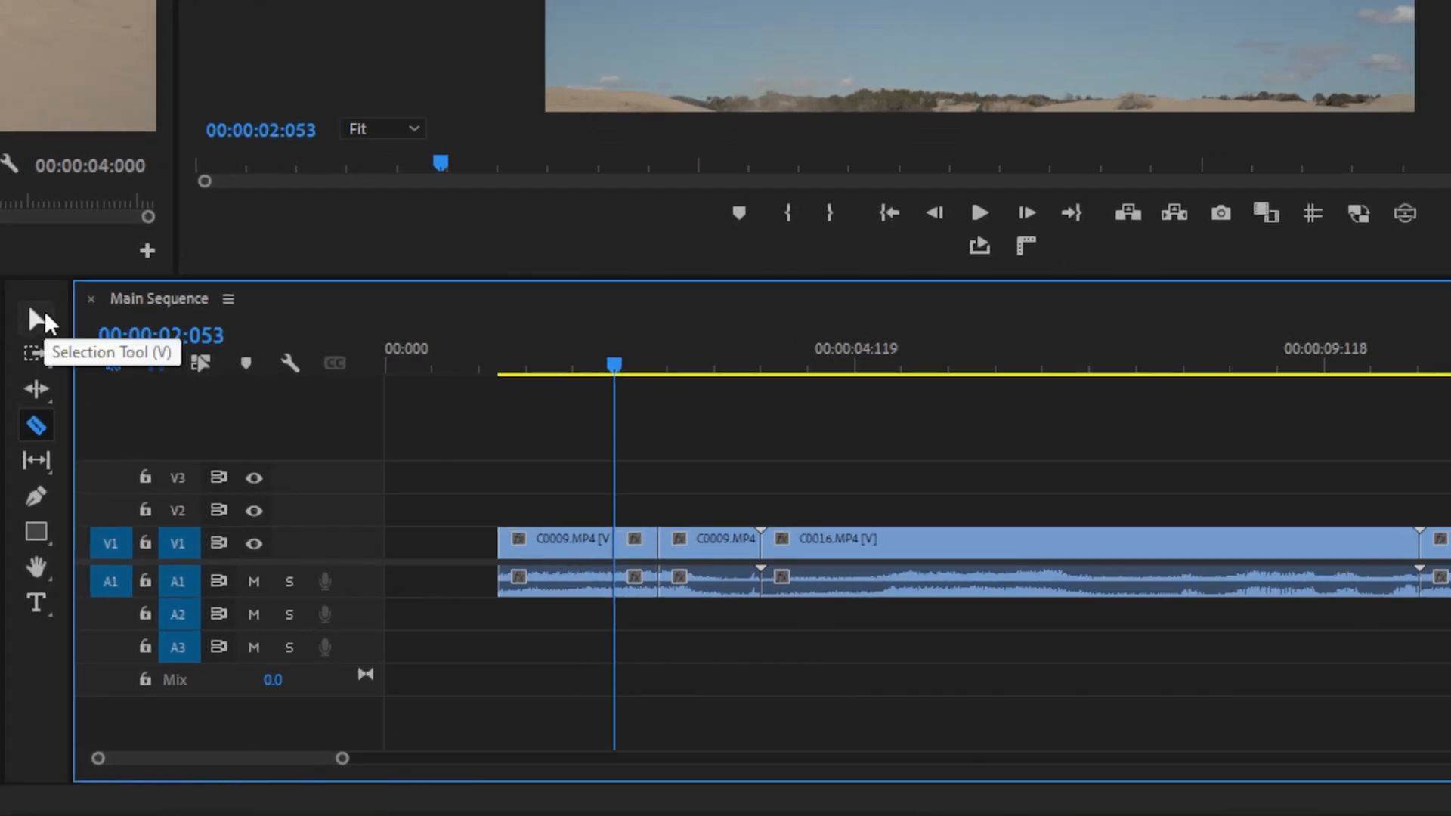
- With the Selection Tool, remove the short C0009 piece near two seconds, leaving a gap
click(36, 317)
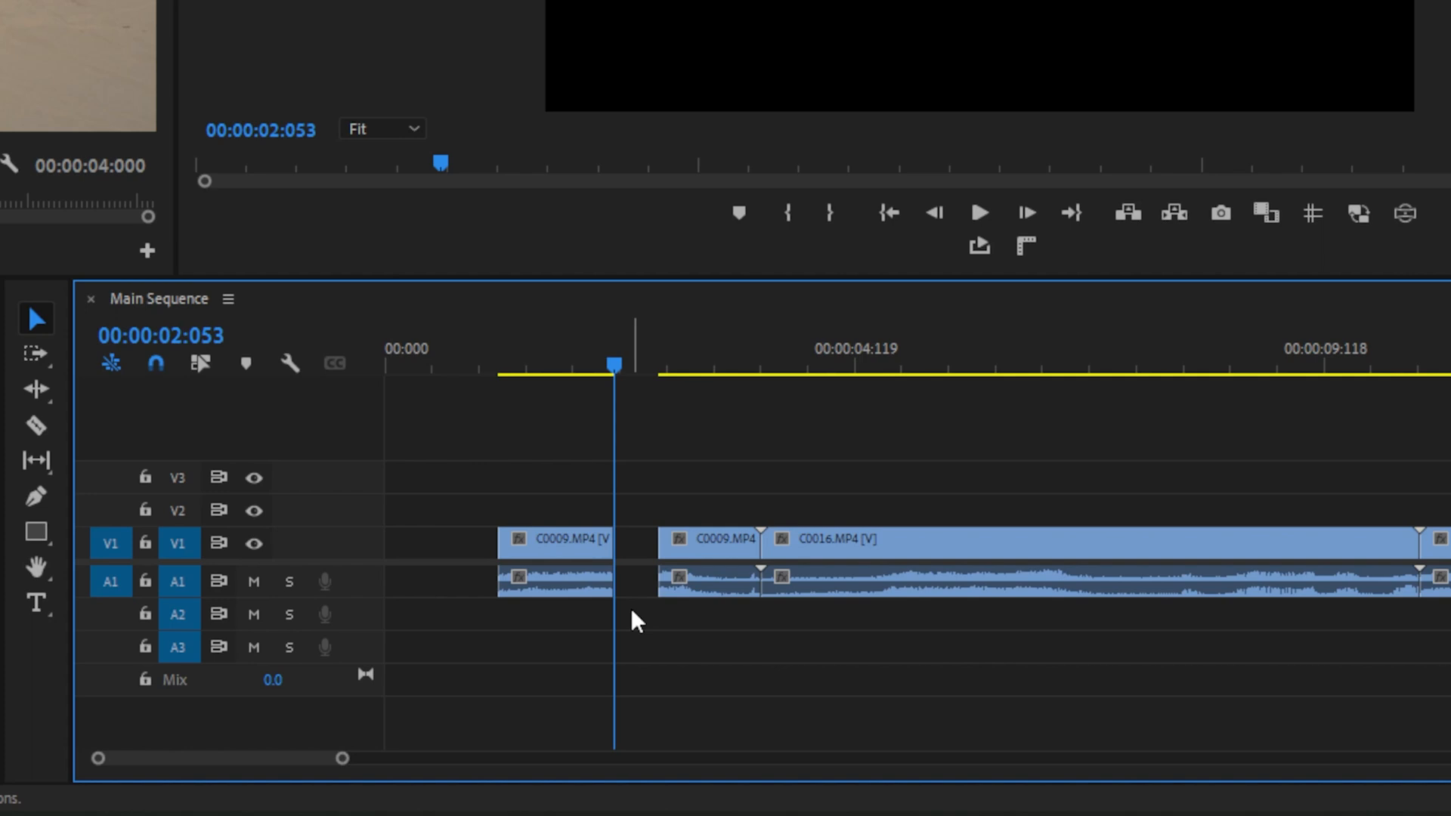
mouse_move(640, 599)
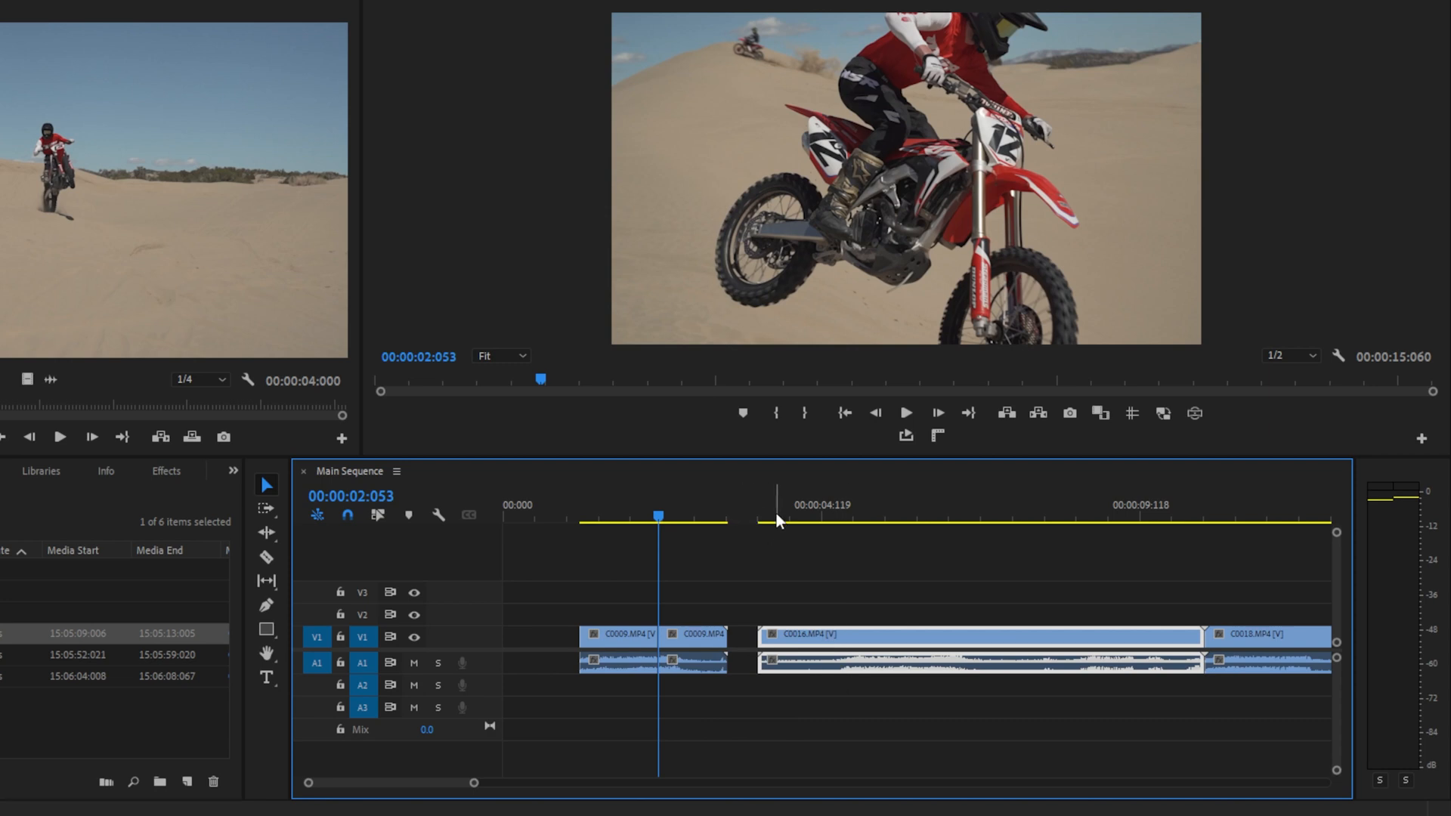
- Scrub through C0016.MP4 and cut away its unwanted stretch, leaving a gap before C0018
click(863, 517)
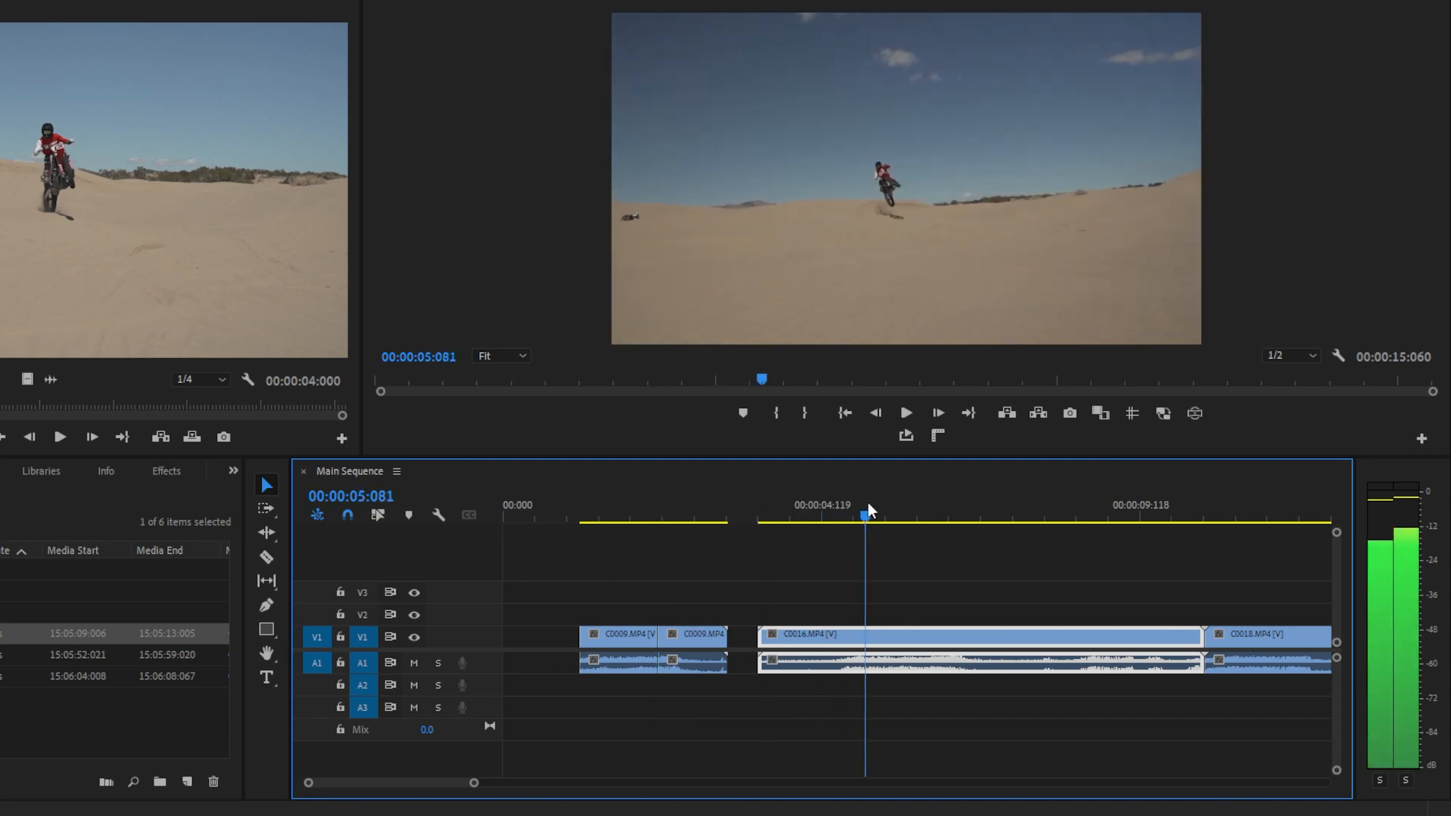
click(834, 515)
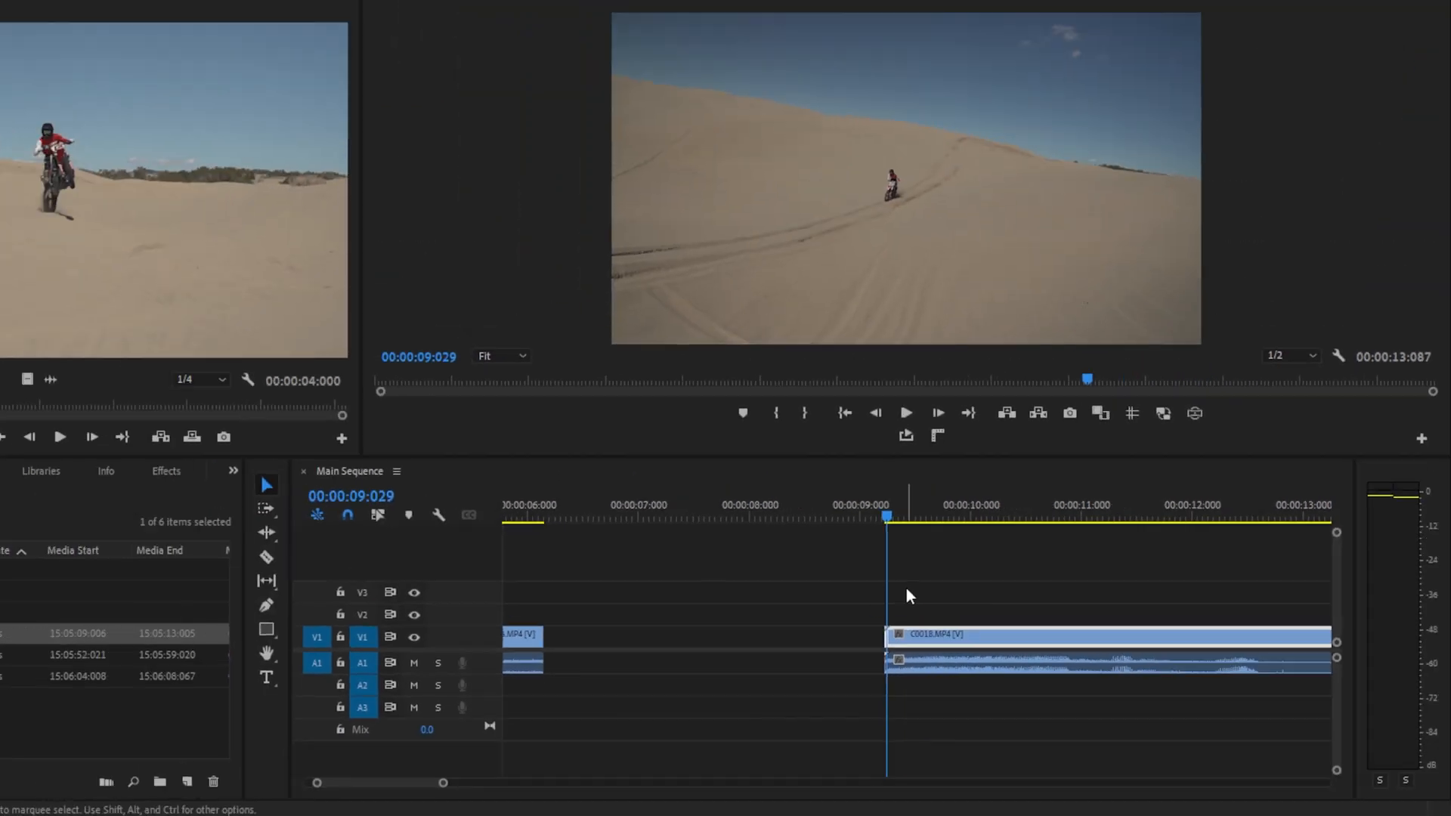
- Delete the empty gap so the clips ripple to the sequence start, about eight seconds long
click(920, 515)
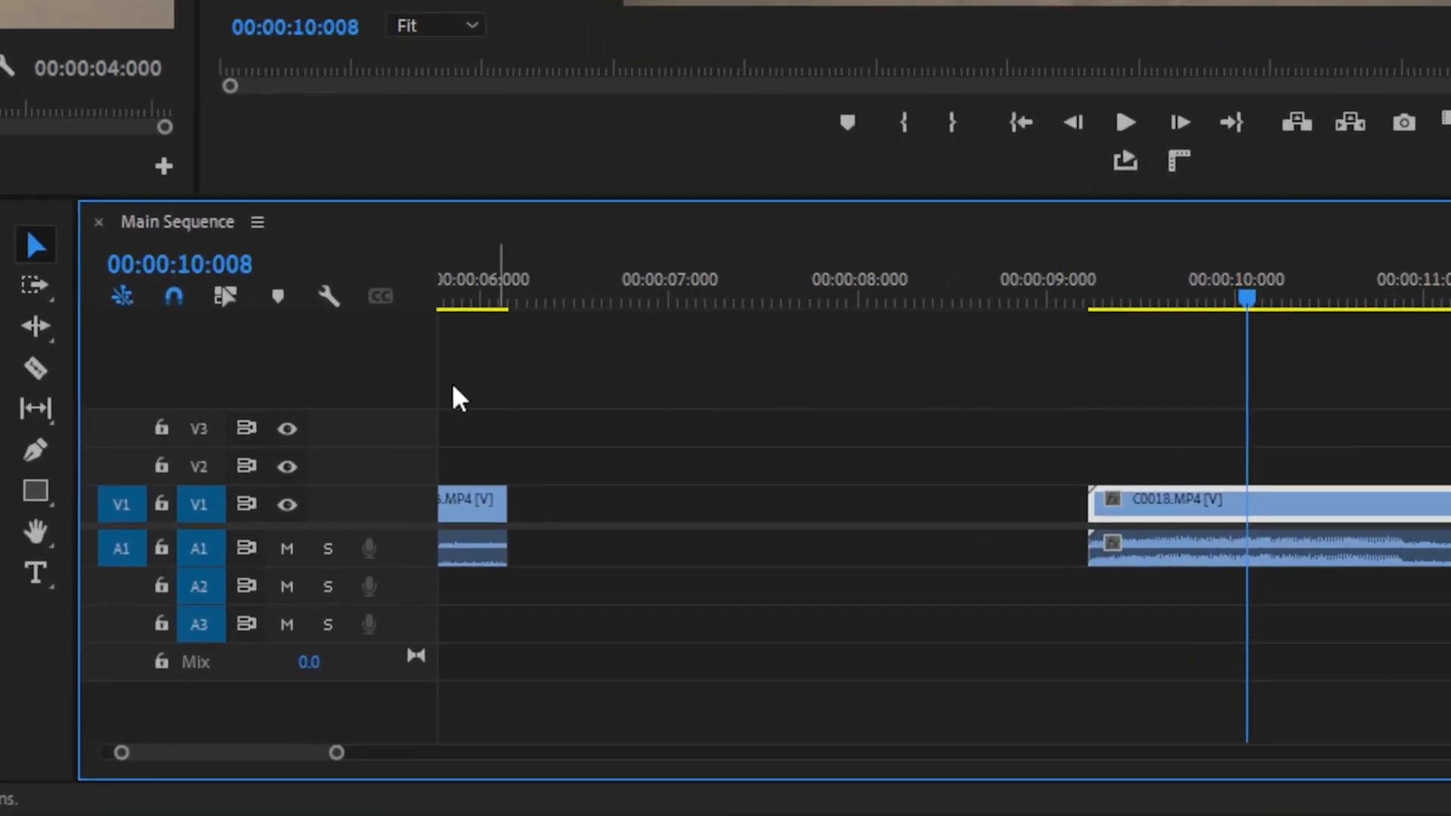
mouse_move(34, 369)
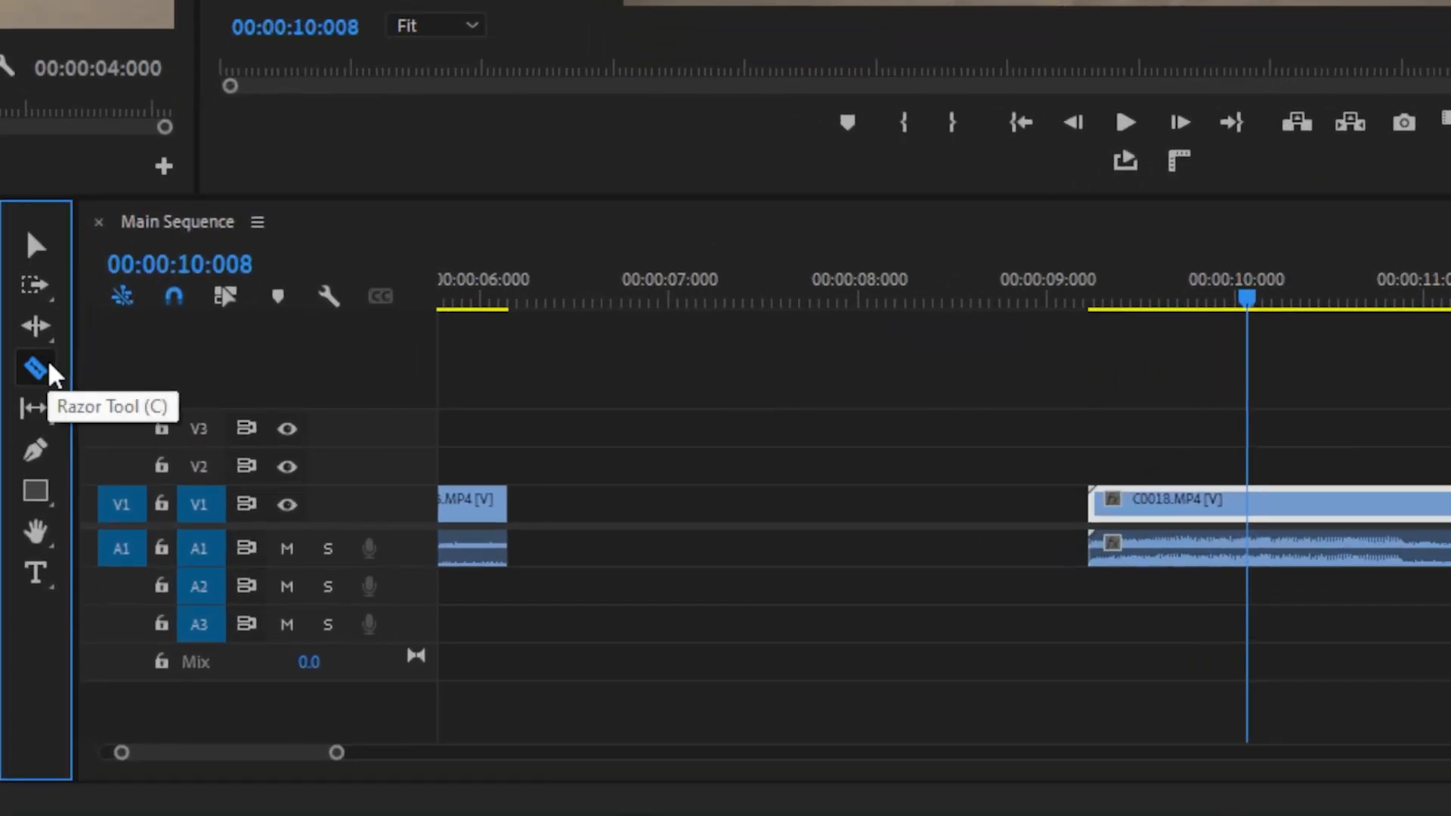
mouse_move(362, 756)
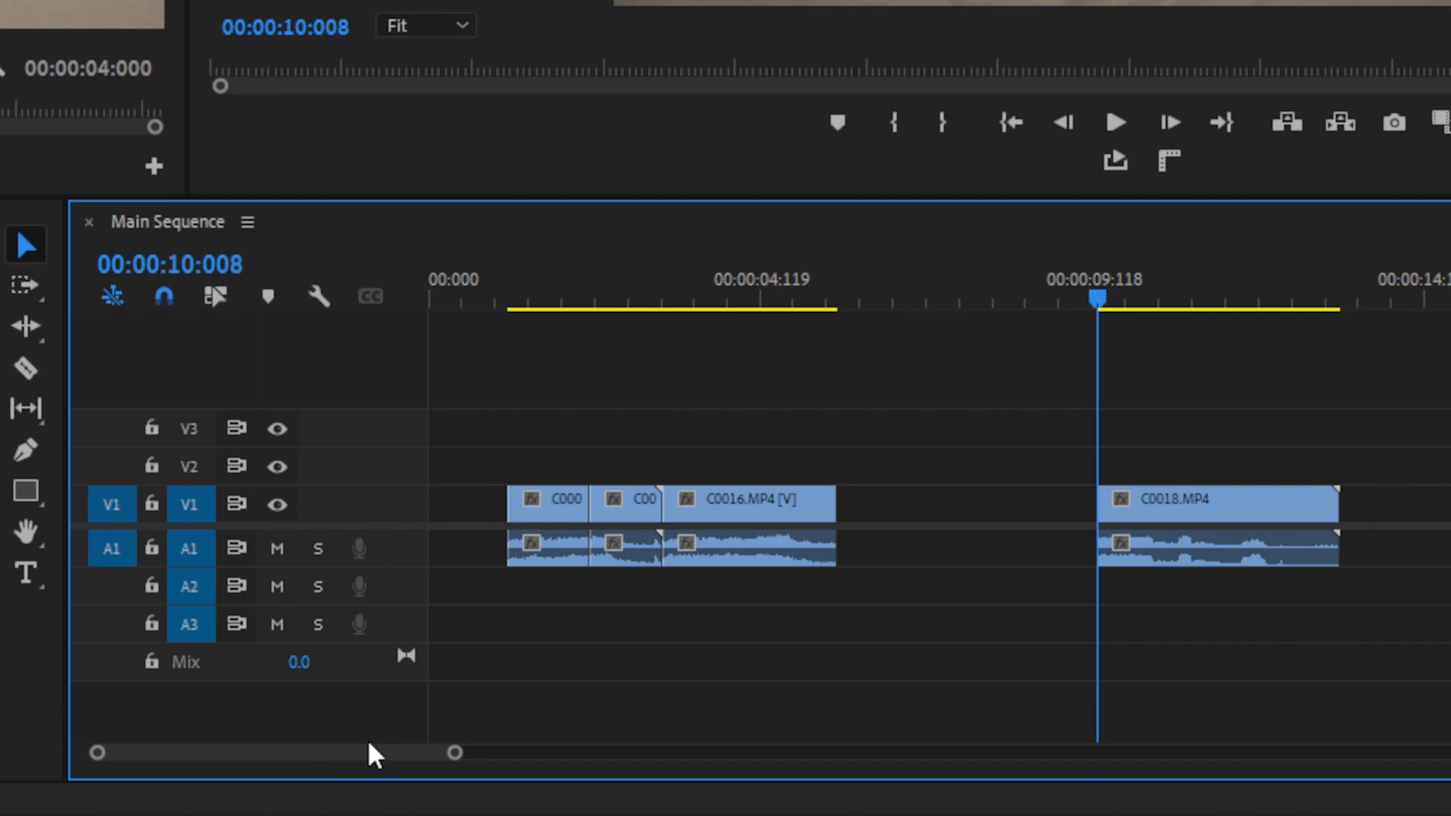
mouse_move(924, 517)
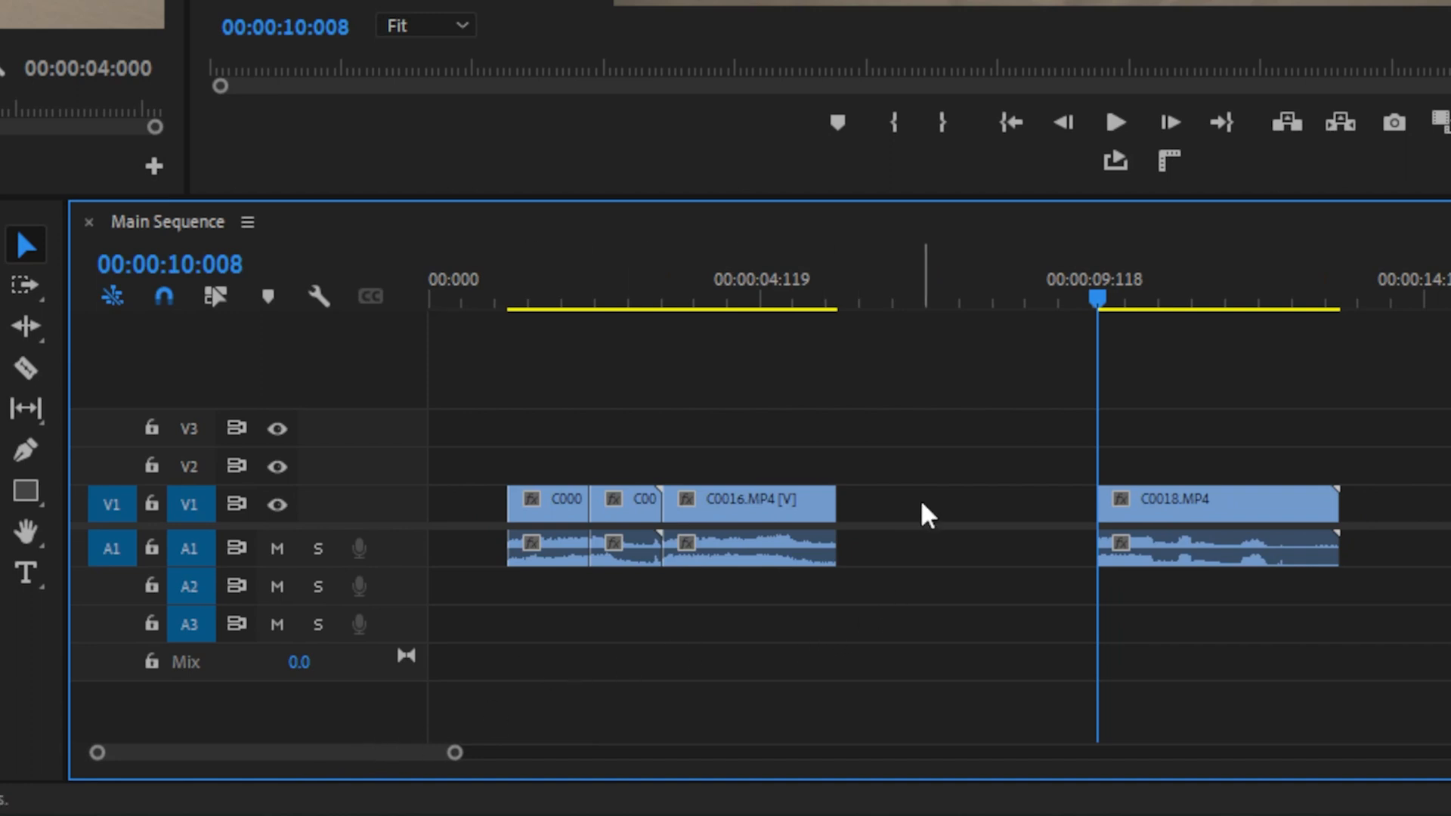
click(963, 504)
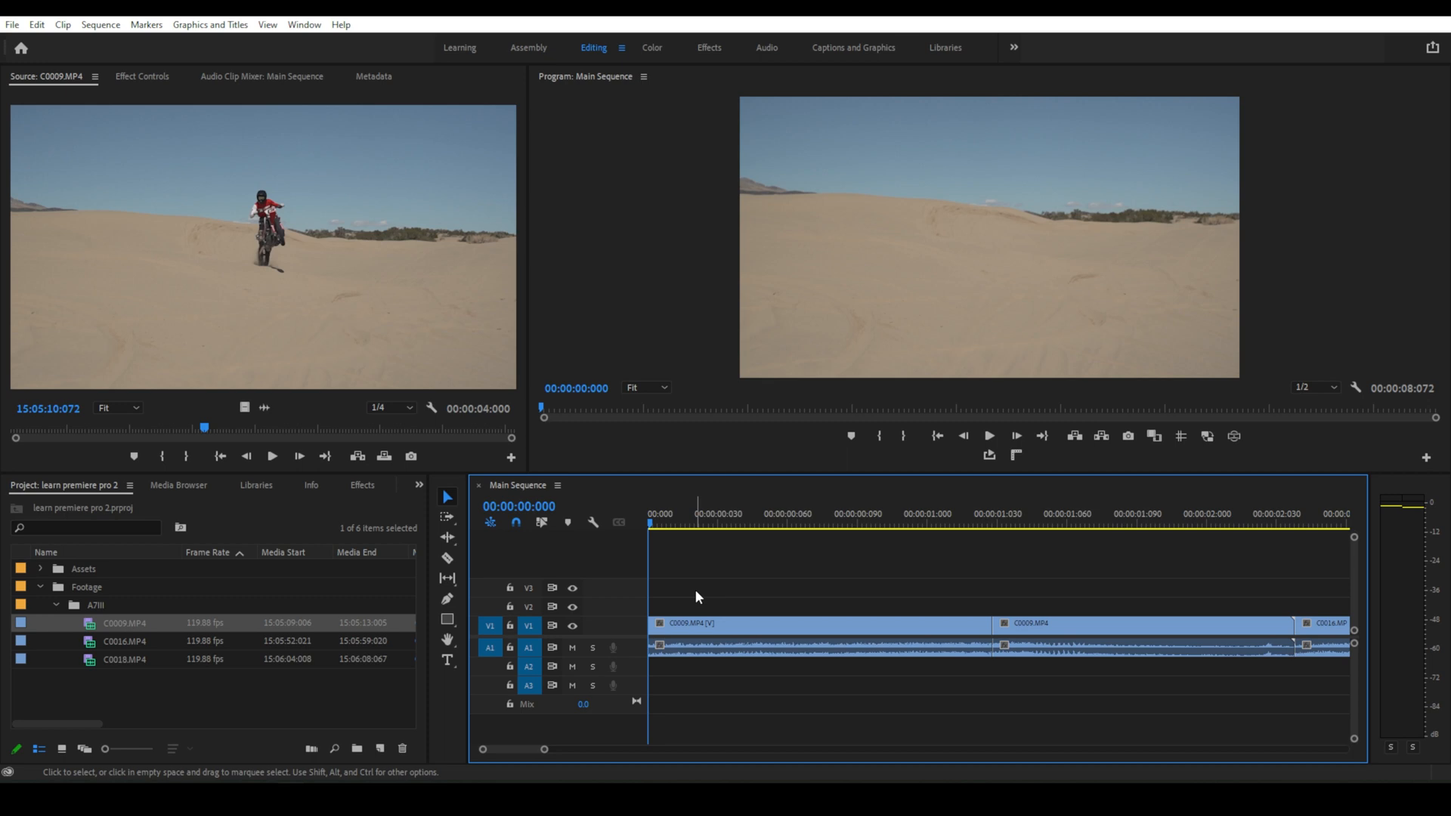
mouse_move(700, 626)
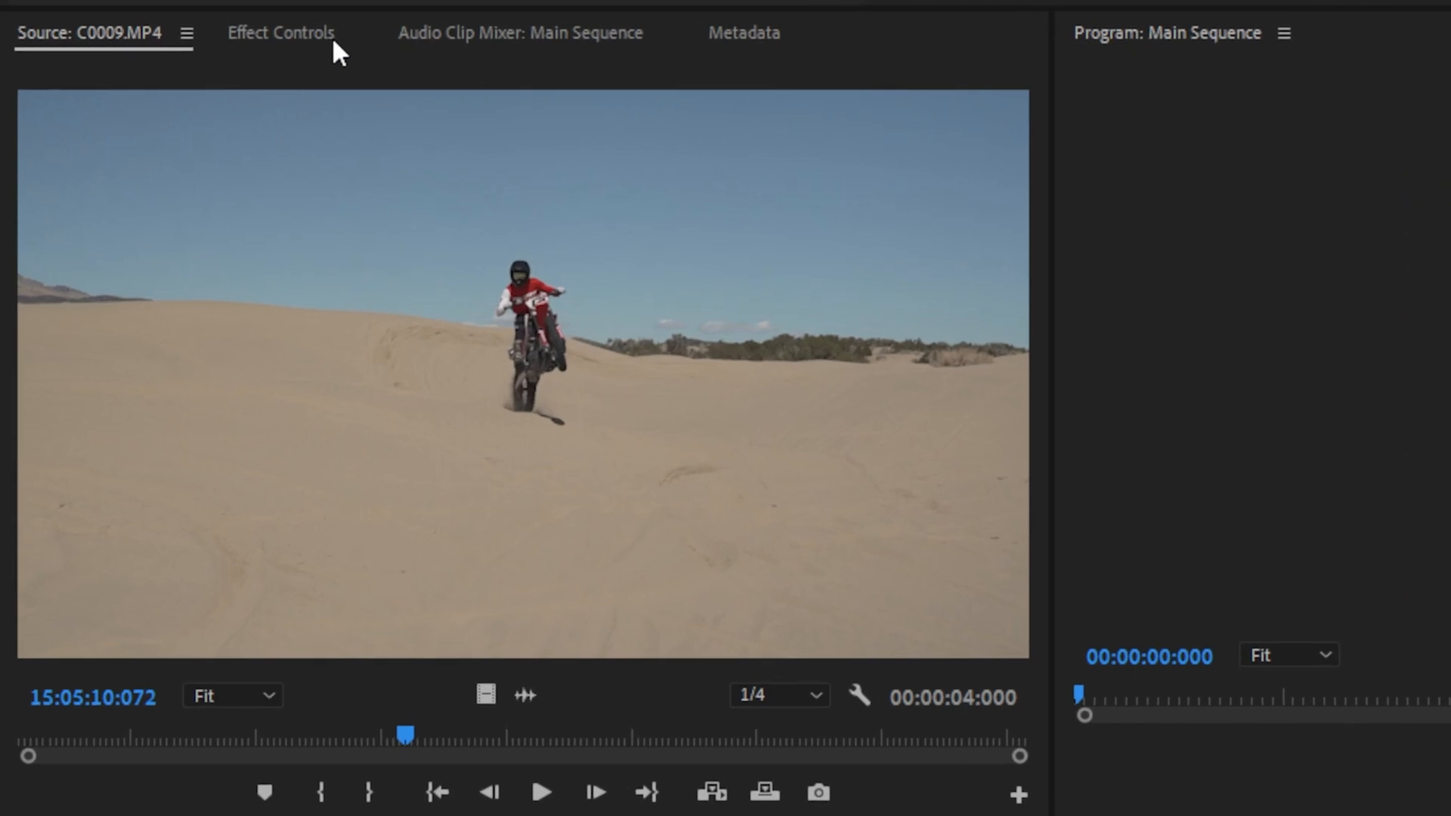
mouse_move(283, 48)
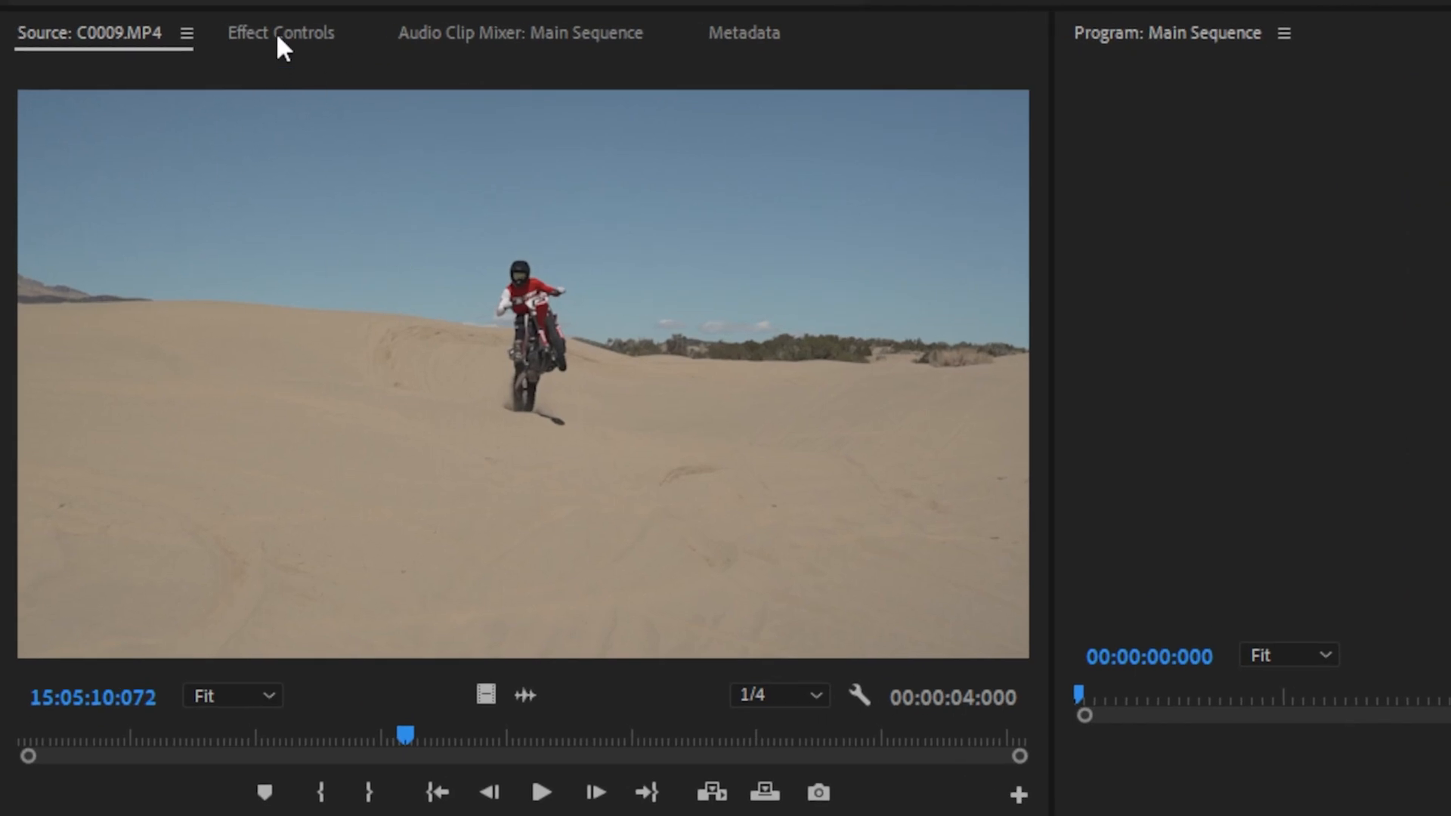
- Show C0009.MP4's Motion, Opacity and Time Remapping settings in Effect Controls
click(281, 32)
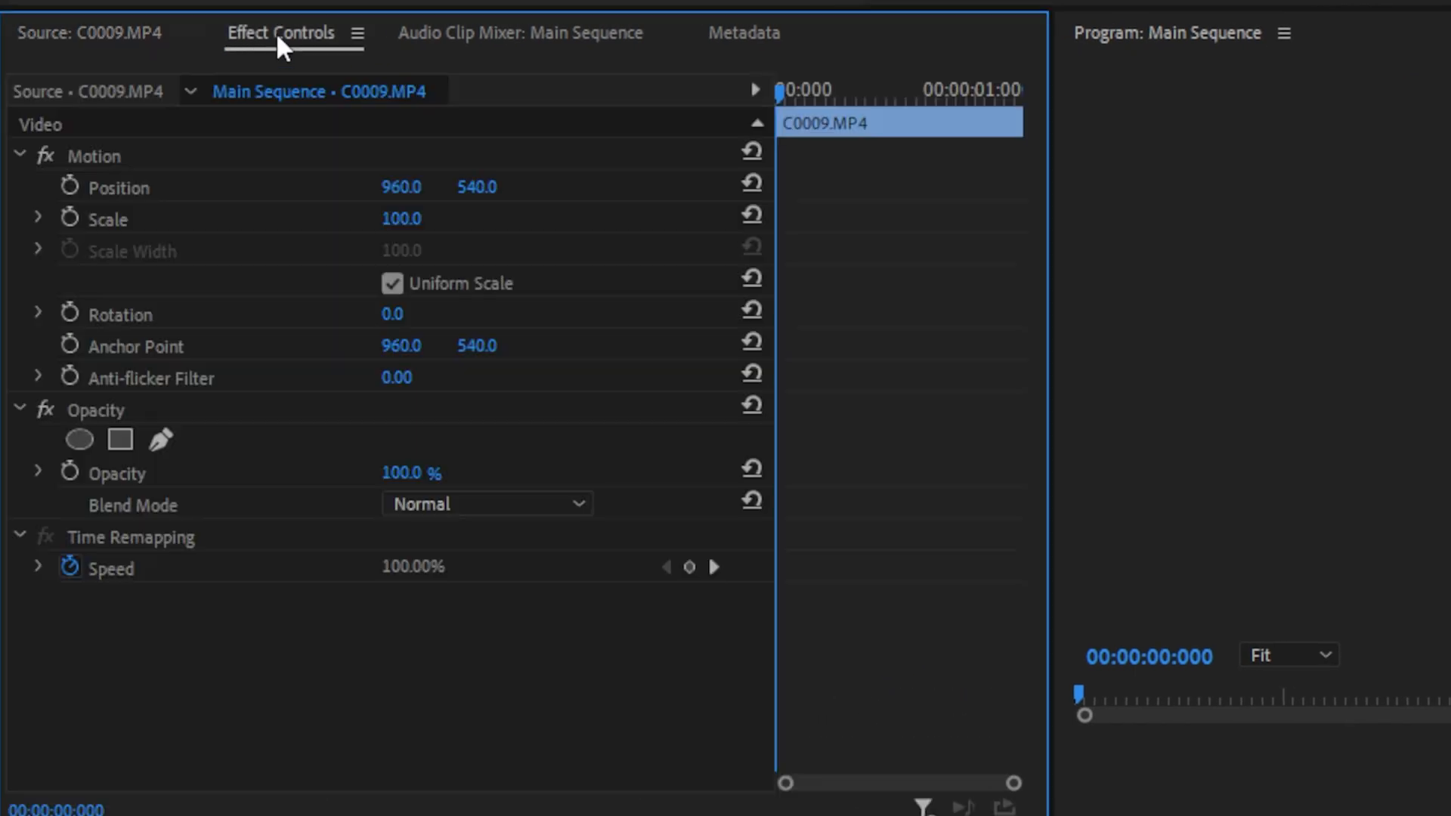
mouse_move(286, 79)
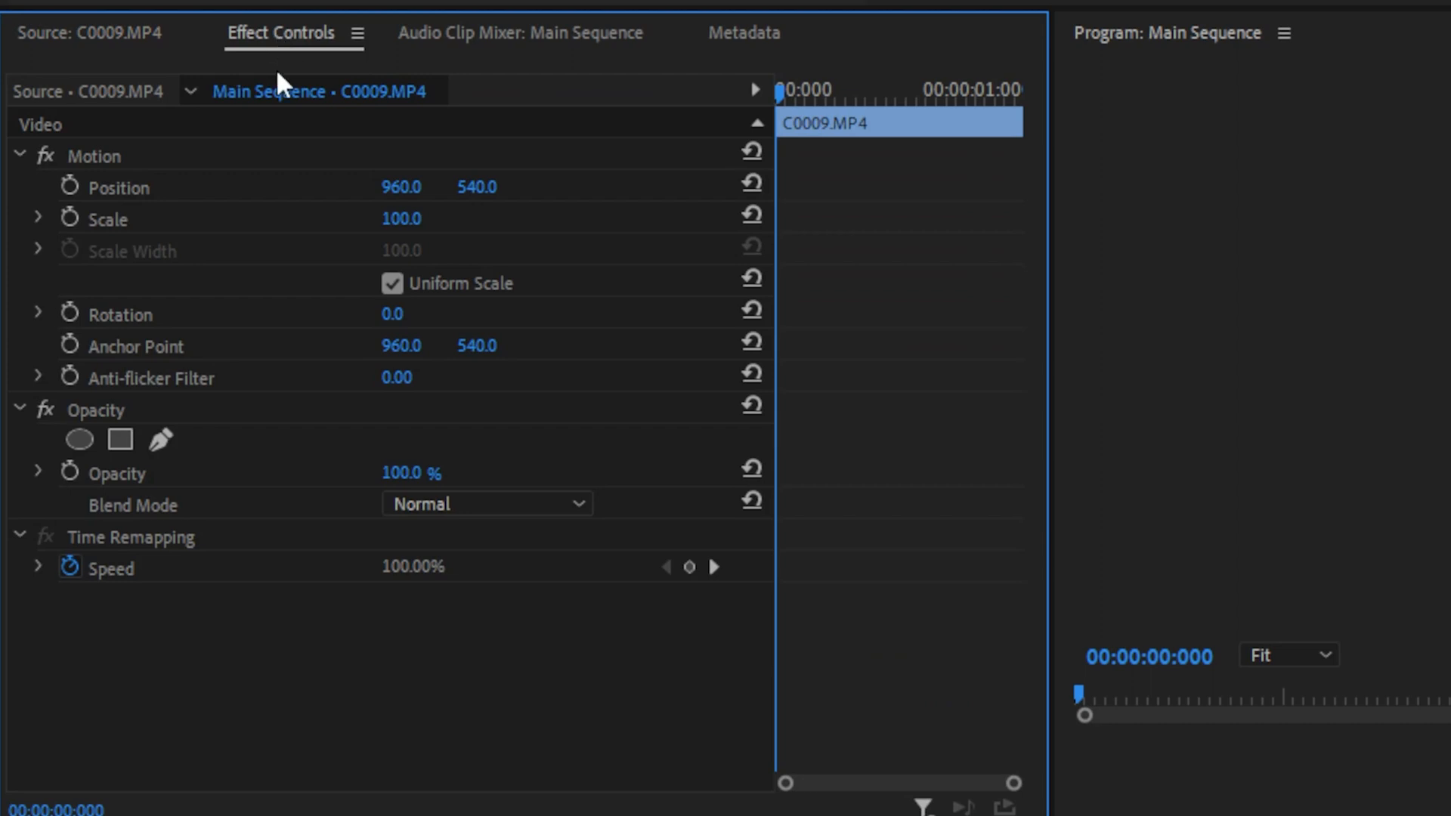
mouse_move(151, 224)
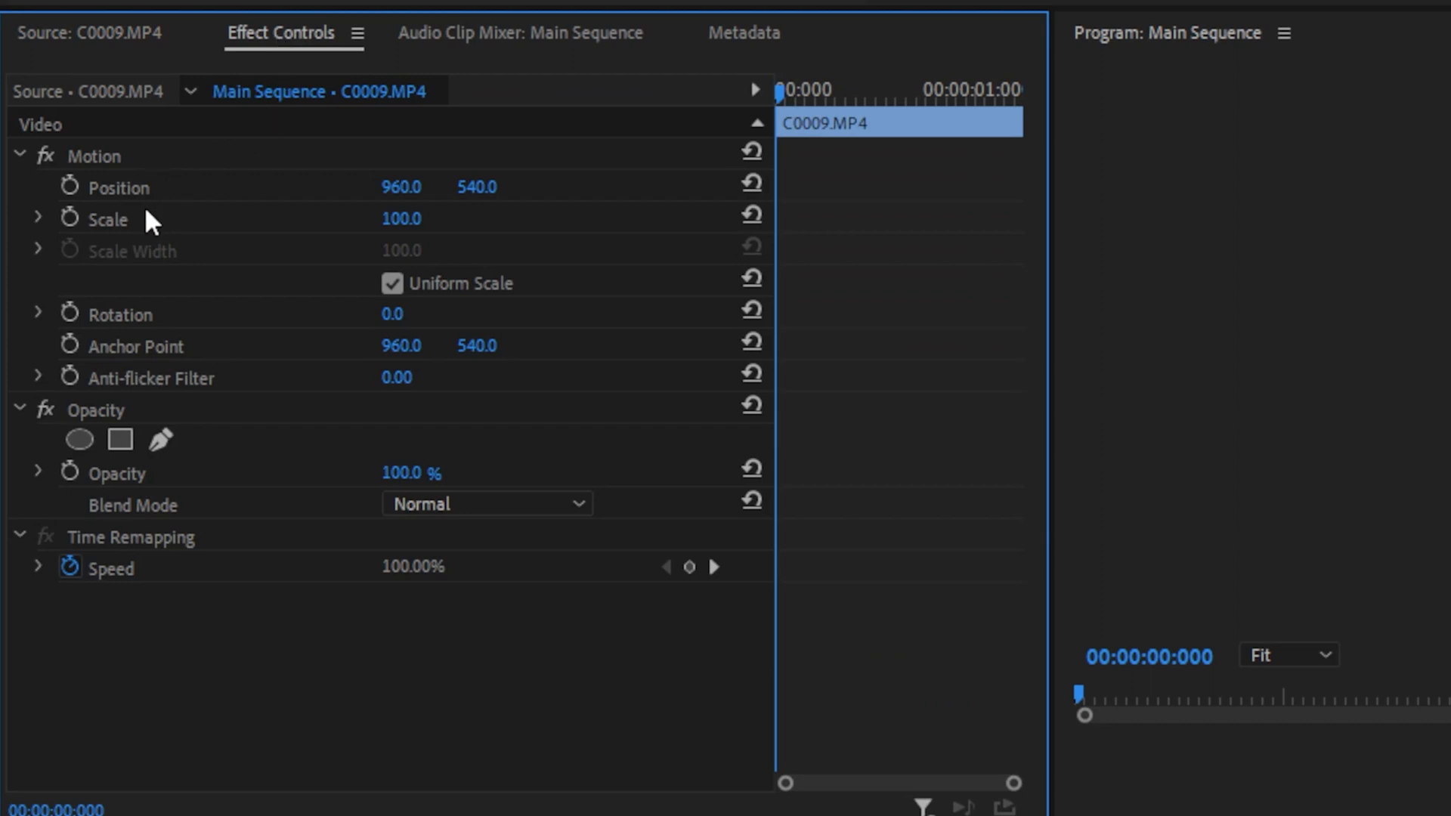
mouse_move(171, 422)
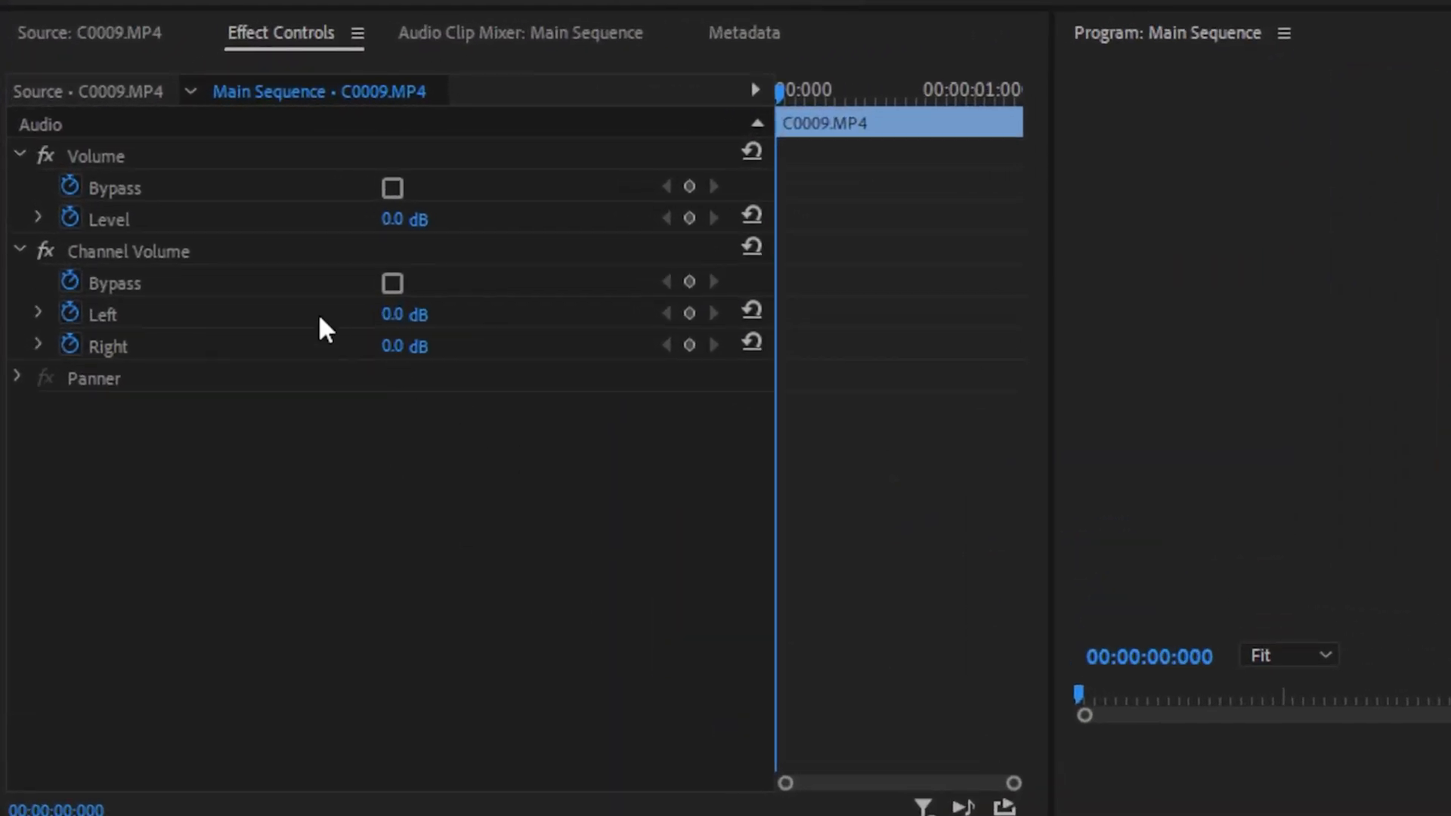
mouse_move(221, 187)
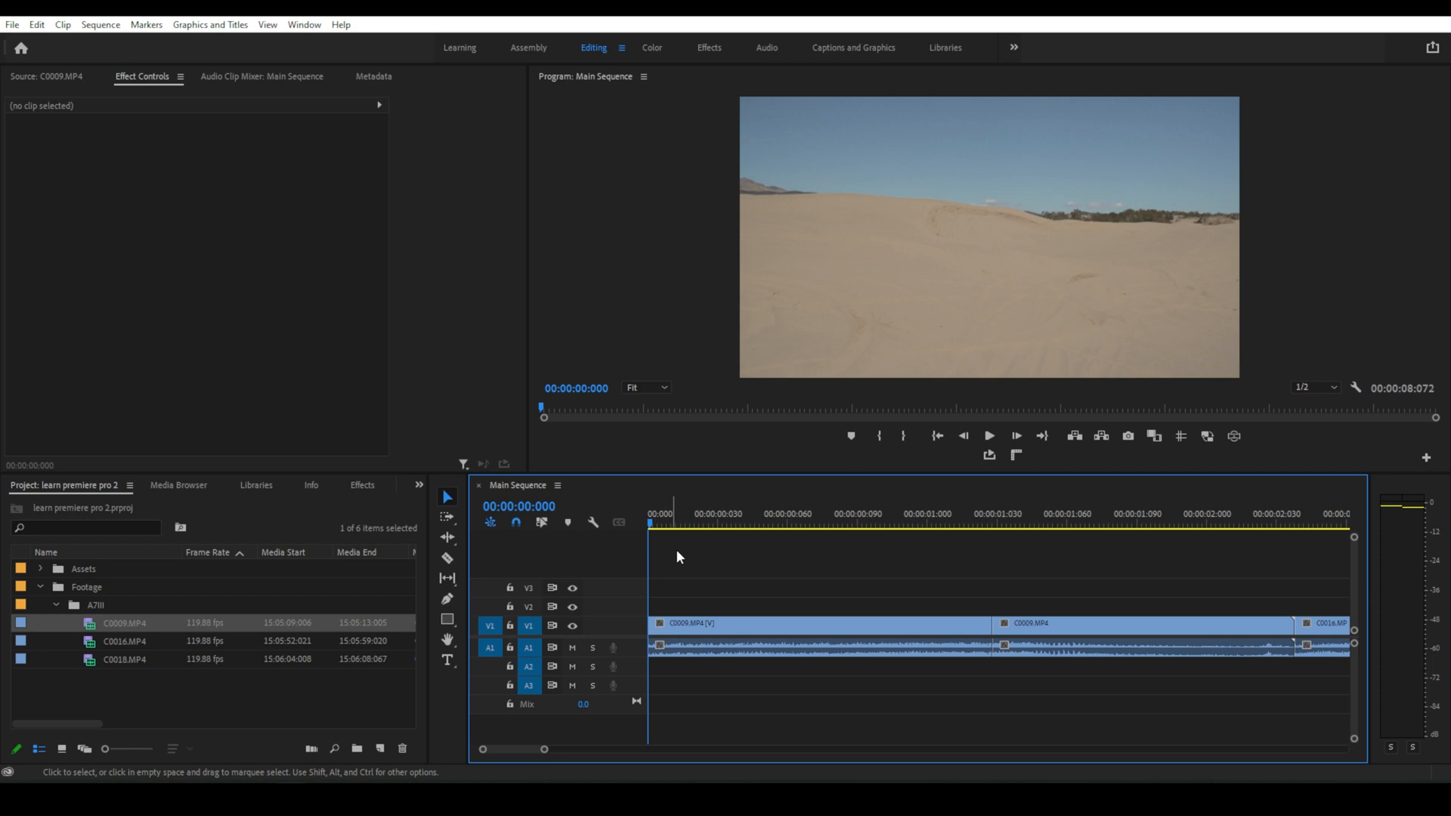
mouse_move(989, 435)
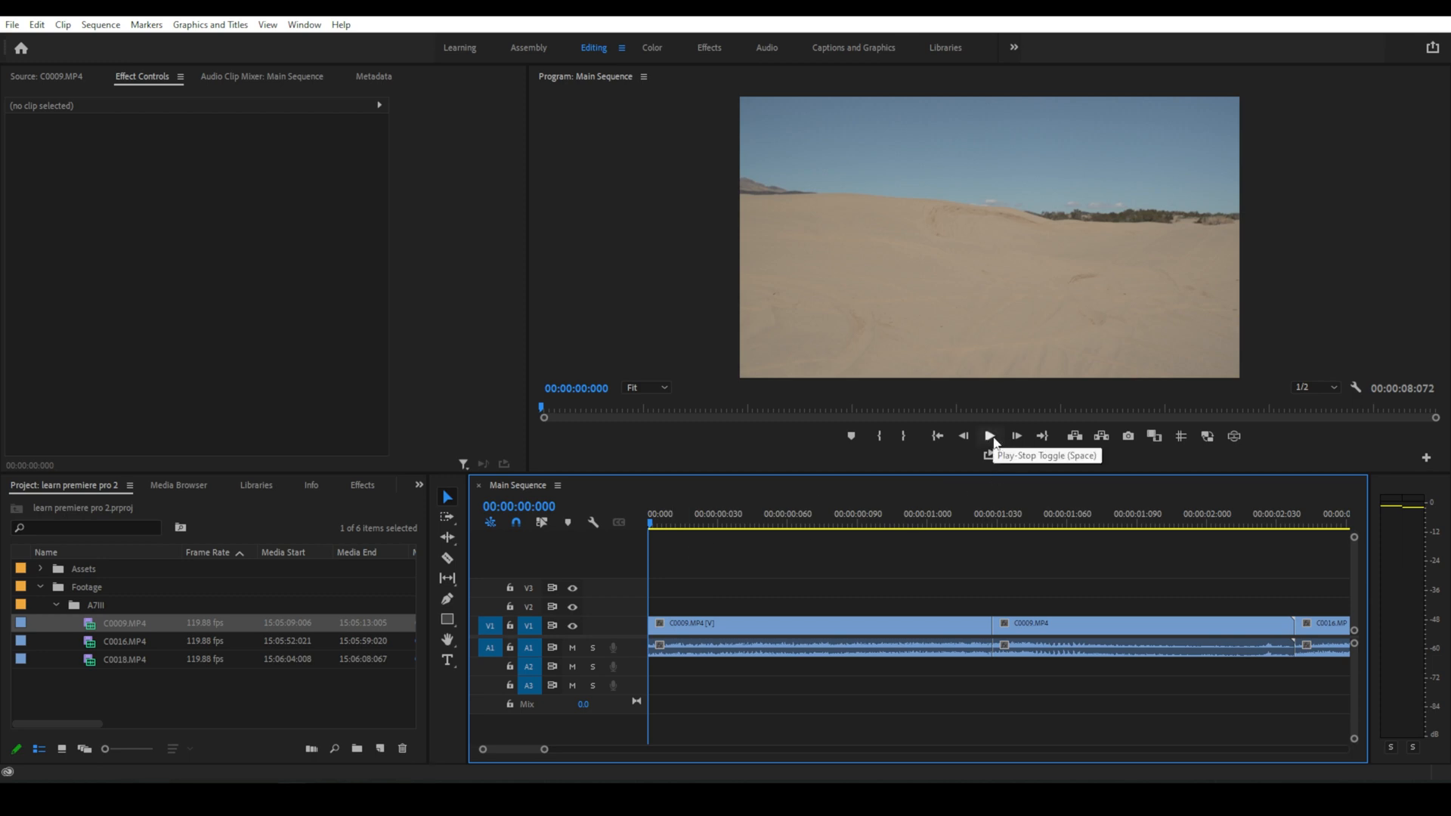
- Play back the first second of the Main Sequence, then reach the File commands
click(988, 435)
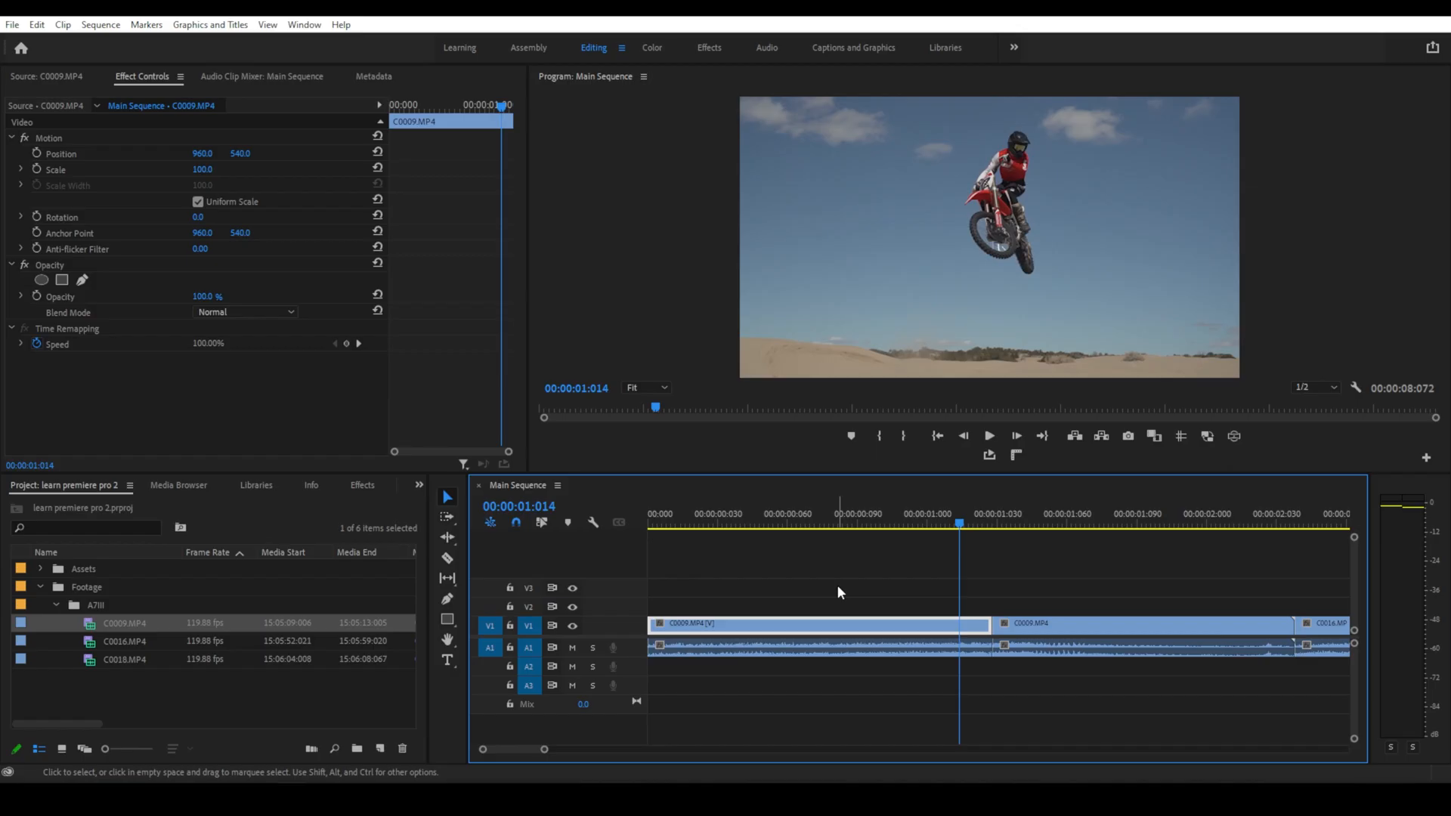
click(12, 26)
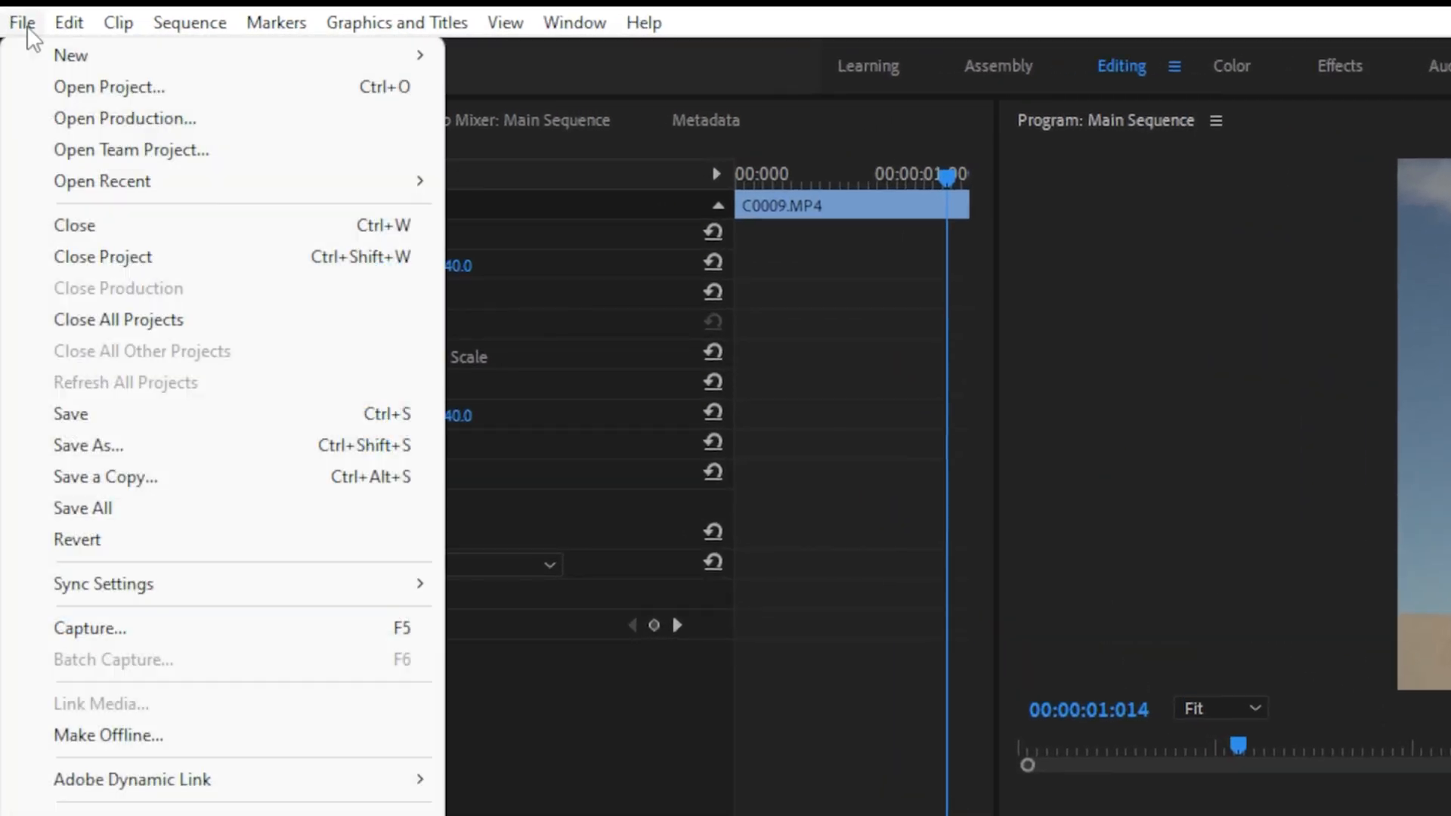
- Bring up the Export Settings window via File > Export > Media with H.264 chosen
click(71, 414)
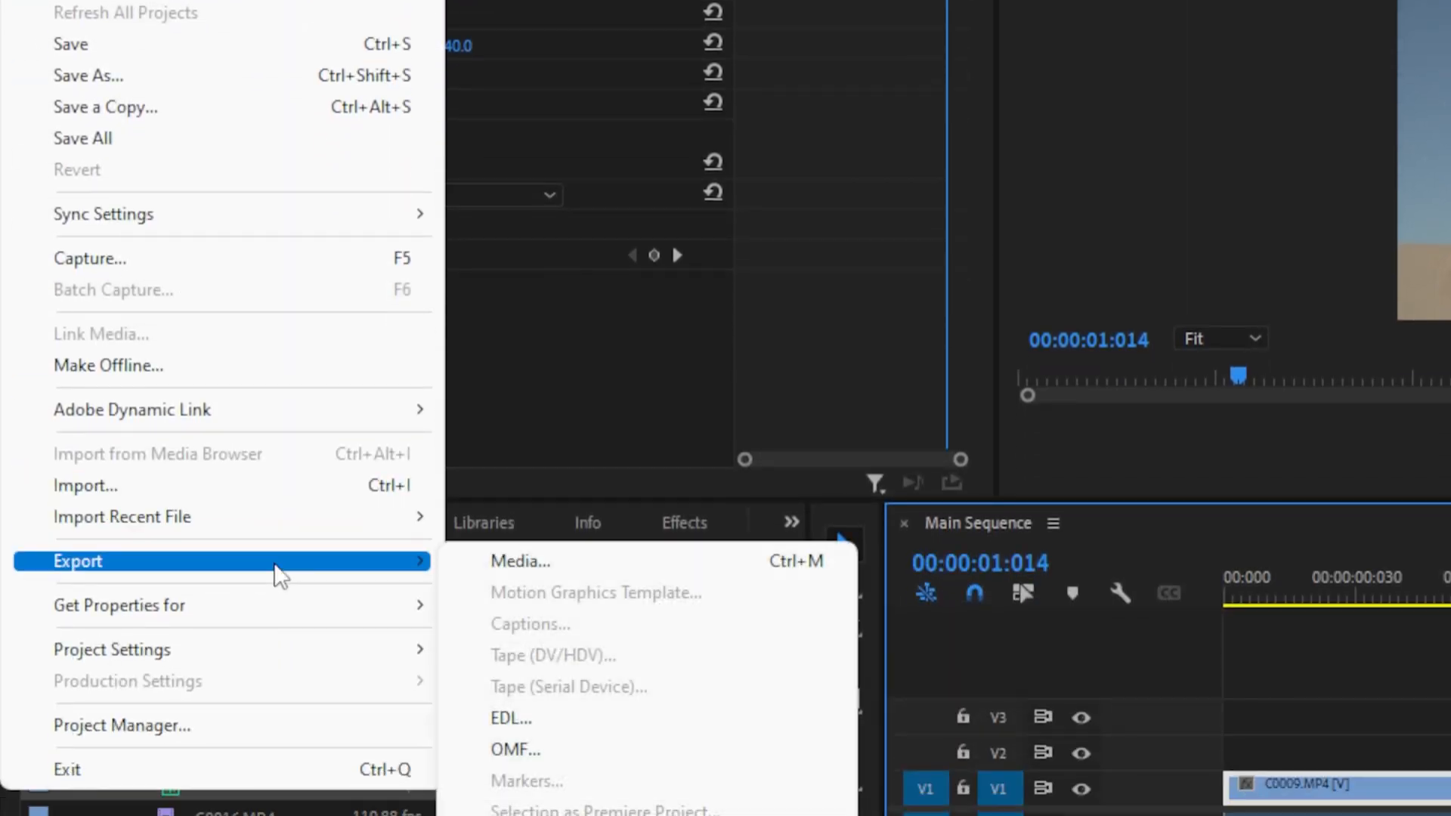
click(520, 561)
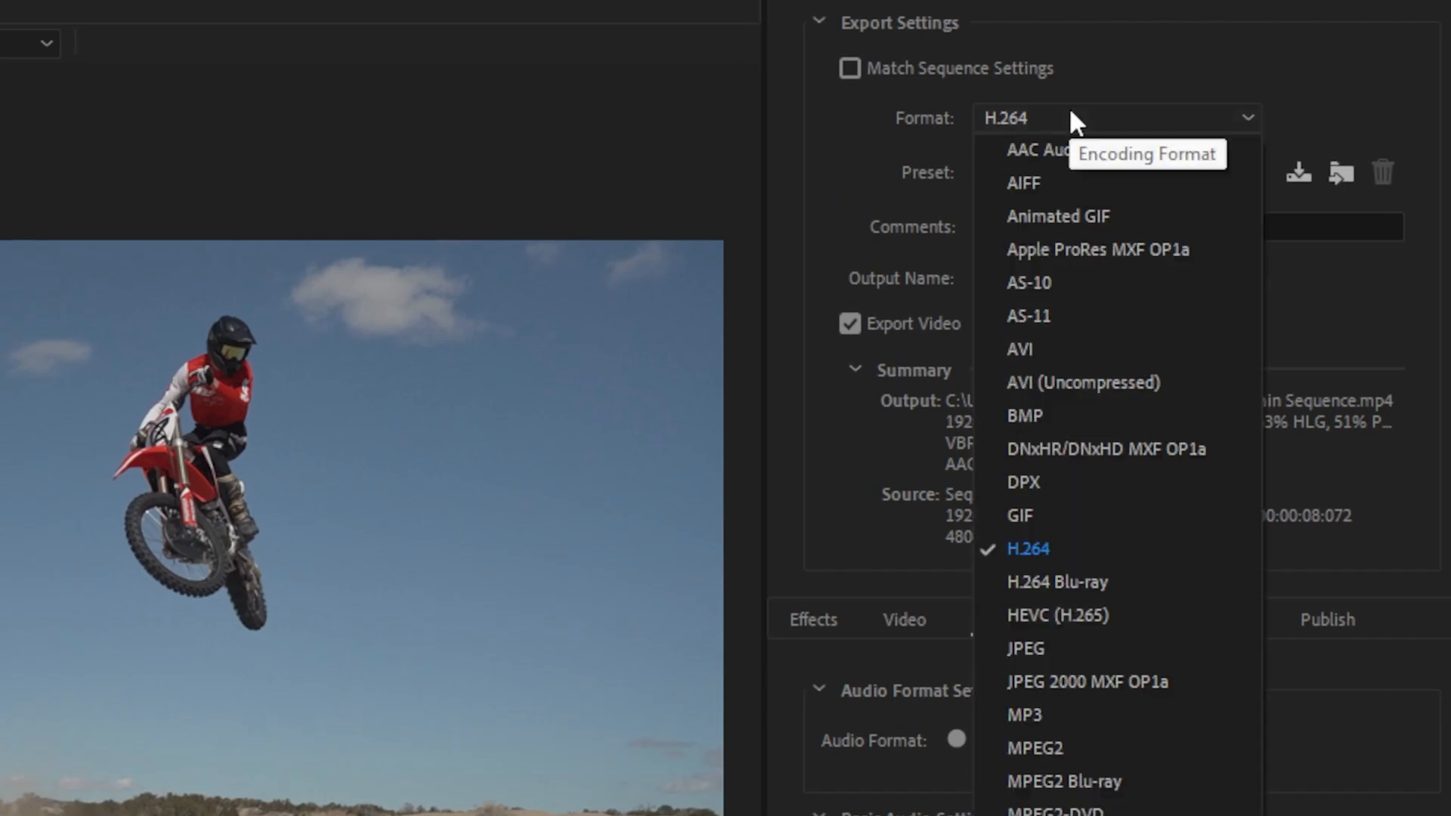
- Keep H.264 with the Match Source - High bitrate preset and start choosing the output name
click(1027, 547)
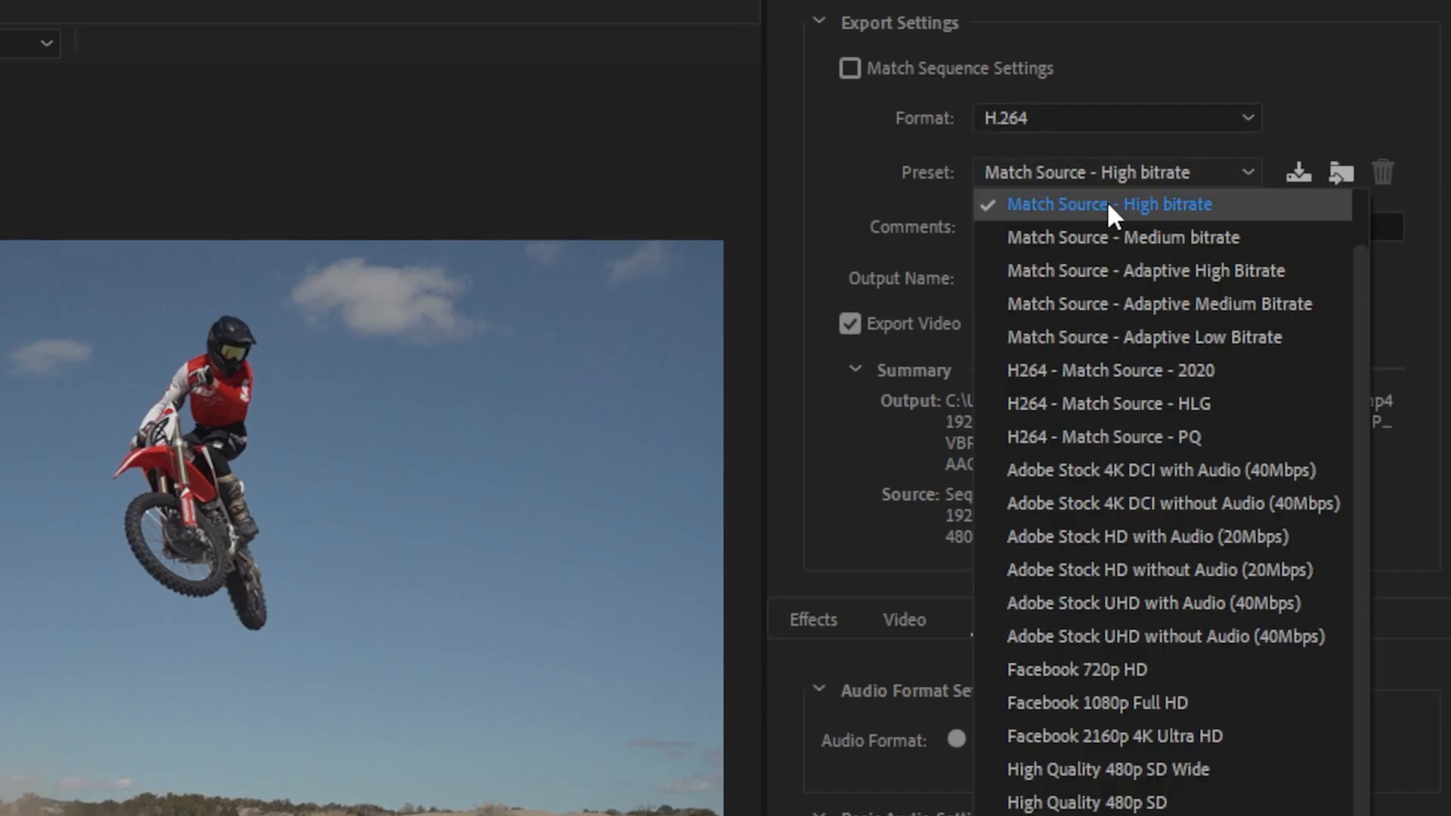
click(1108, 204)
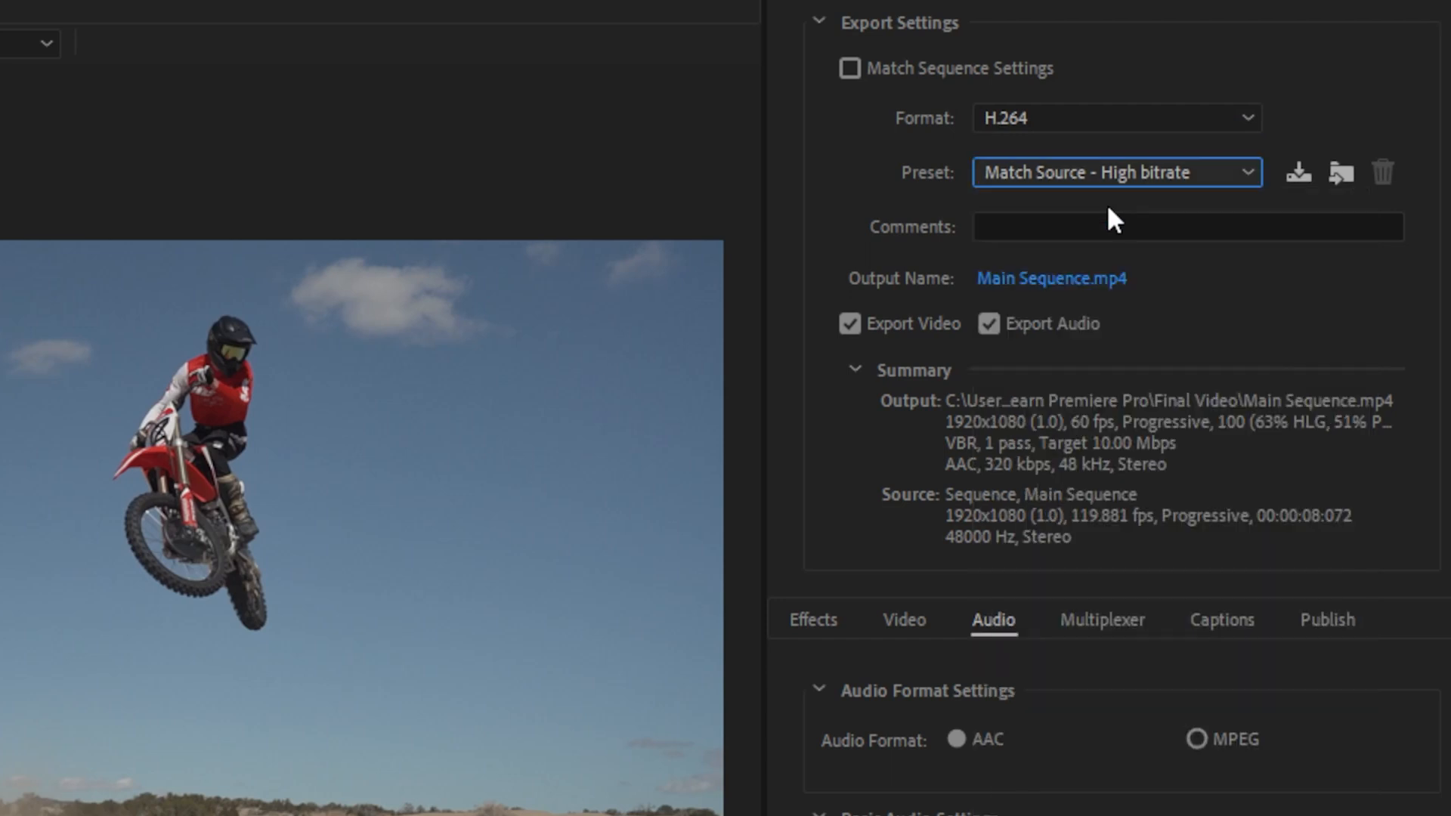
mouse_move(1051, 278)
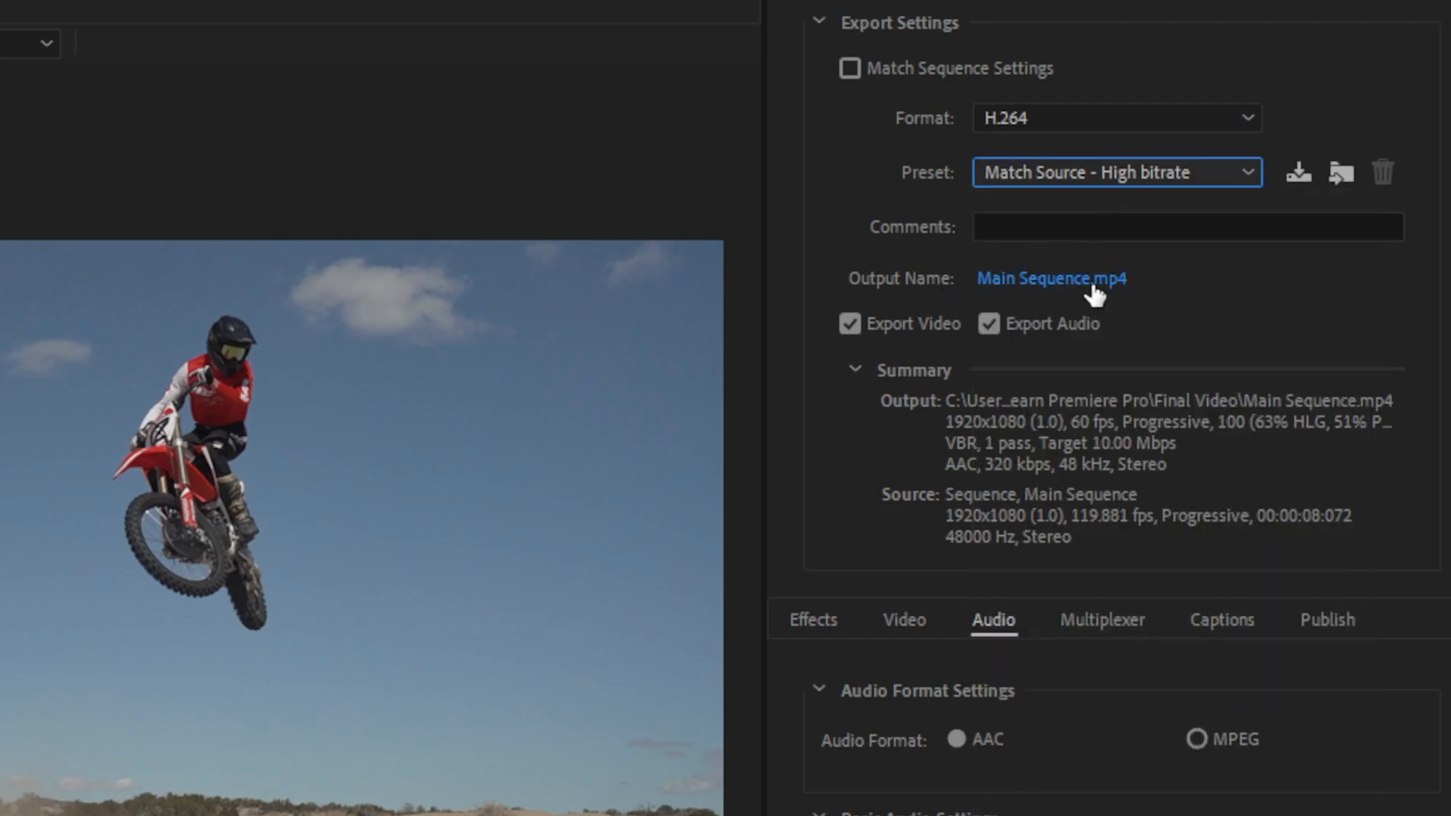
click(1051, 278)
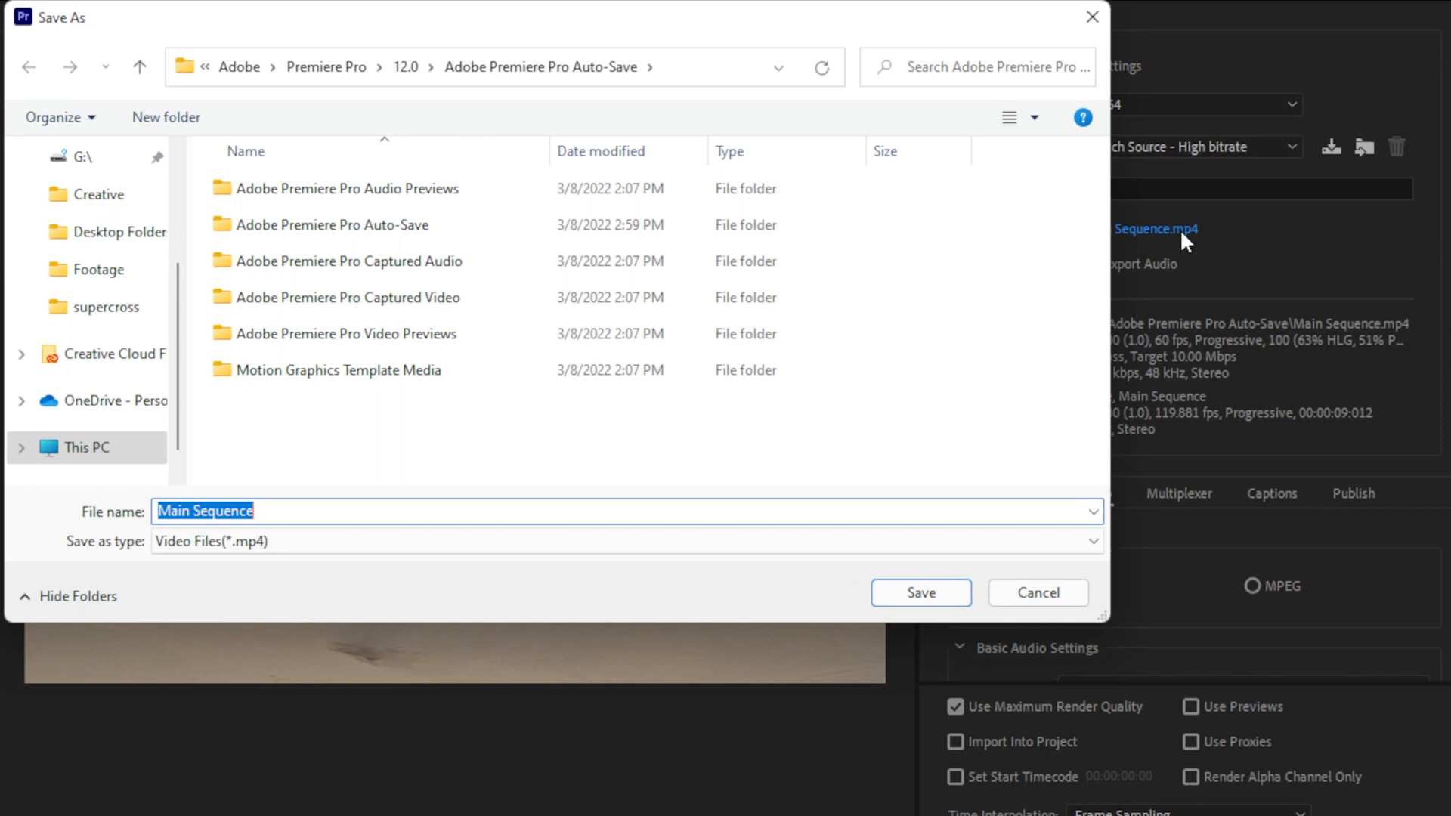
- Save the export as Learn Premiere Pro In 10 Minutes.mp4 in Desktop > Learn Premiere Pro > Final Video
scroll(up, 3)
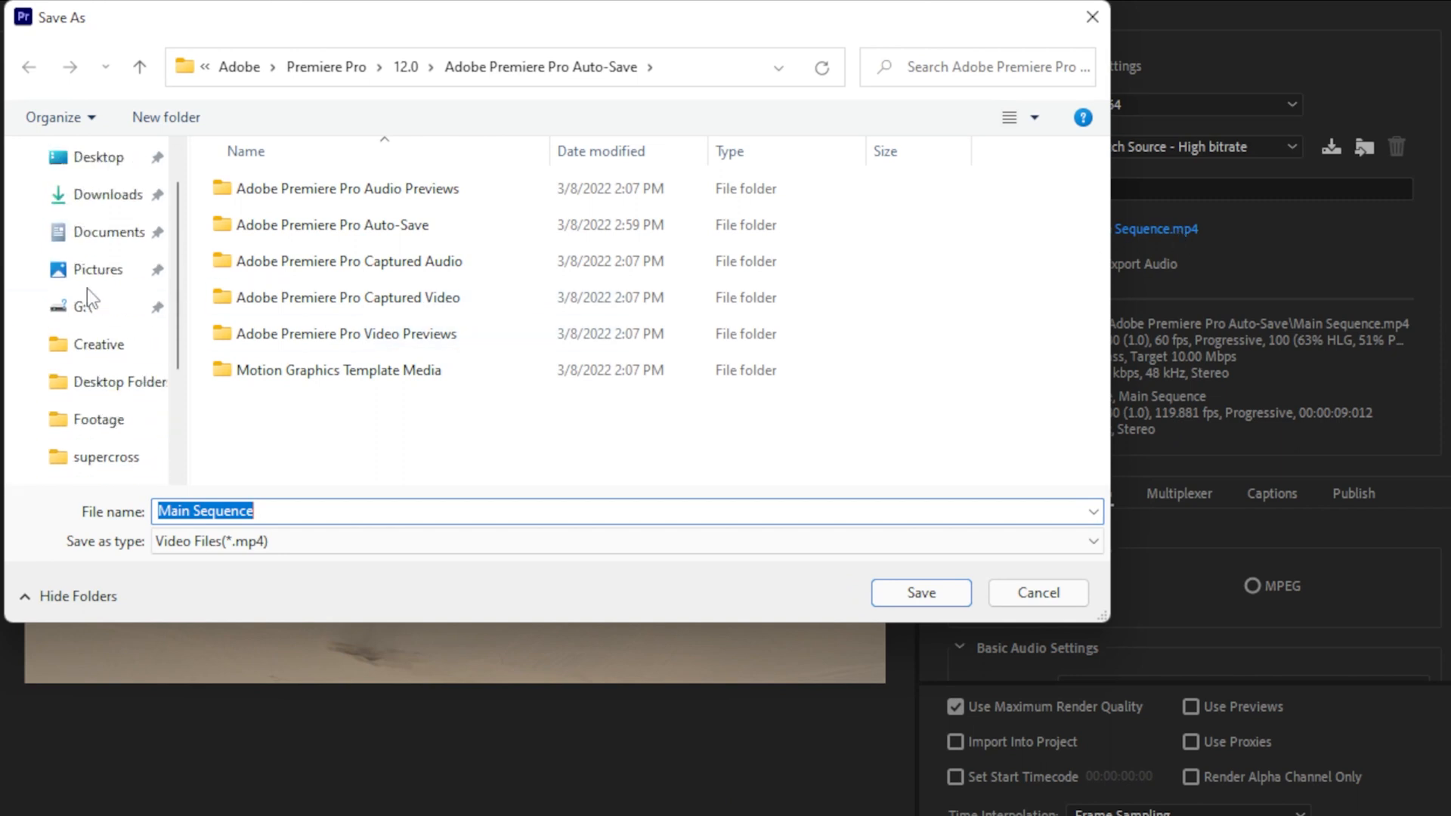
click(97, 156)
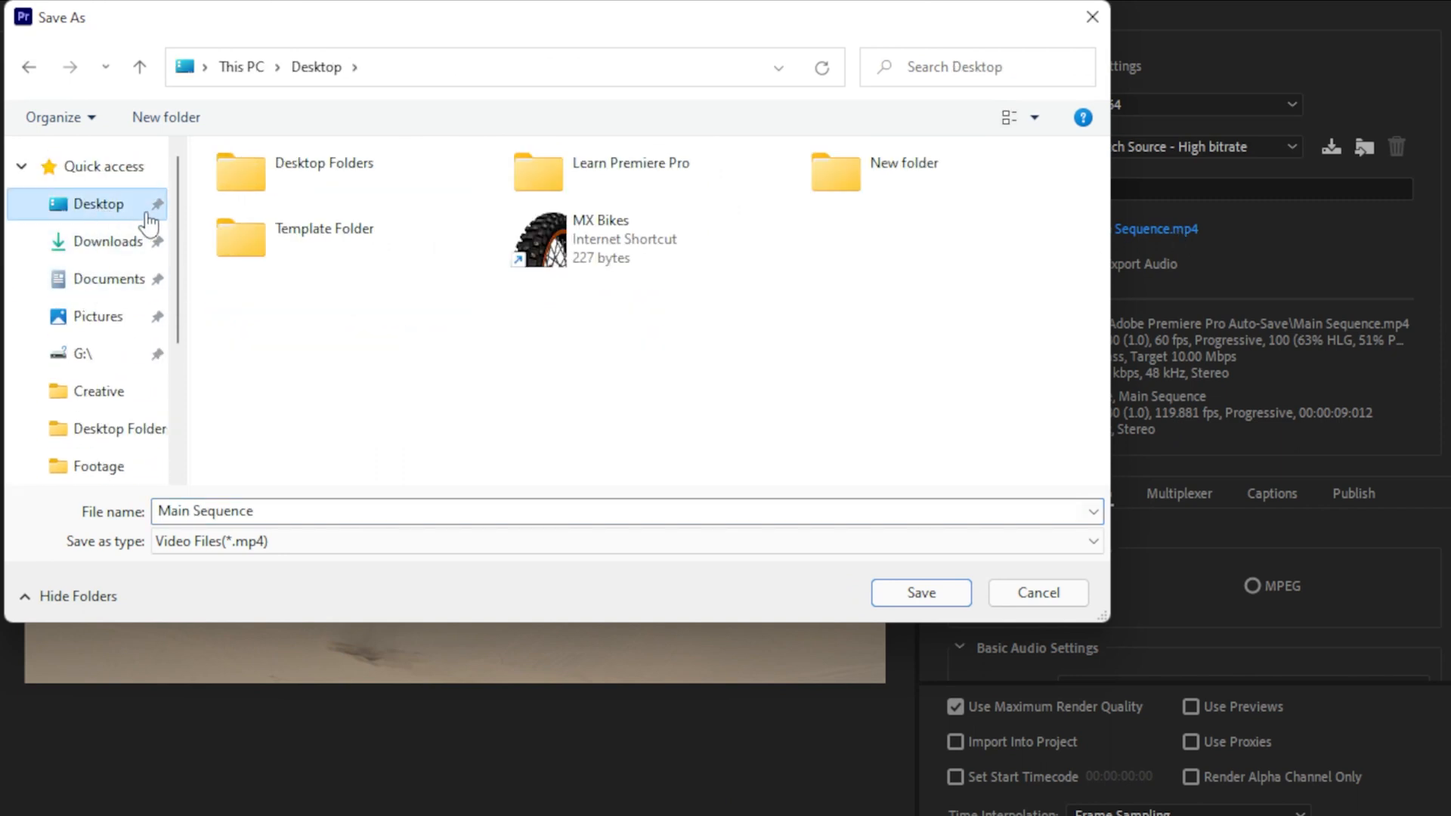
double_click(631, 172)
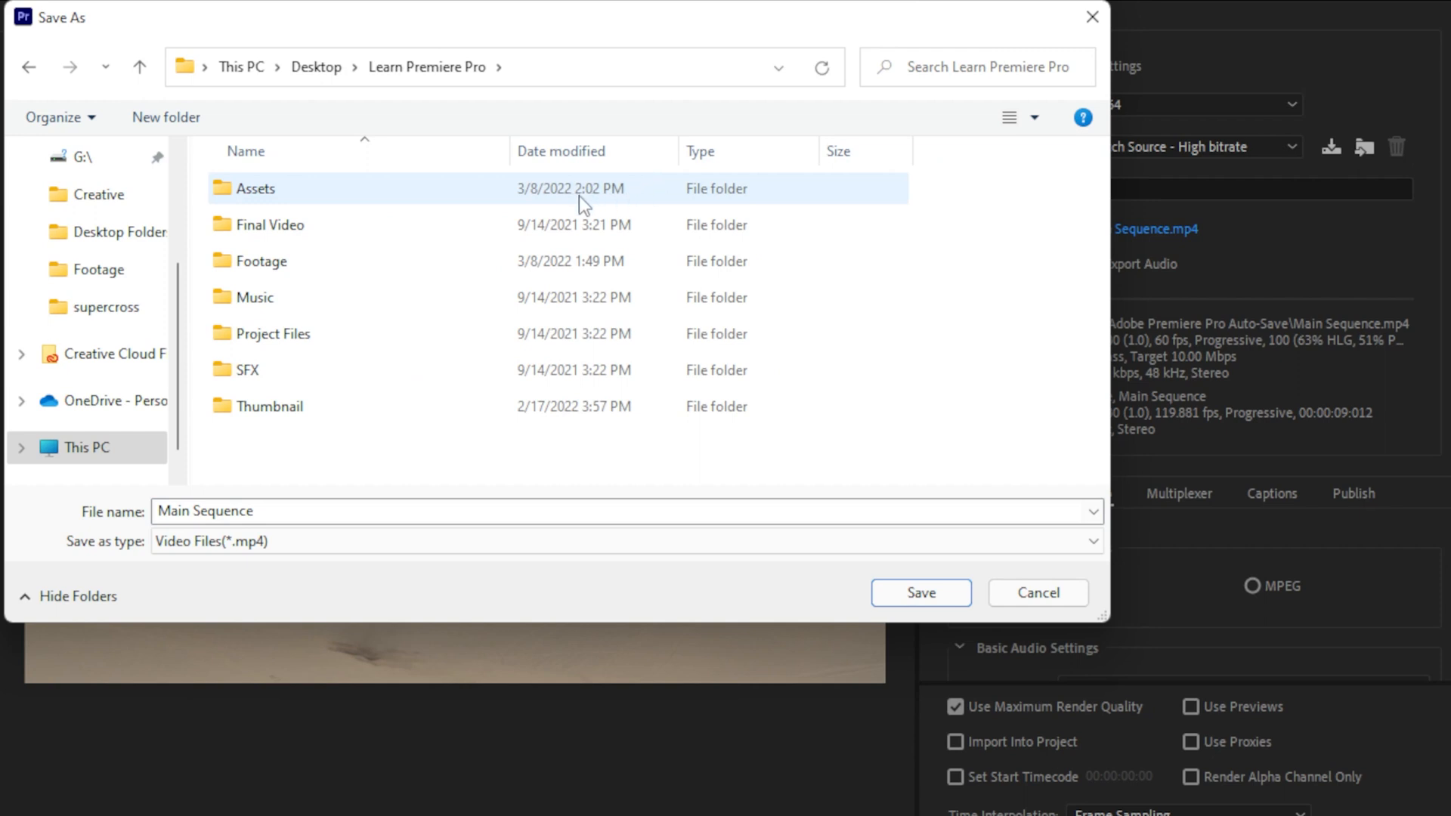
double_click(270, 224)
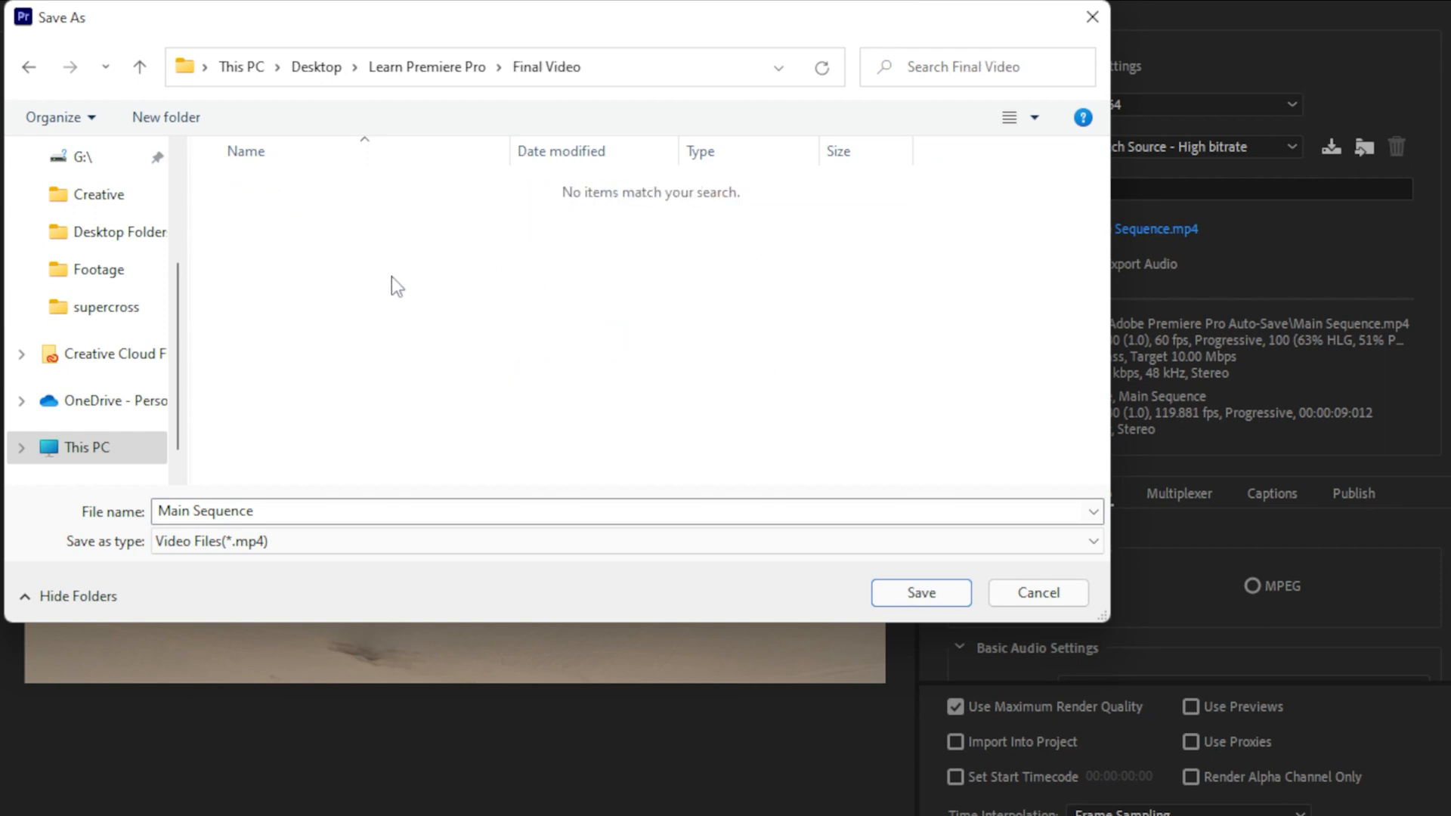
text(Learn Premiere Pro In 10 Minutes)
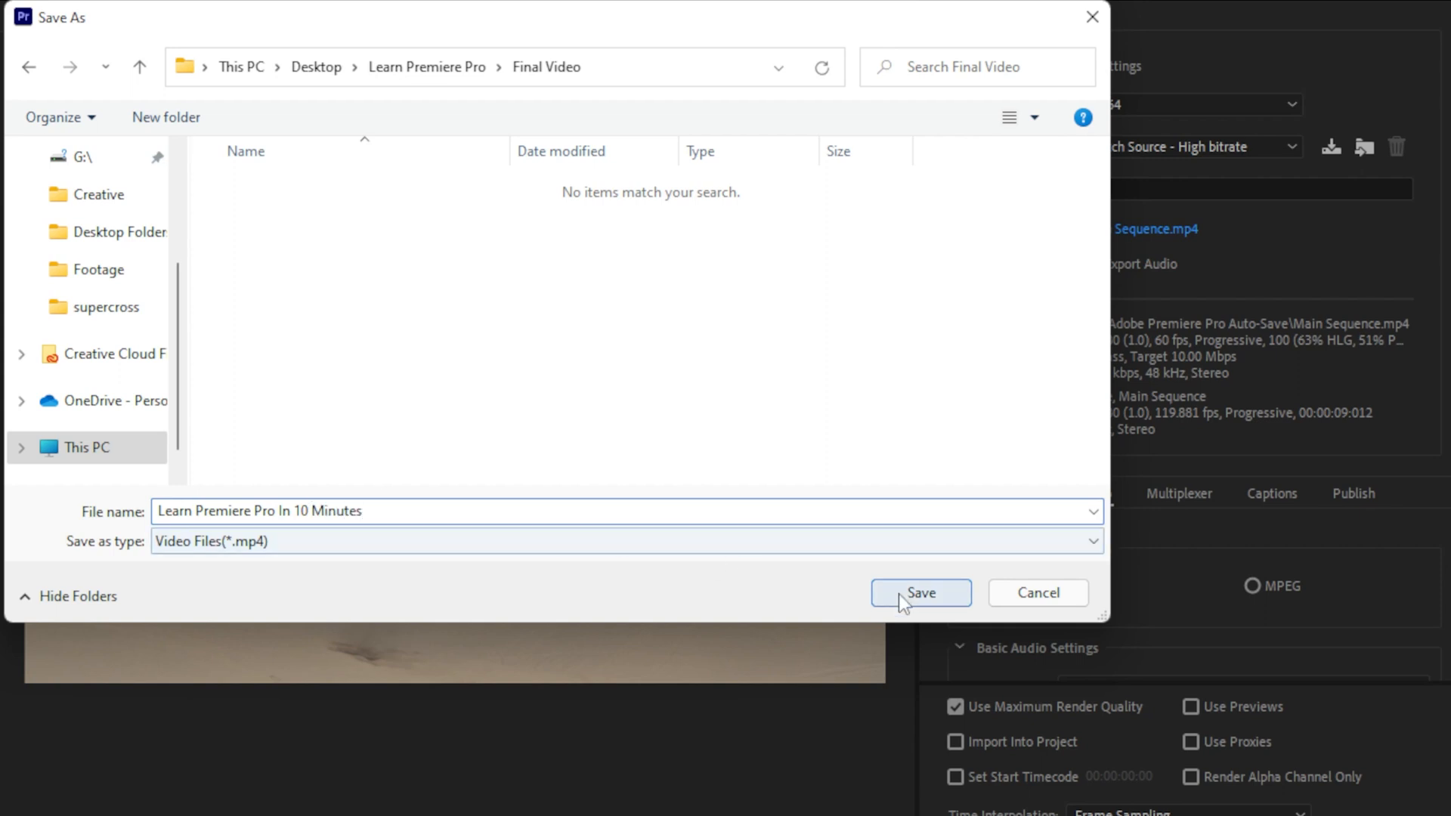
click(921, 593)
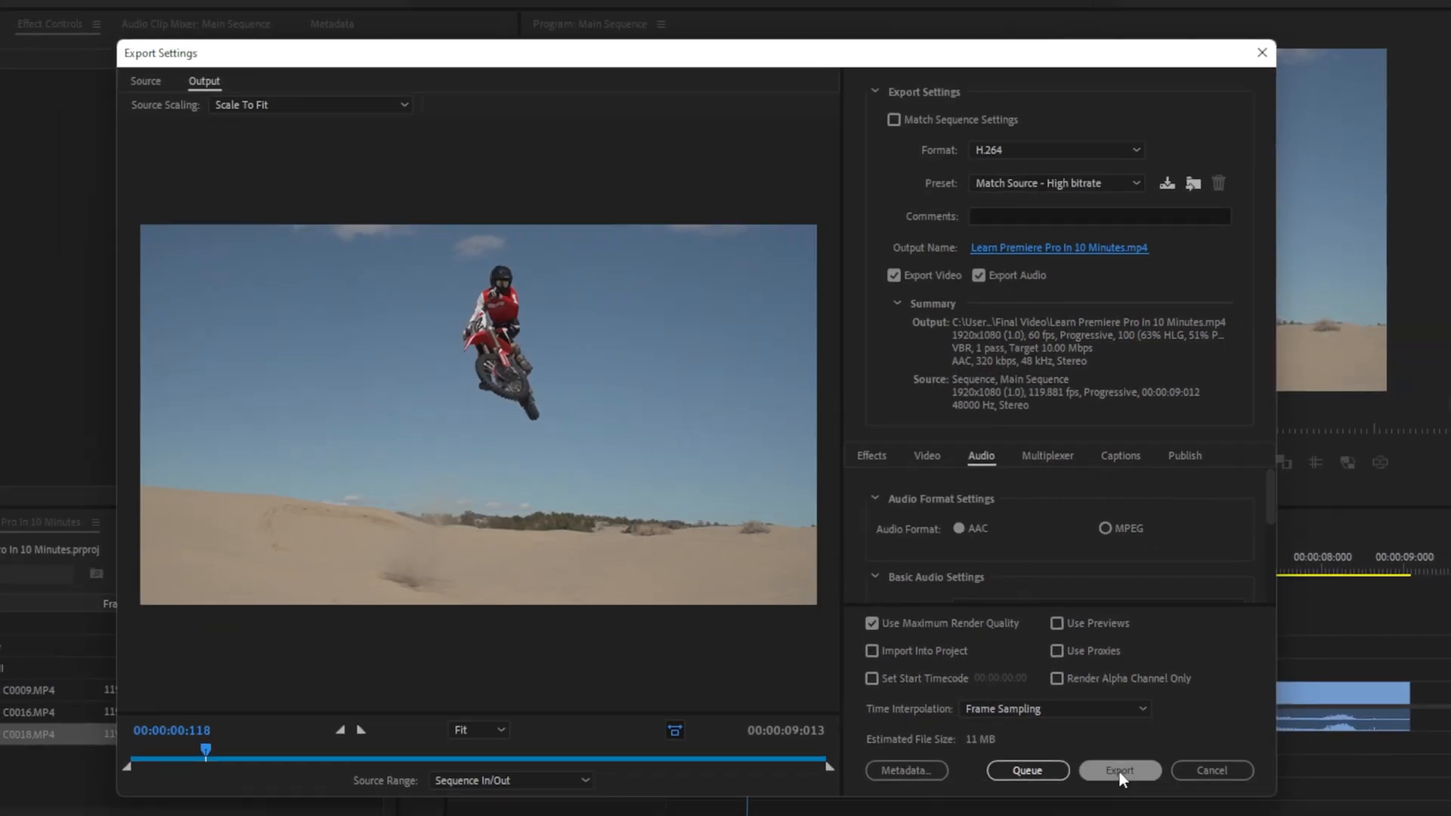